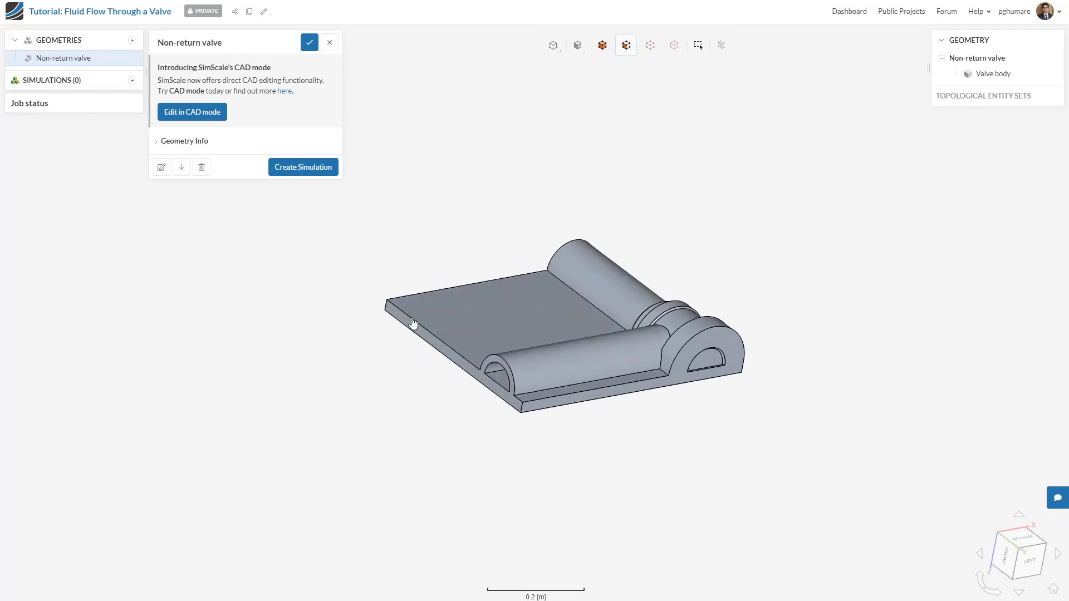
Step: Inspect the valve's internals with transparency on, then restore solid display
{"action": "left_click_drag", "start_coordinate": [412, 323], "coordinate": [426, 406]}
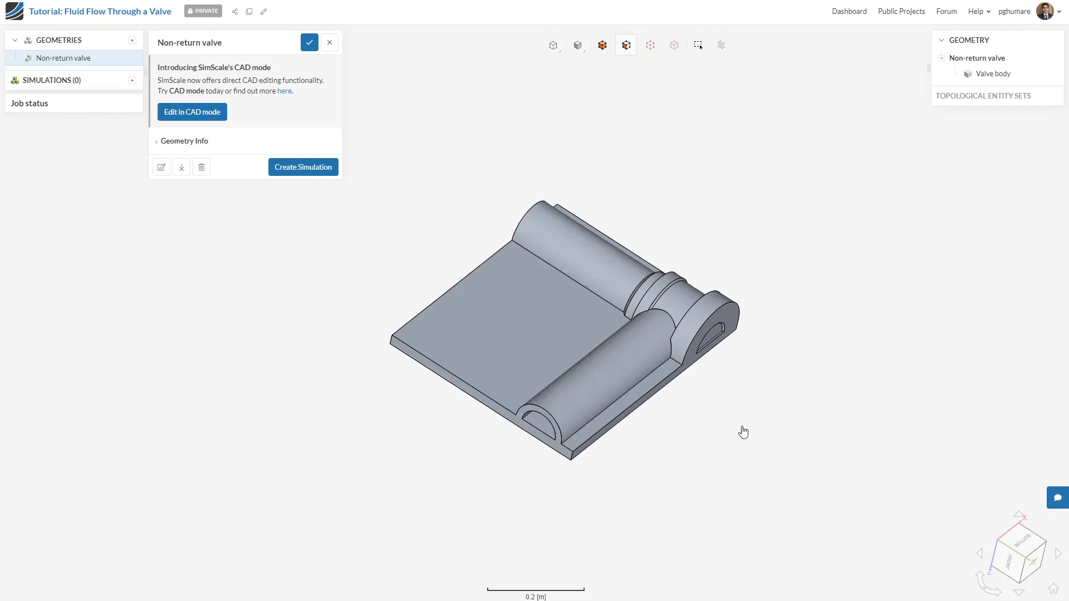
{"action": "mouse_move", "coordinate": [577, 44]}
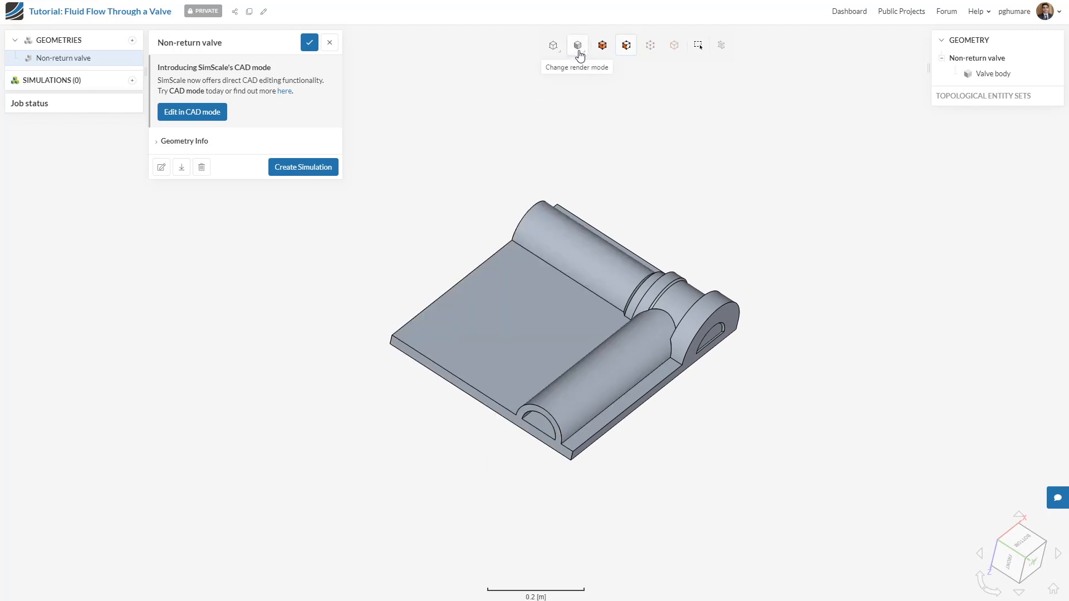
{"action": "left_click", "coordinate": [576, 44]}
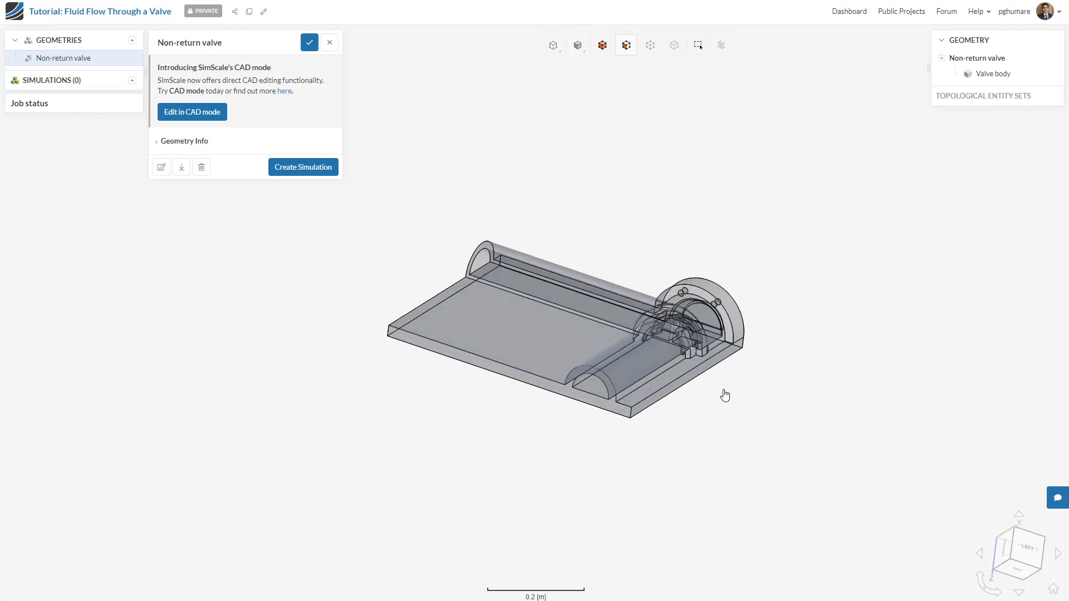
{"action": "left_click_drag", "start_coordinate": [725, 394], "coordinate": [691, 315]}
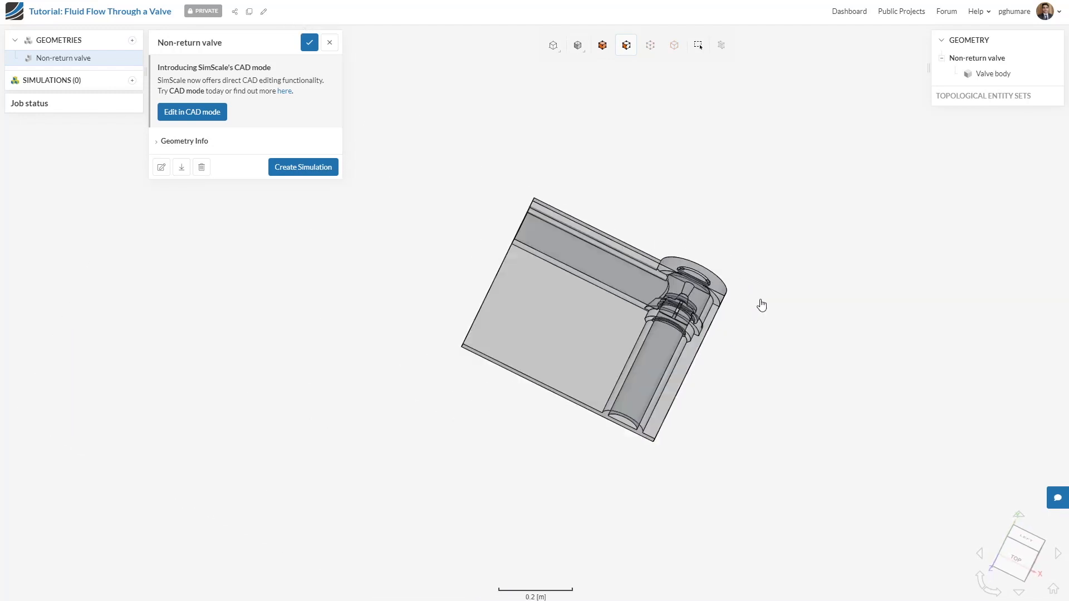
{"action": "left_click", "coordinate": [578, 44]}
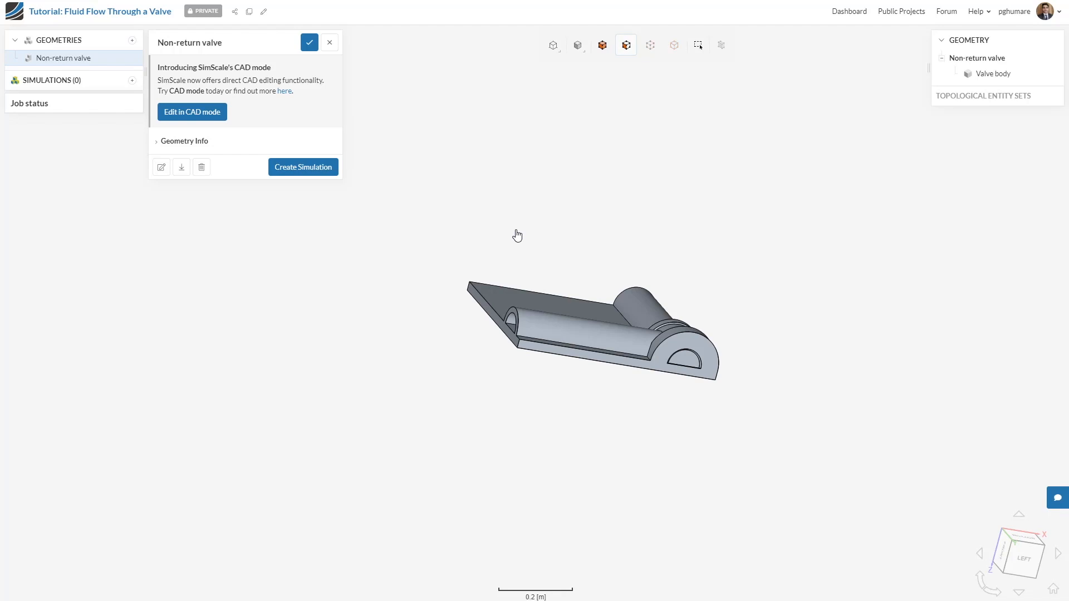
{"action": "mouse_move", "coordinate": [317, 268]}
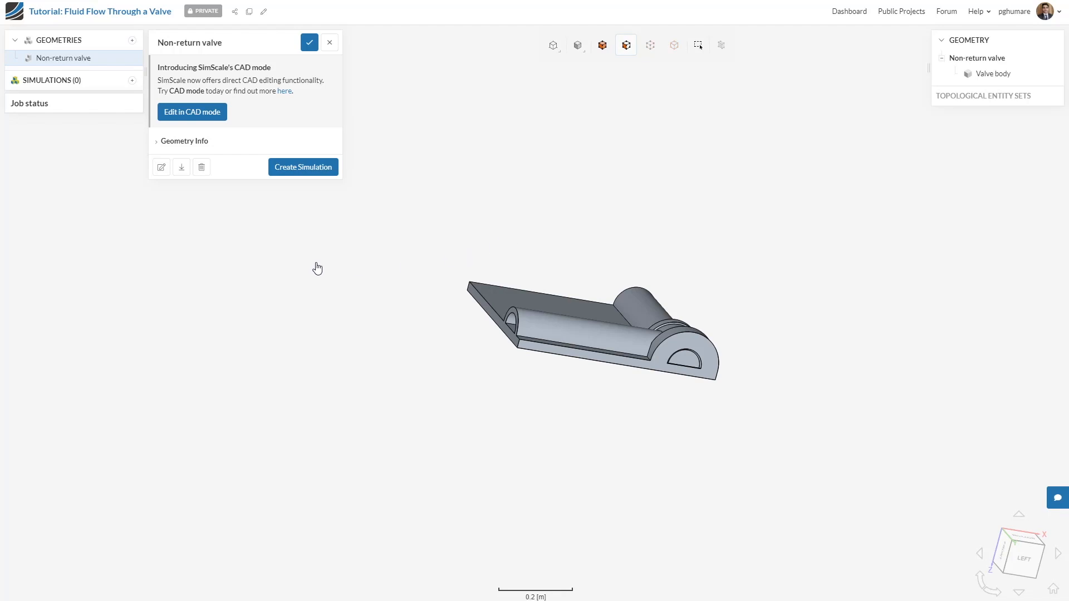
{"action": "mouse_move", "coordinate": [386, 259]}
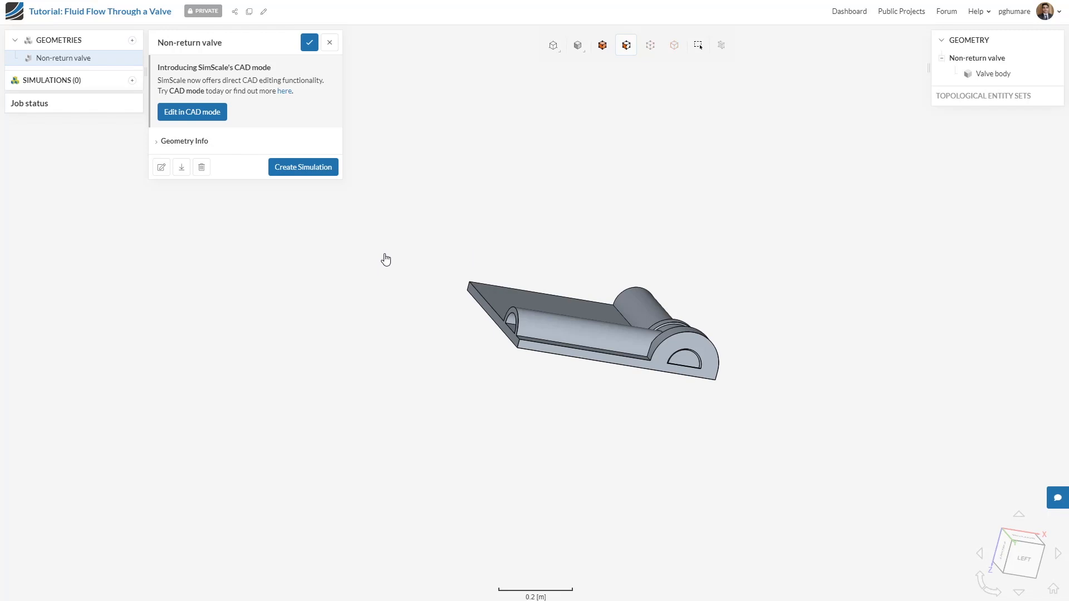
{"action": "mouse_move", "coordinate": [322, 256]}
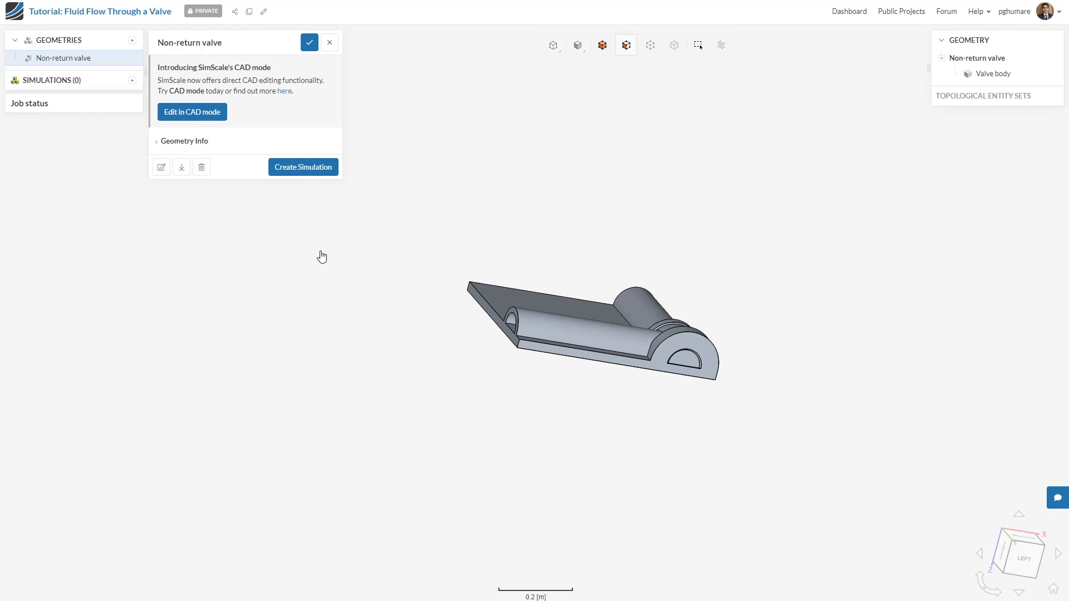
{"action": "mouse_move", "coordinate": [160, 167]}
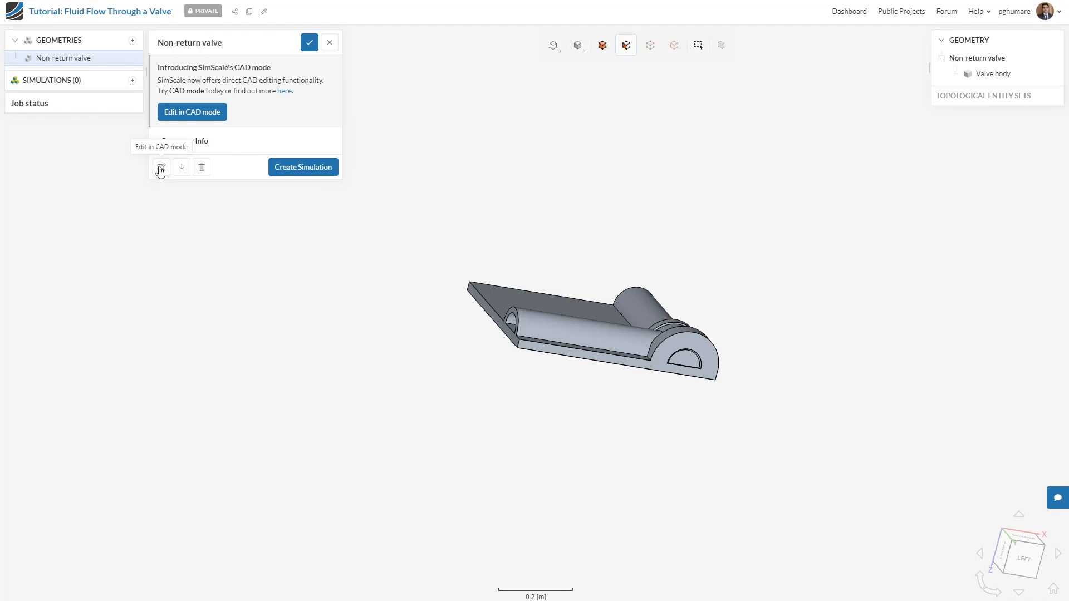
Step: Enter CAD editing mode on the valve and reveal the Flow Volume choices
{"action": "left_click", "coordinate": [160, 167]}
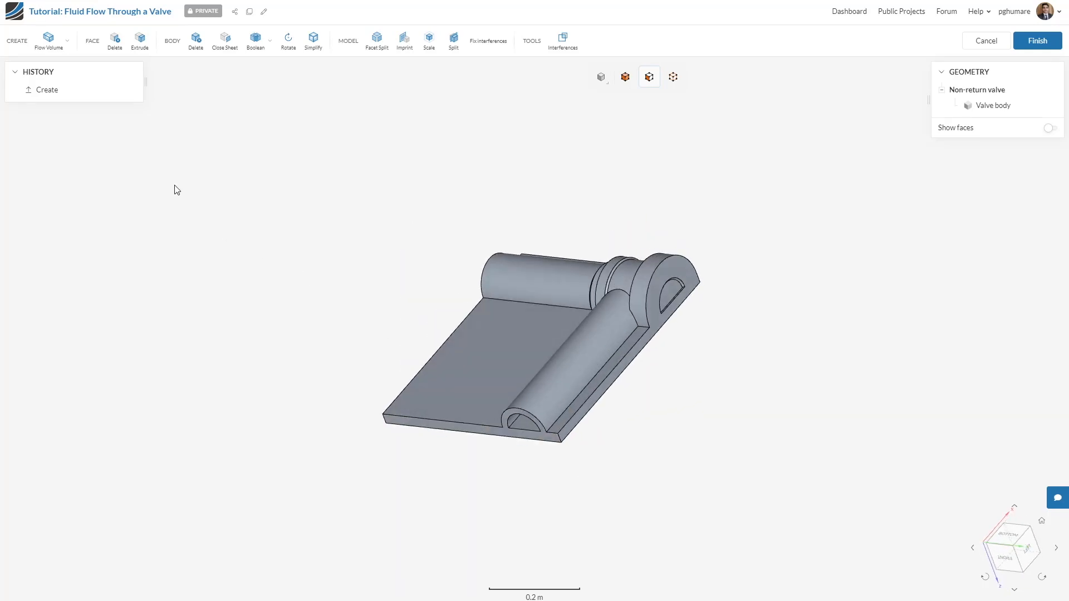
{"action": "mouse_move", "coordinate": [48, 39]}
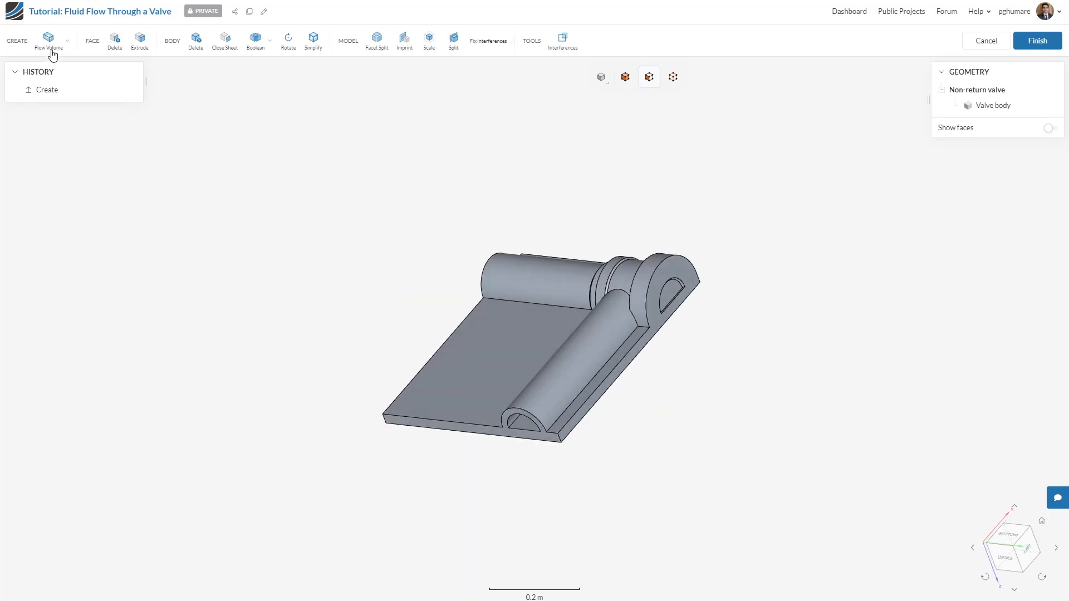
{"action": "left_click", "coordinate": [47, 39]}
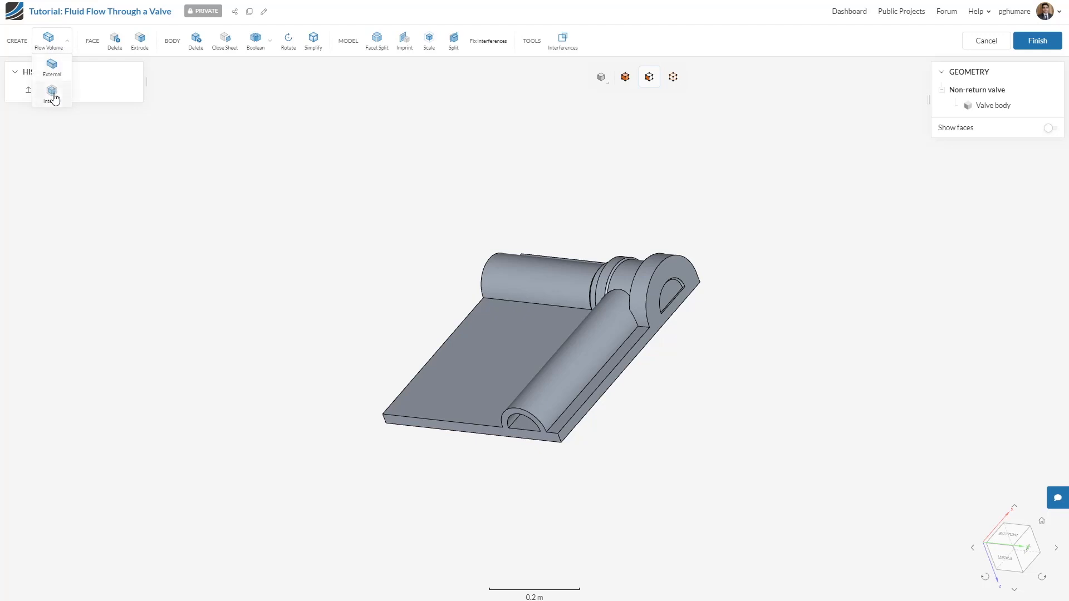
Step: Extract an internal flow volume capped at both pipe openings with an inner seed face
{"action": "left_click", "coordinate": [52, 96]}
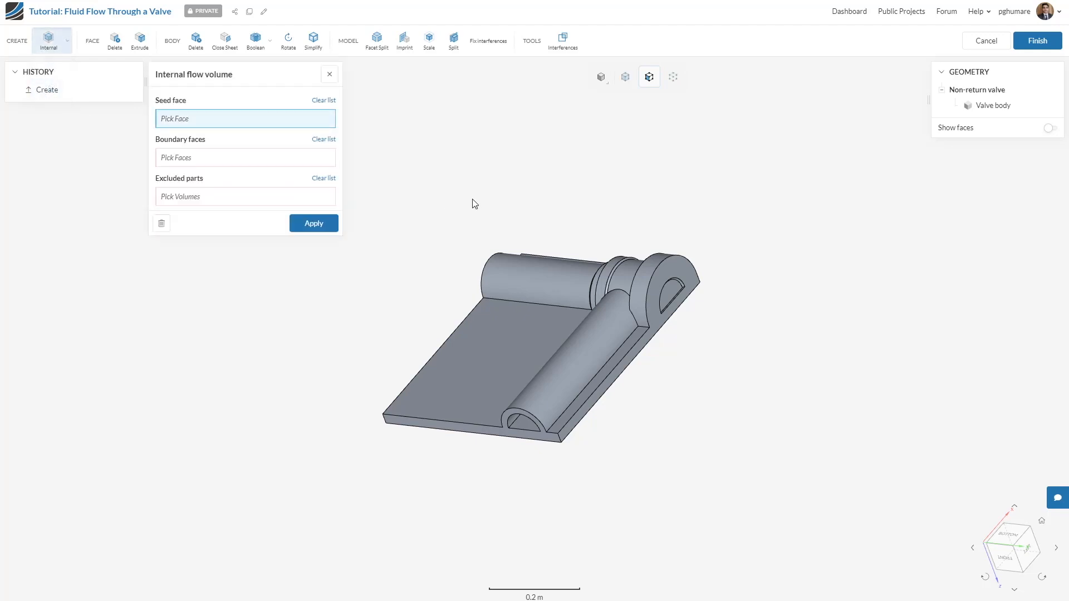
{"action": "mouse_move", "coordinate": [378, 283]}
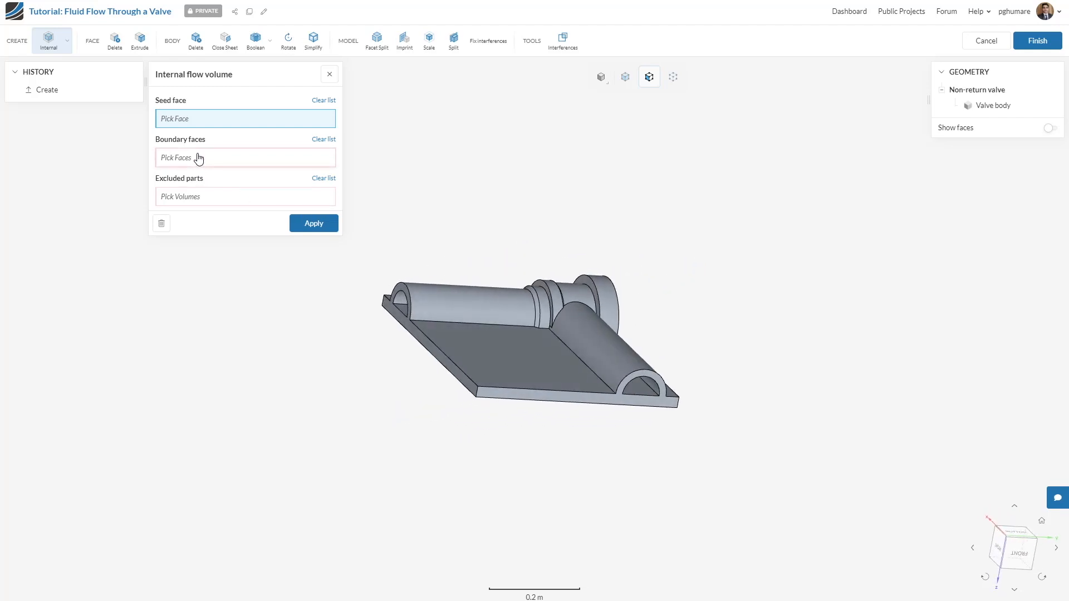
{"action": "left_click", "coordinate": [396, 311]}
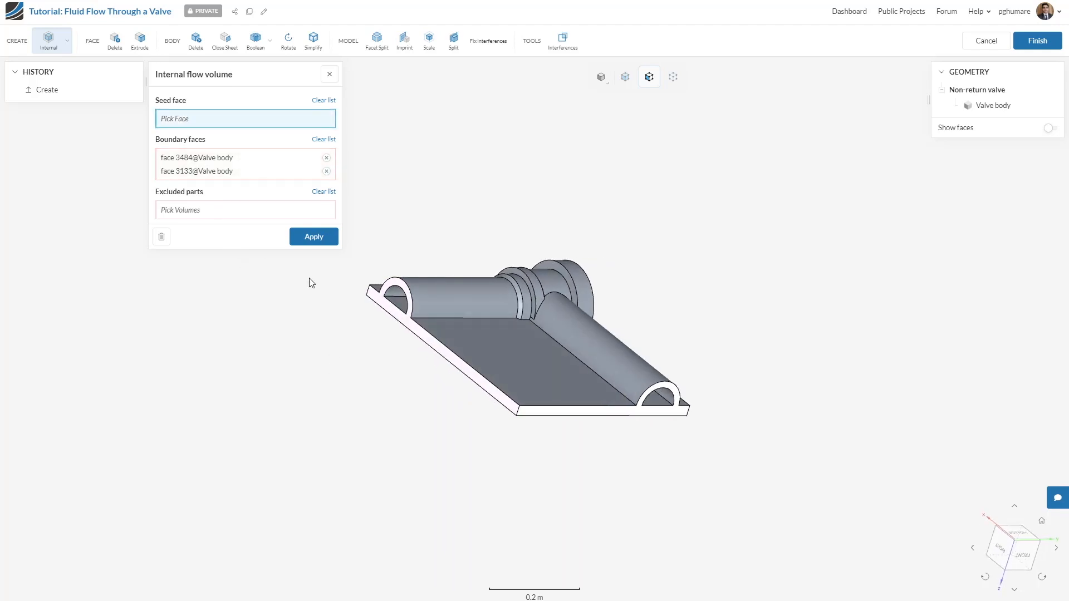
{"action": "left_click", "coordinate": [399, 293]}
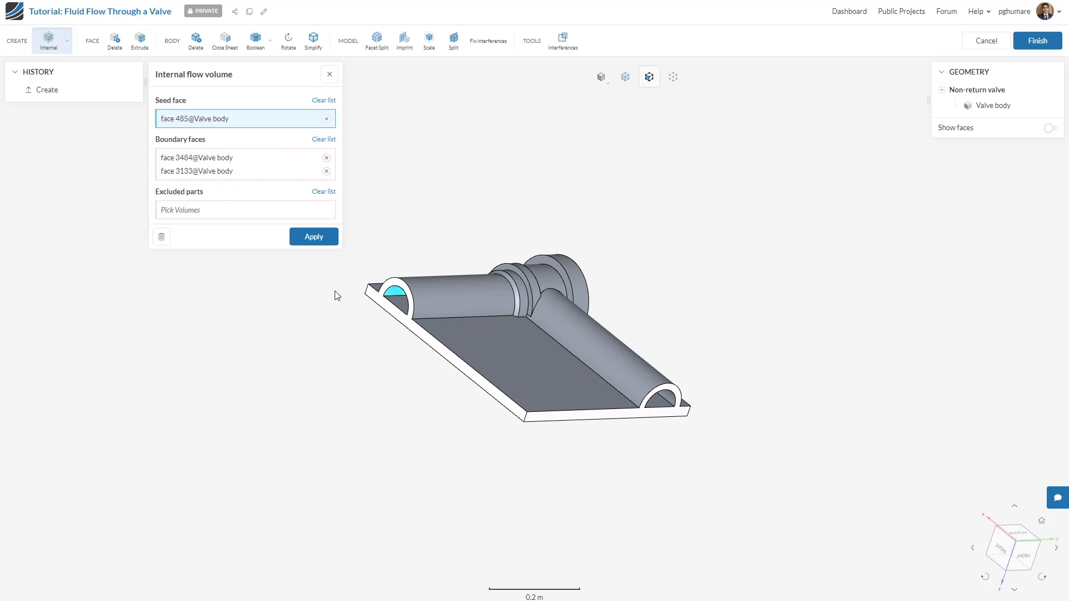
{"action": "mouse_move", "coordinate": [330, 294]}
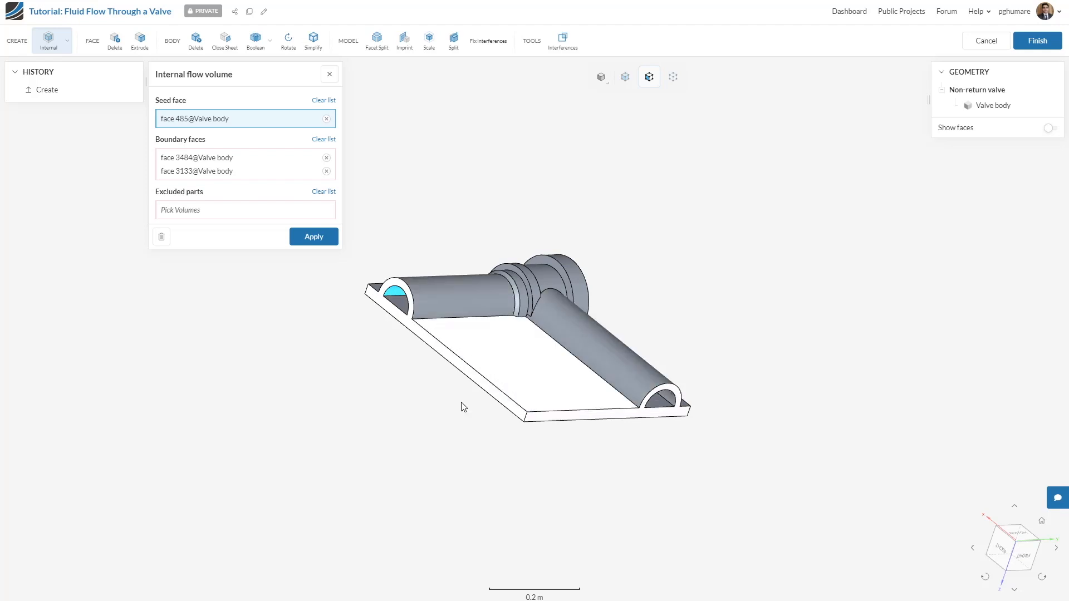
{"action": "left_click", "coordinate": [313, 236]}
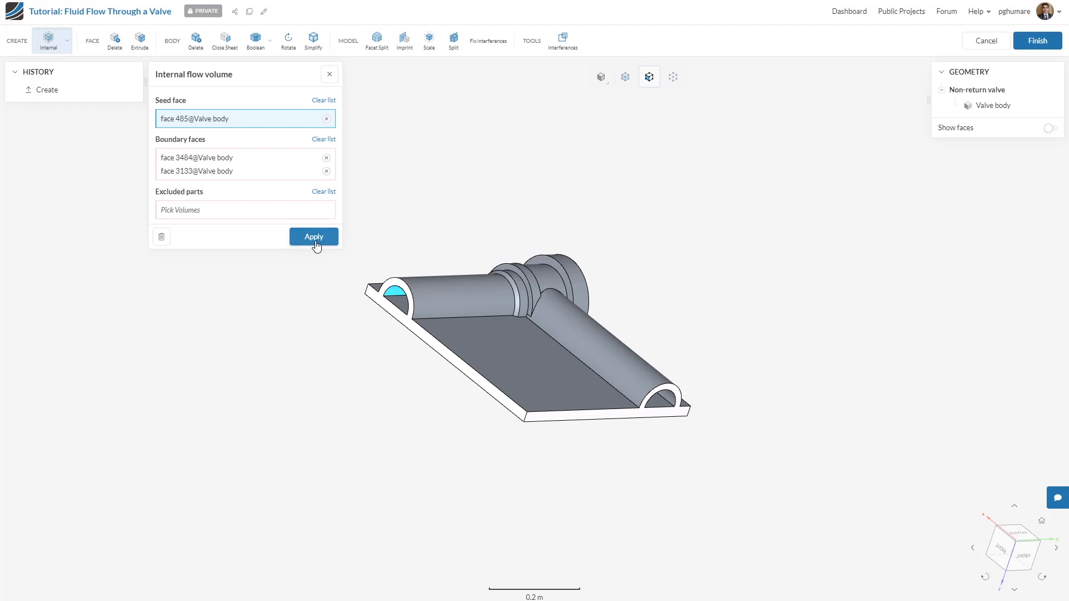
{"action": "left_click", "coordinate": [313, 236]}
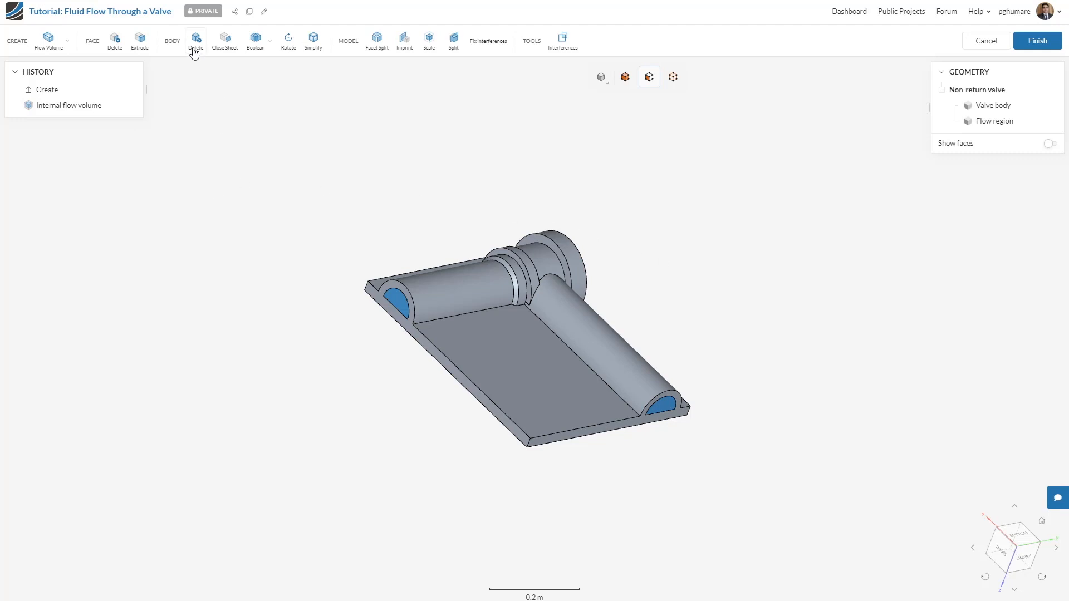
Step: Delete the Valve body leaving only the Flow region, then finish the CAD edits
{"action": "left_click", "coordinate": [196, 38]}
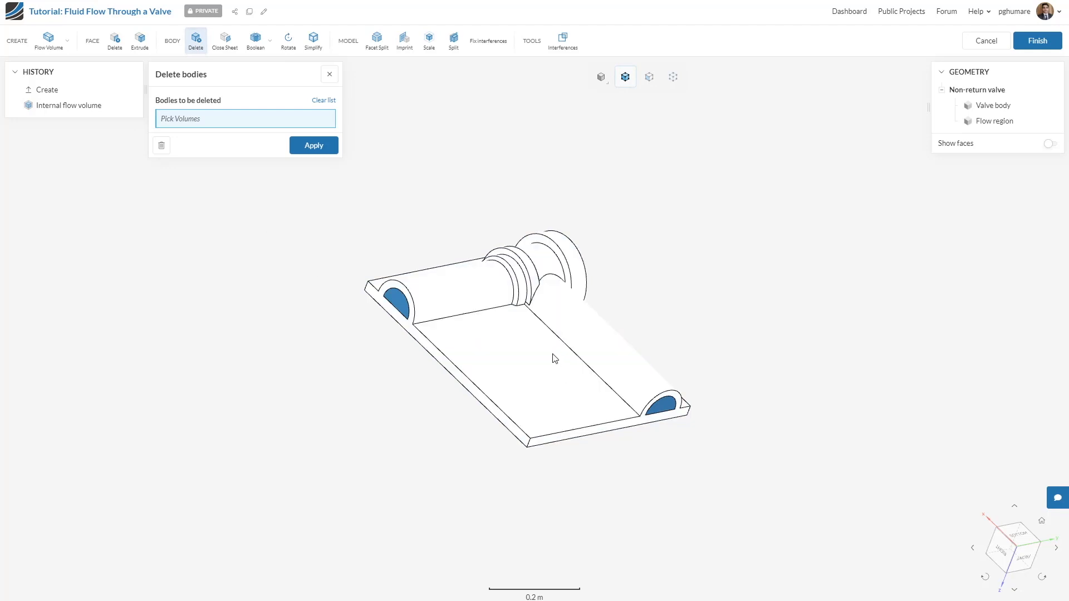
{"action": "left_click", "coordinate": [992, 104]}
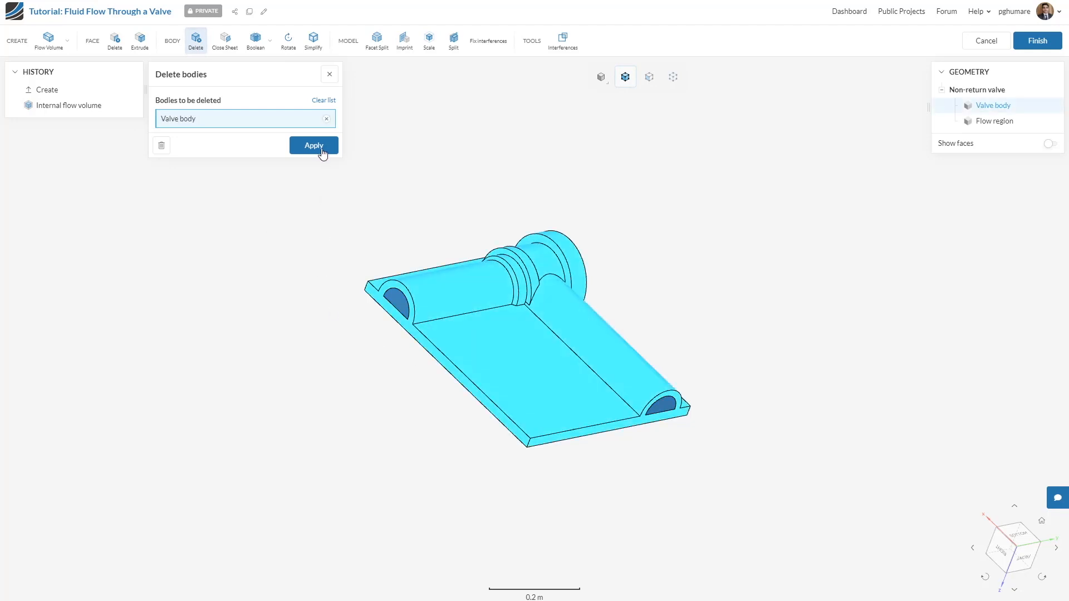
{"action": "left_click", "coordinate": [314, 145]}
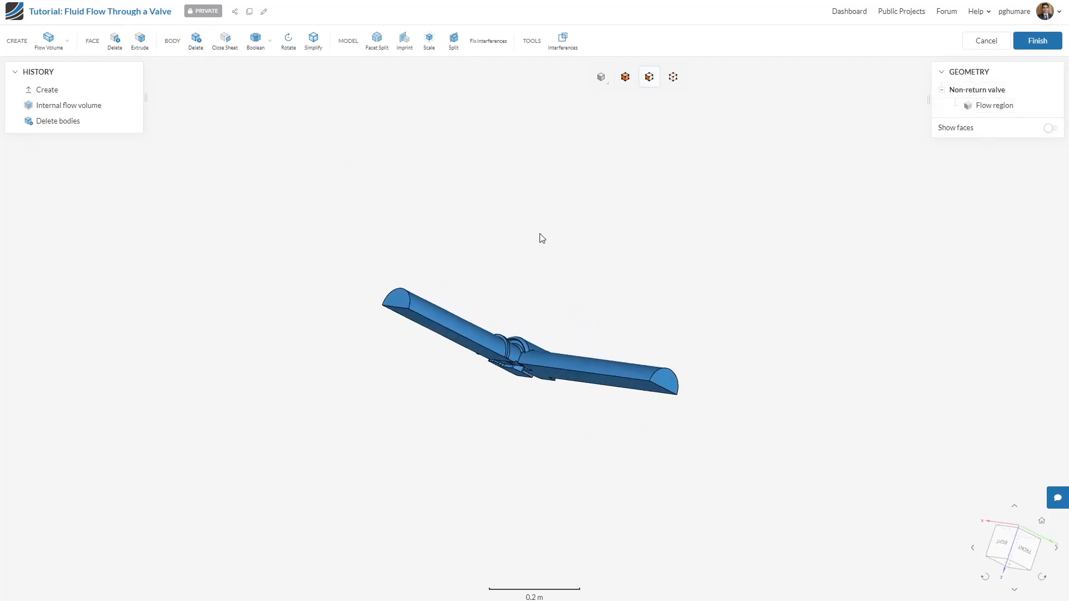
{"action": "left_click_drag", "start_coordinate": [541, 238], "coordinate": [377, 505]}
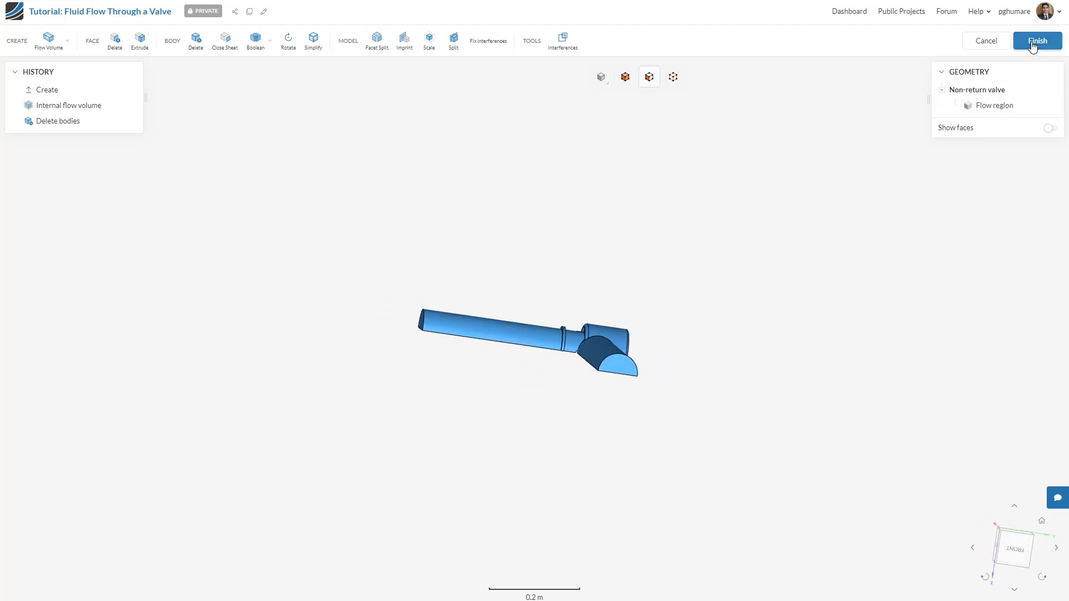
{"action": "left_click", "coordinate": [1037, 40]}
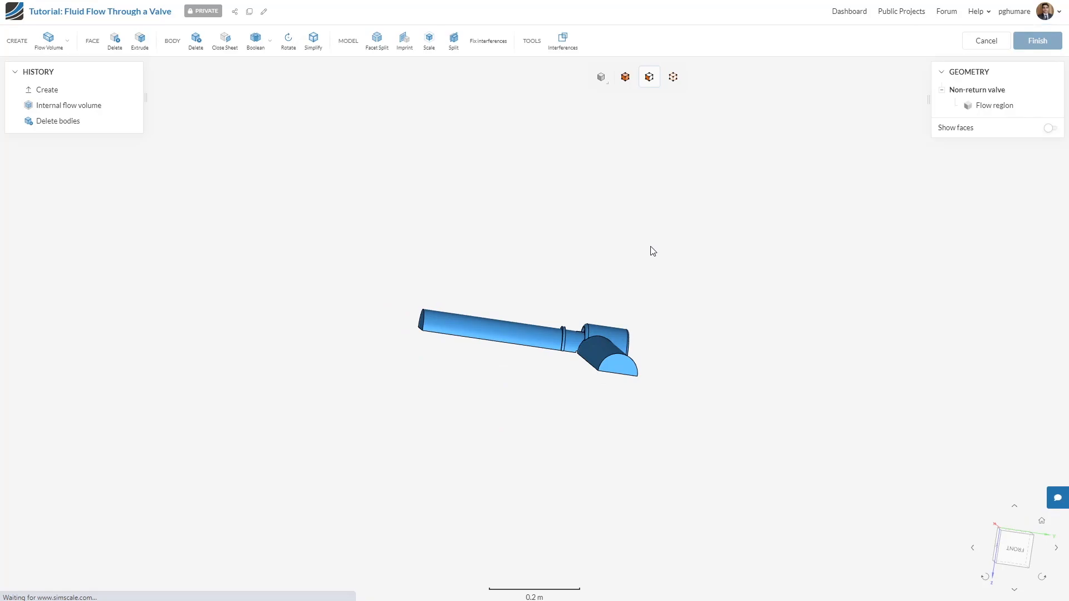
Step: Keep the edits as 'Copy of Non-return valve' and inspect its flow region
{"action": "left_click", "coordinate": [1036, 41]}
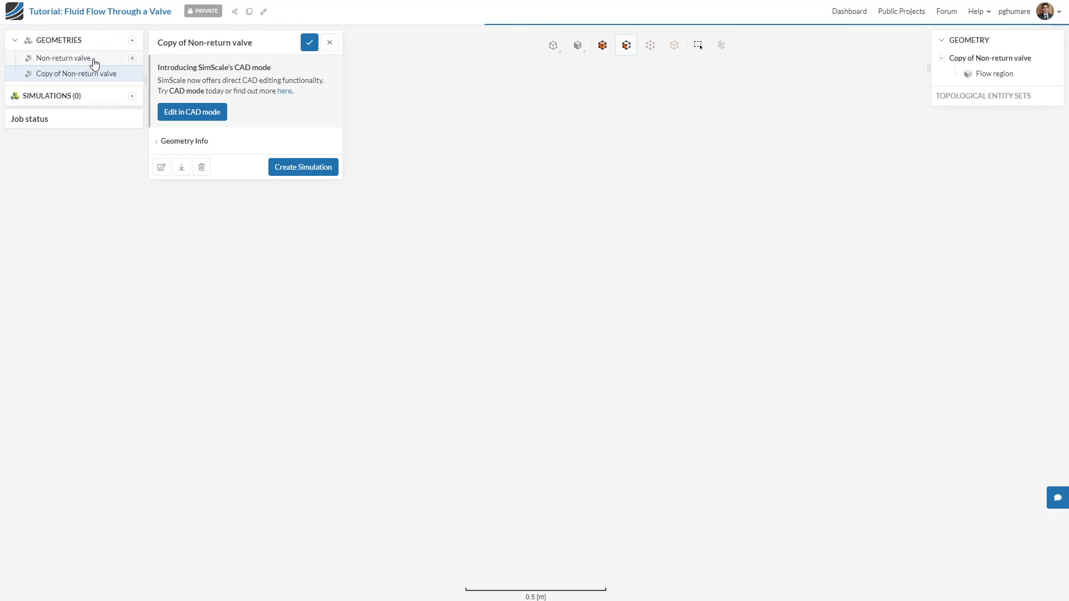
{"action": "mouse_move", "coordinate": [76, 75]}
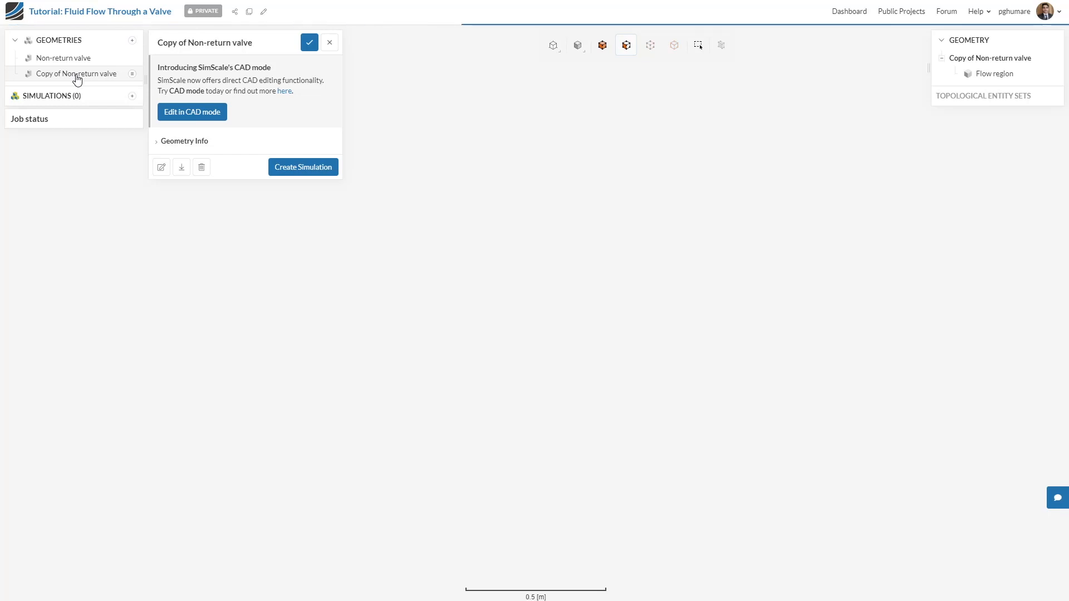
{"action": "left_click", "coordinate": [77, 73]}
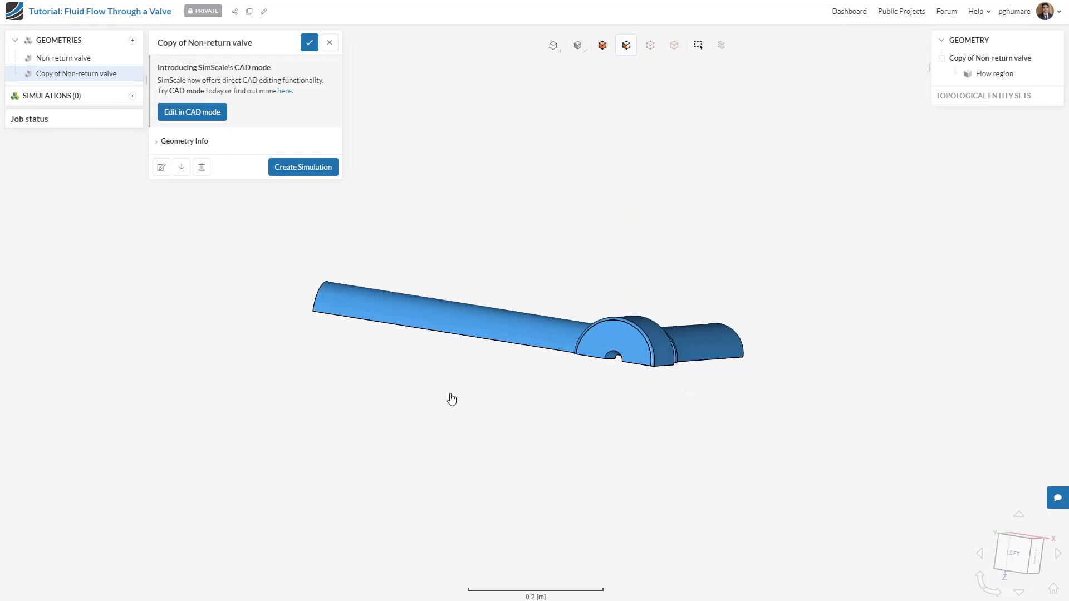
{"action": "left_click_drag", "start_coordinate": [452, 398], "coordinate": [672, 273]}
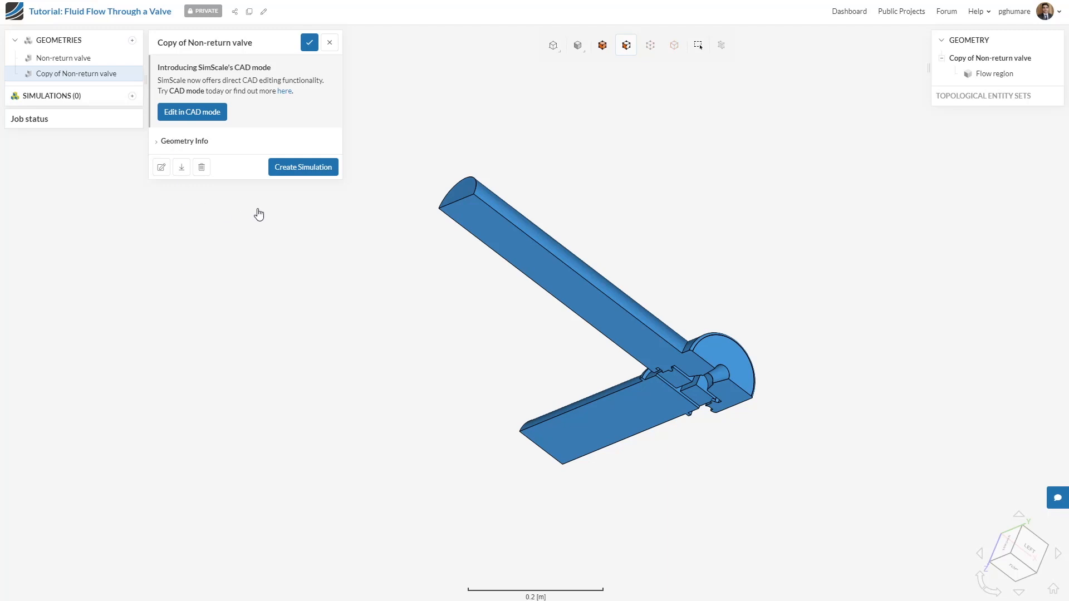
Step: Create a new Incompressible fluid flow simulation on the copied geometry
{"action": "left_click", "coordinate": [303, 167]}
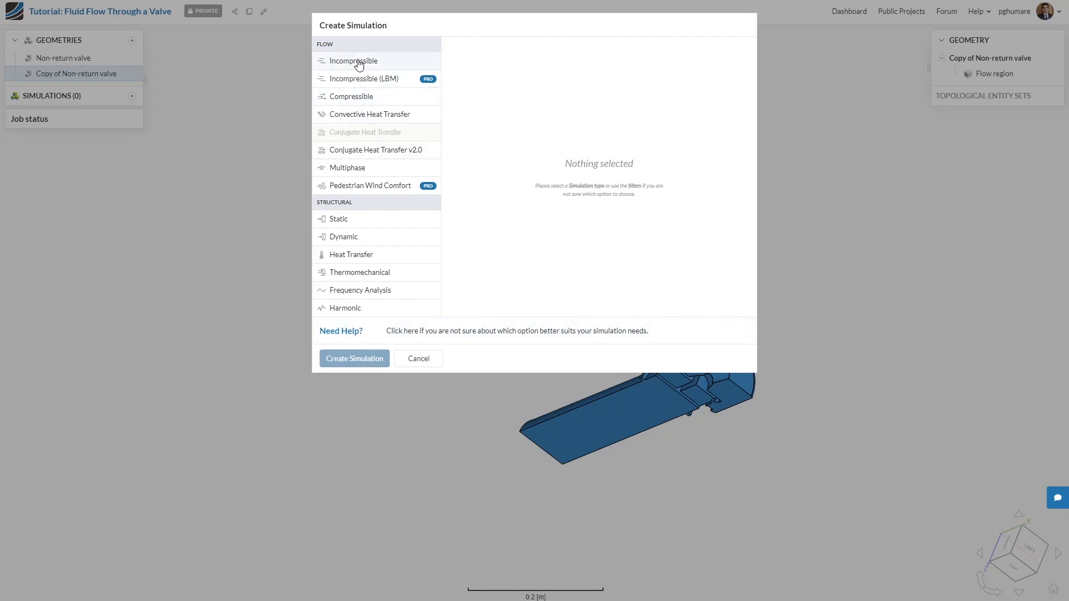
{"action": "left_click", "coordinate": [353, 60]}
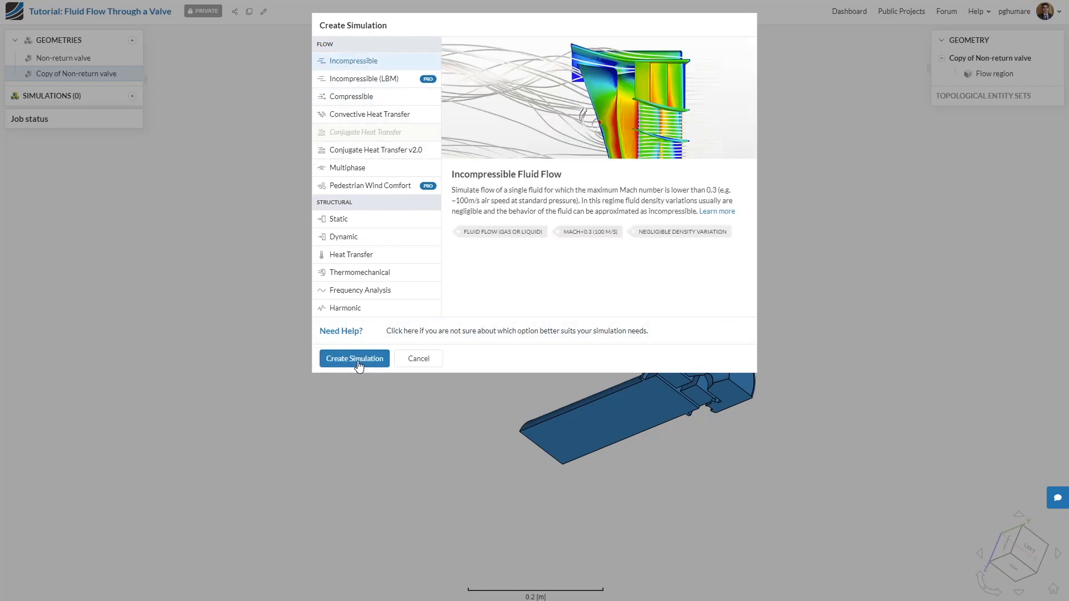
{"action": "left_click", "coordinate": [354, 358]}
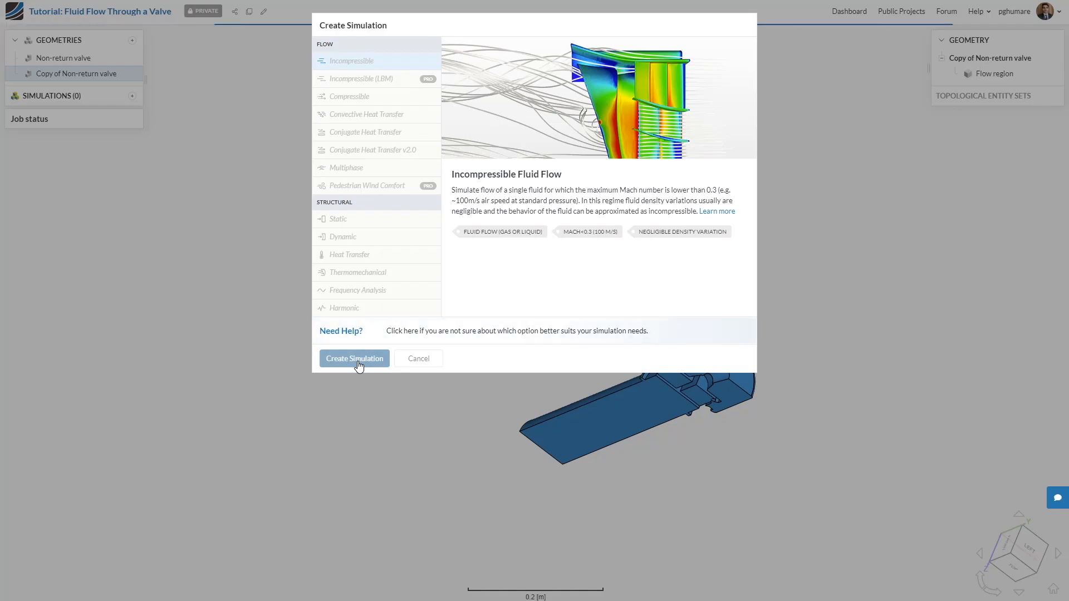
{"action": "left_click", "coordinate": [354, 358]}
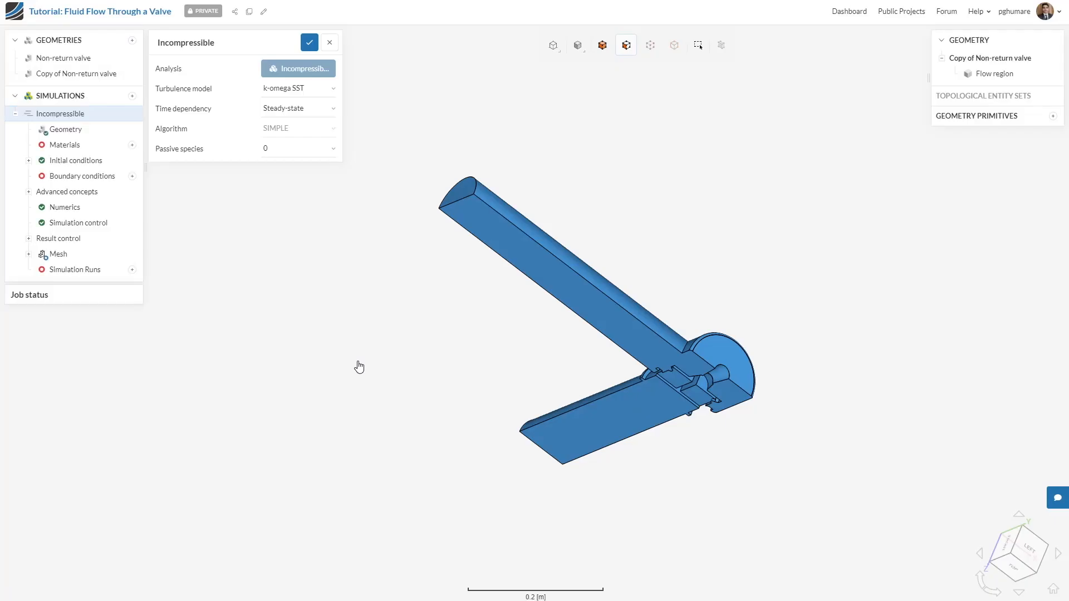
{"action": "mouse_move", "coordinate": [324, 358]}
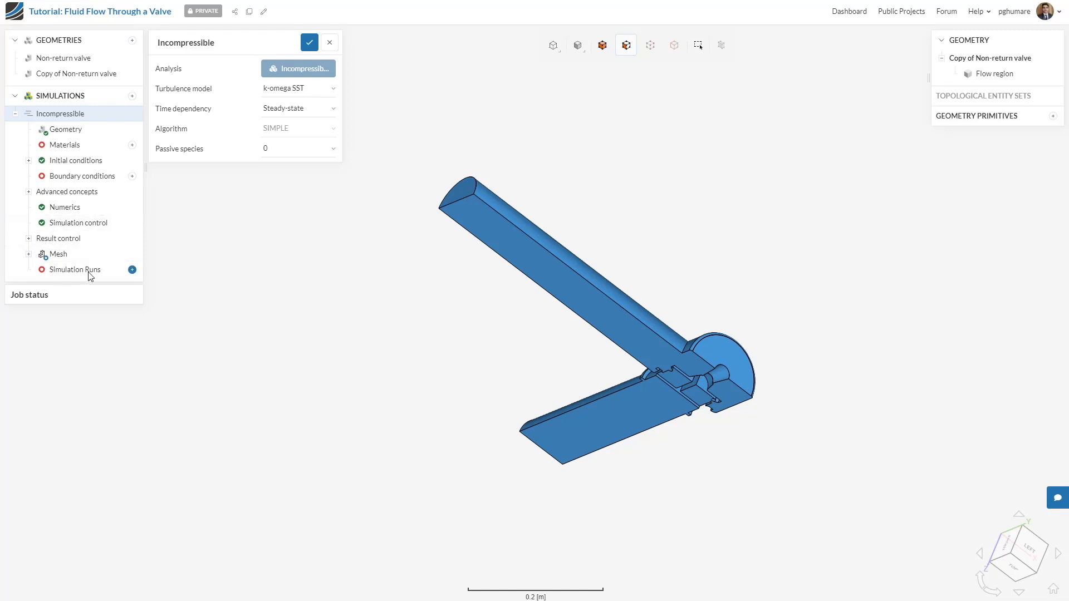
{"action": "mouse_move", "coordinate": [231, 235]}
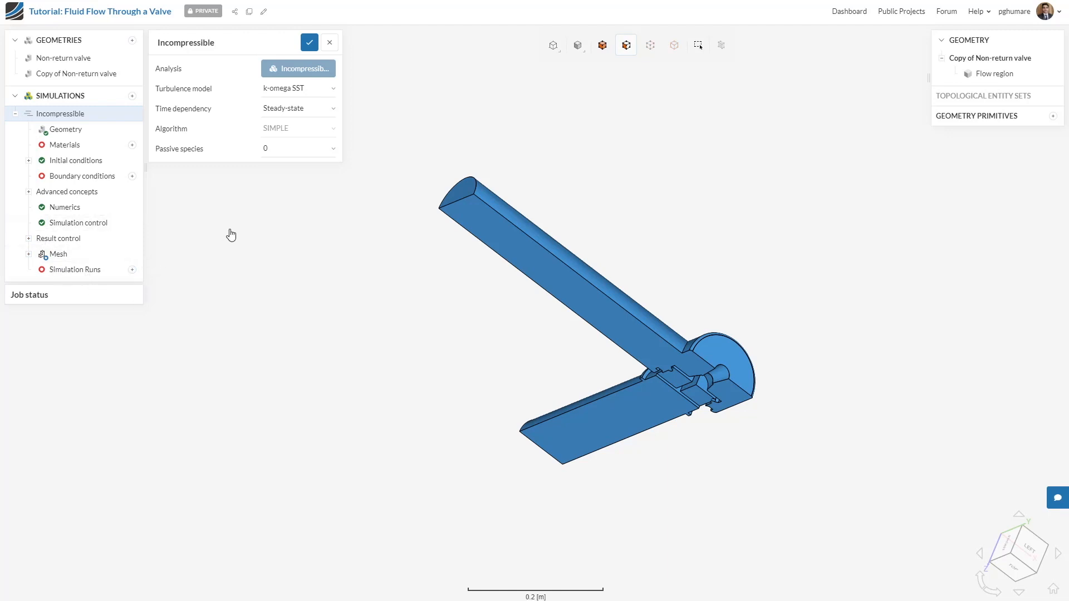
{"action": "mouse_move", "coordinate": [227, 123]}
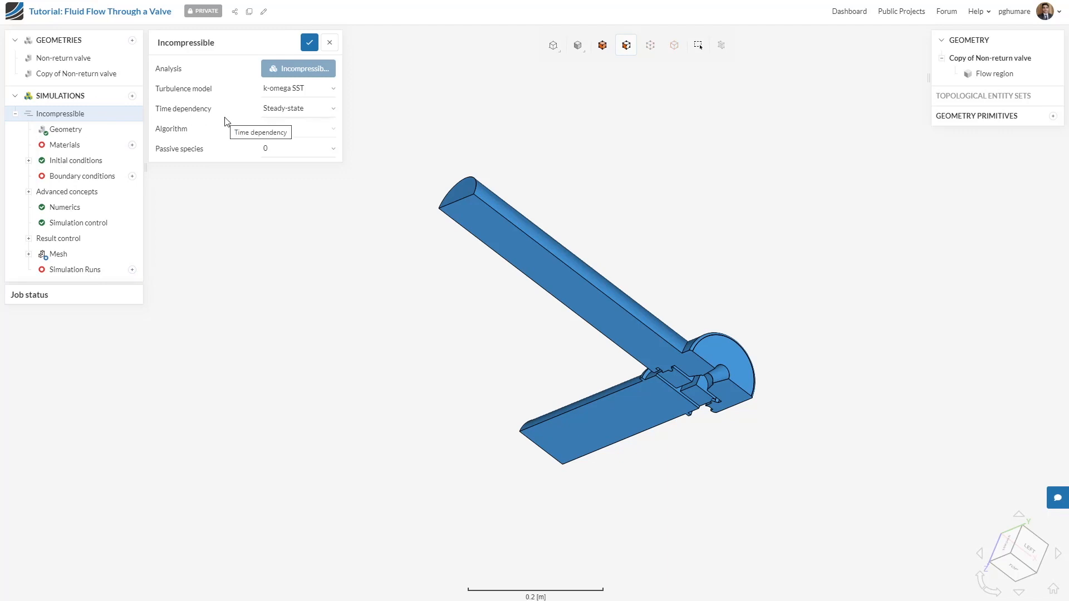
{"action": "mouse_move", "coordinate": [202, 103]}
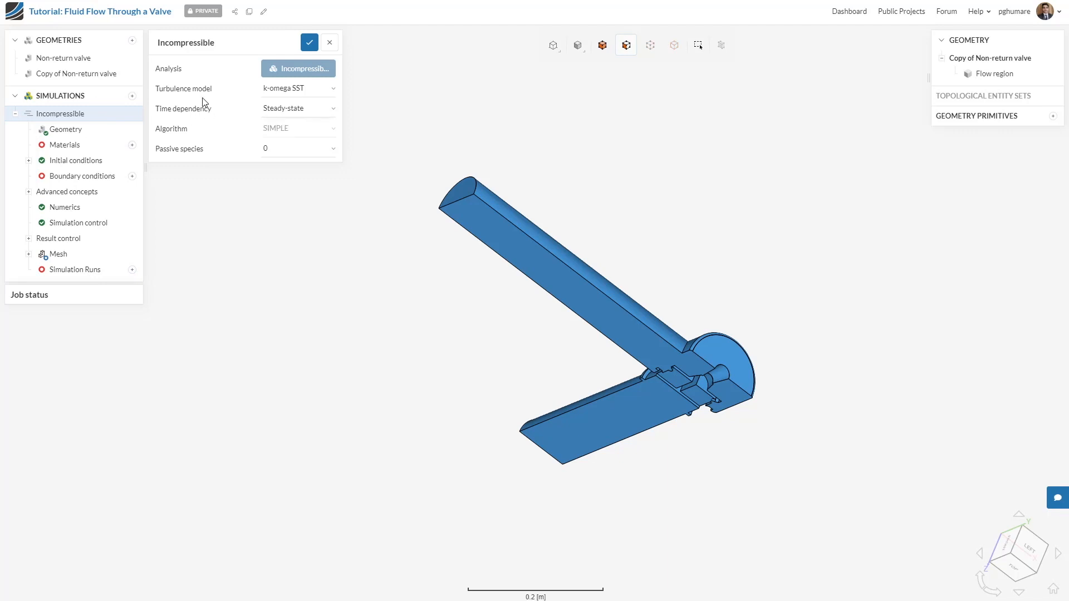
{"action": "mouse_move", "coordinate": [229, 150]}
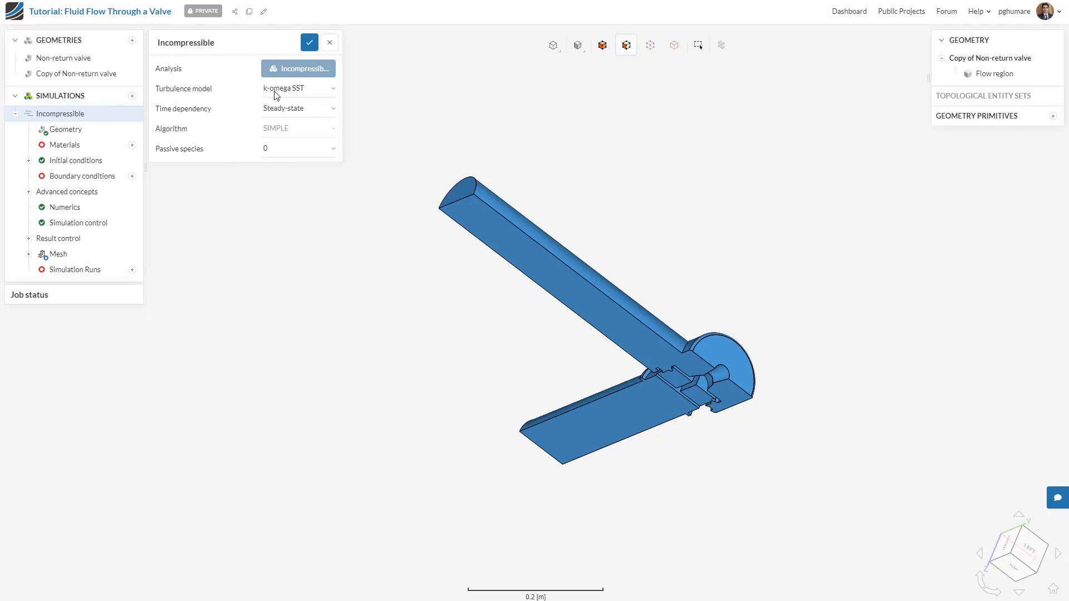
{"action": "mouse_move", "coordinate": [265, 119]}
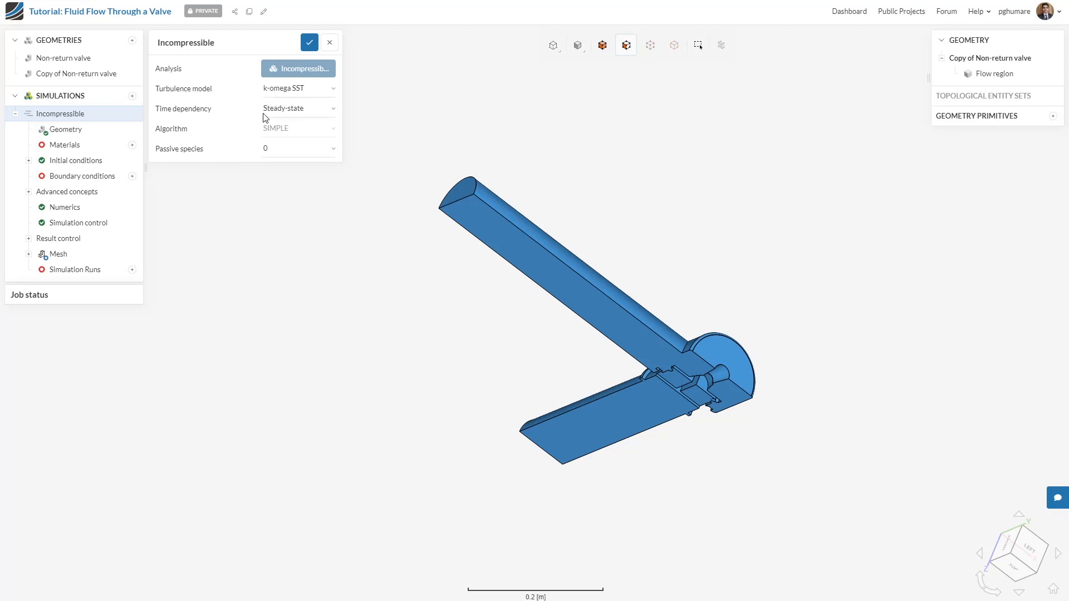
{"action": "mouse_move", "coordinate": [265, 123]}
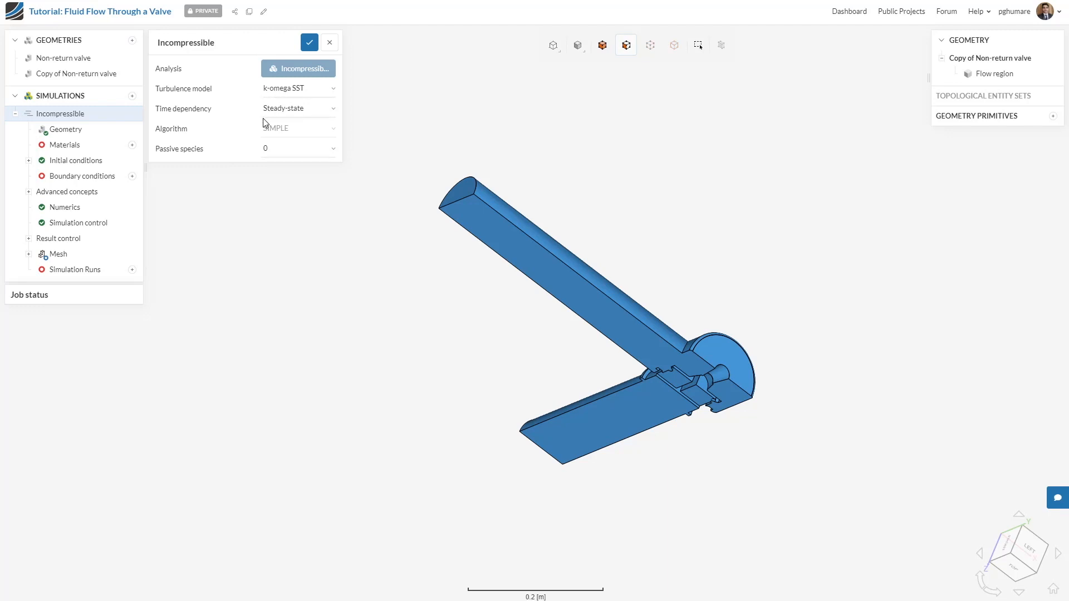
Step: Keep k-omega SST steady-state defaults and close the Incompressible settings
{"action": "left_click", "coordinate": [308, 42]}
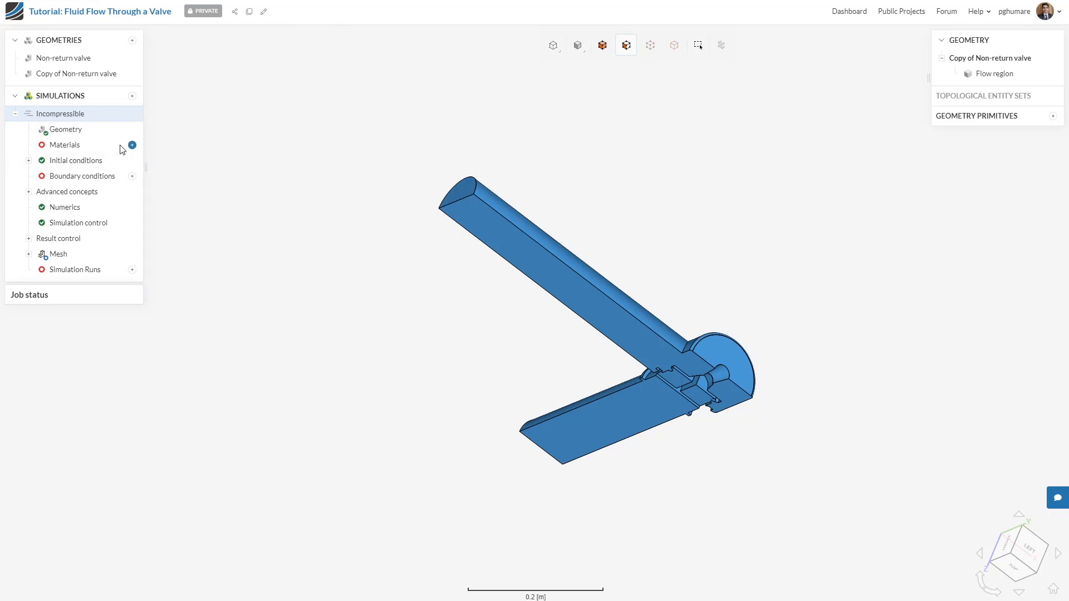
Step: Assign Water as the material of the Flow region and save it
{"action": "left_click", "coordinate": [133, 145]}
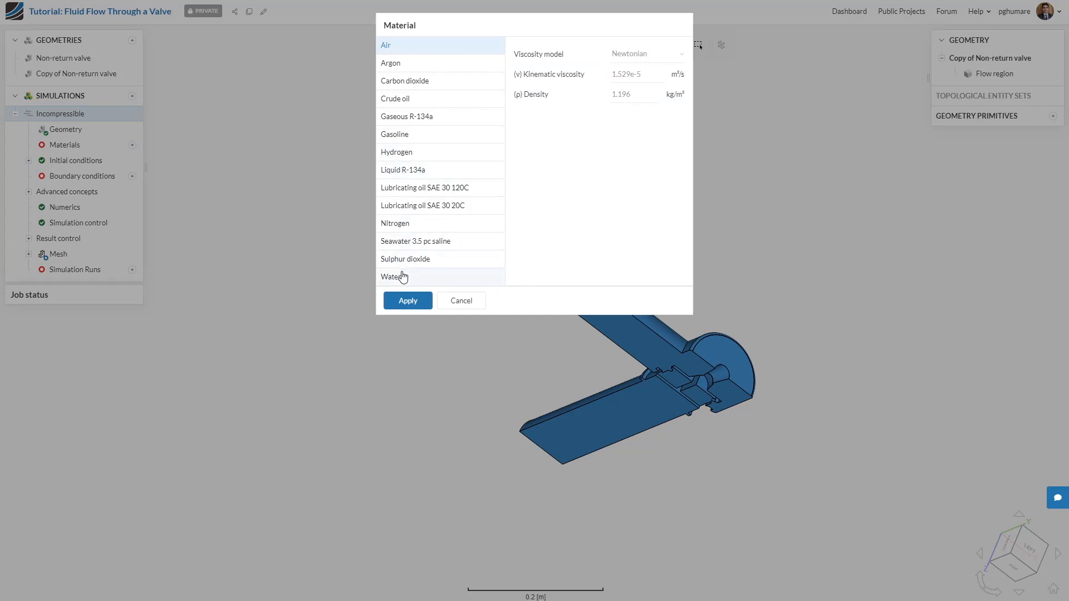
{"action": "left_click", "coordinate": [391, 276]}
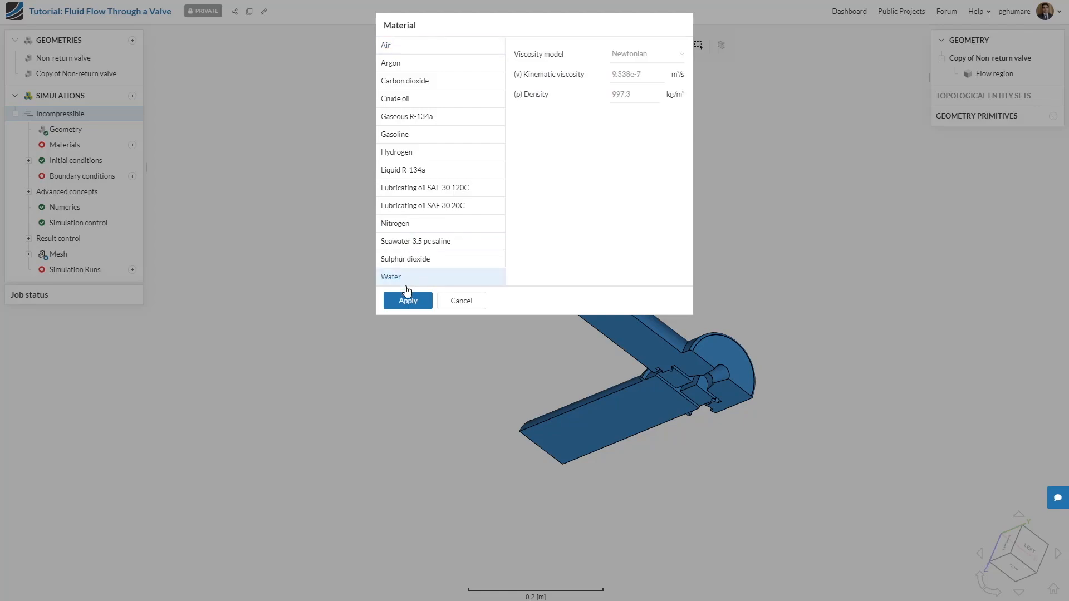
{"action": "left_click", "coordinate": [408, 301]}
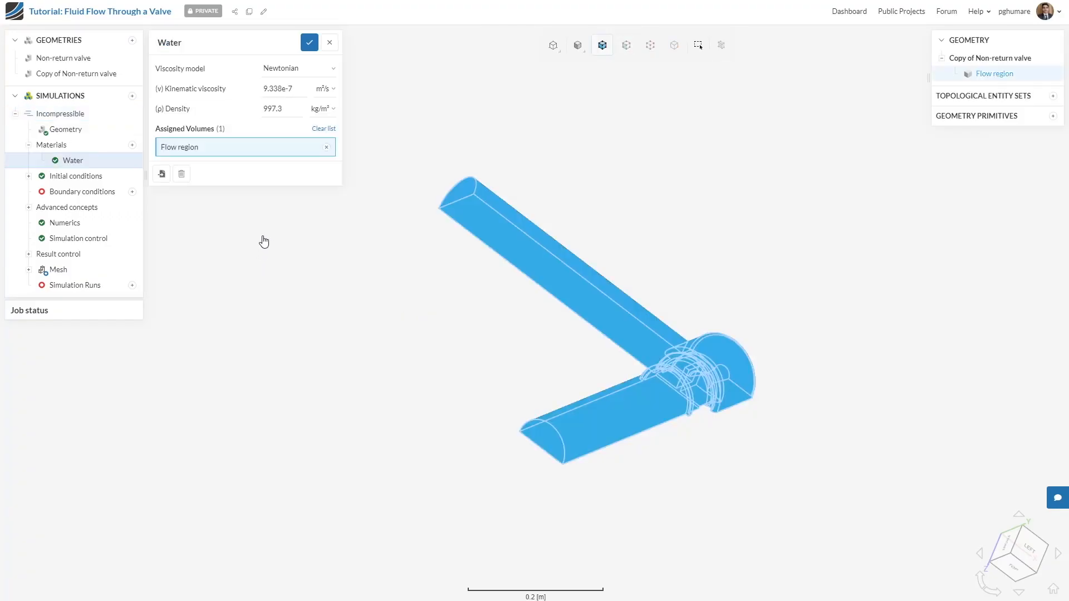
{"action": "mouse_move", "coordinate": [221, 132]}
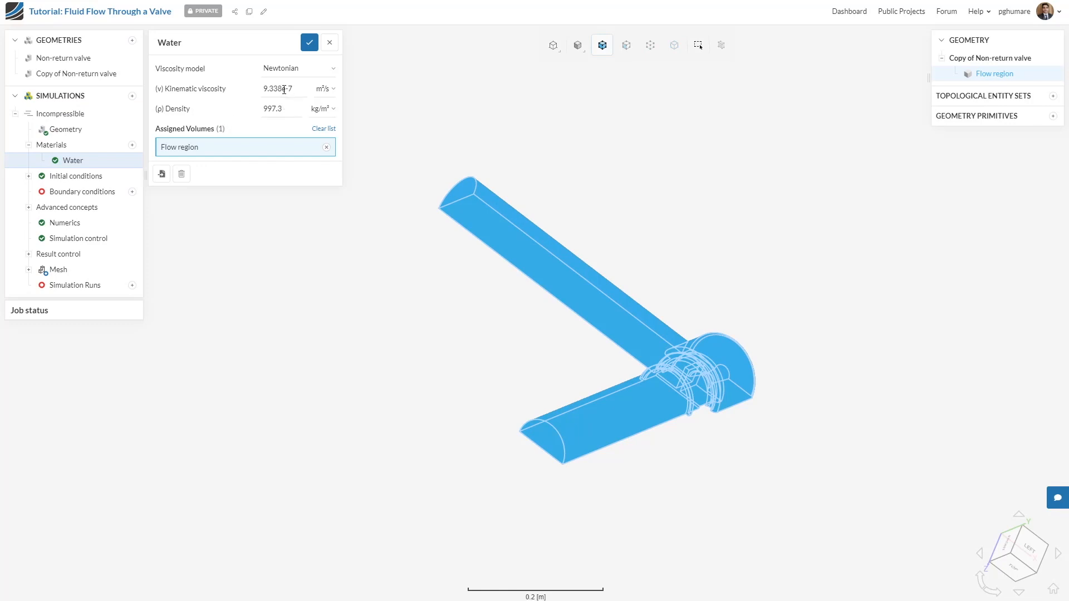
{"action": "left_click", "coordinate": [275, 108]}
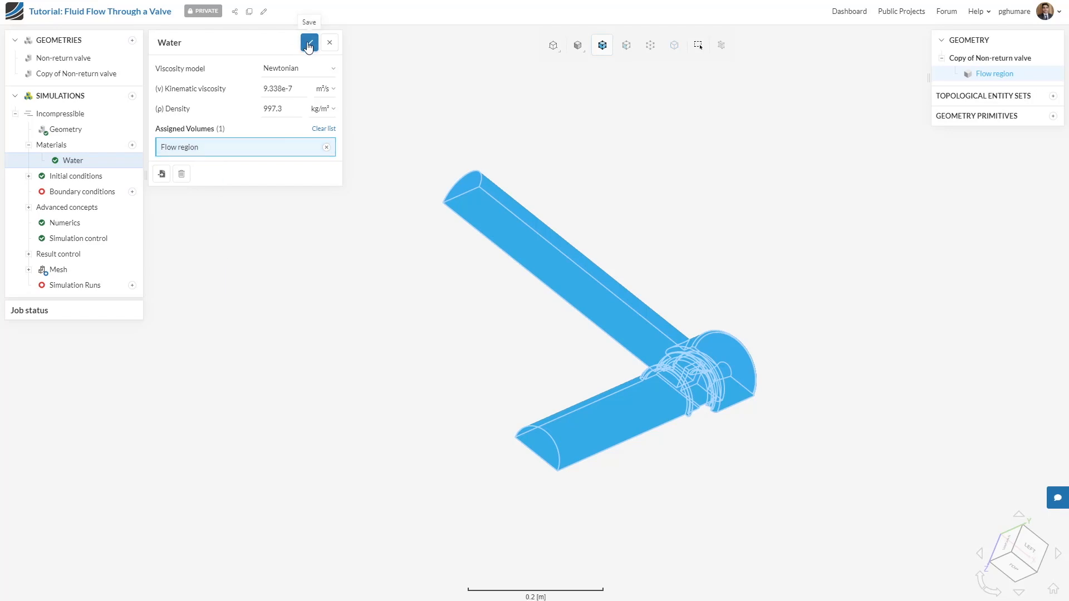
{"action": "left_click", "coordinate": [309, 43]}
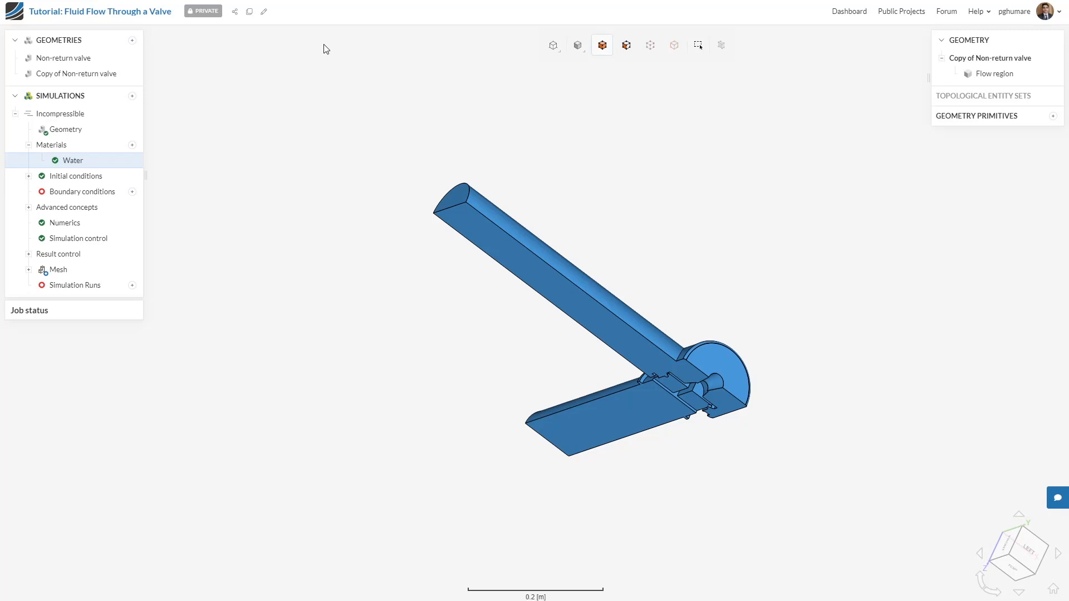
{"action": "mouse_move", "coordinate": [133, 177]}
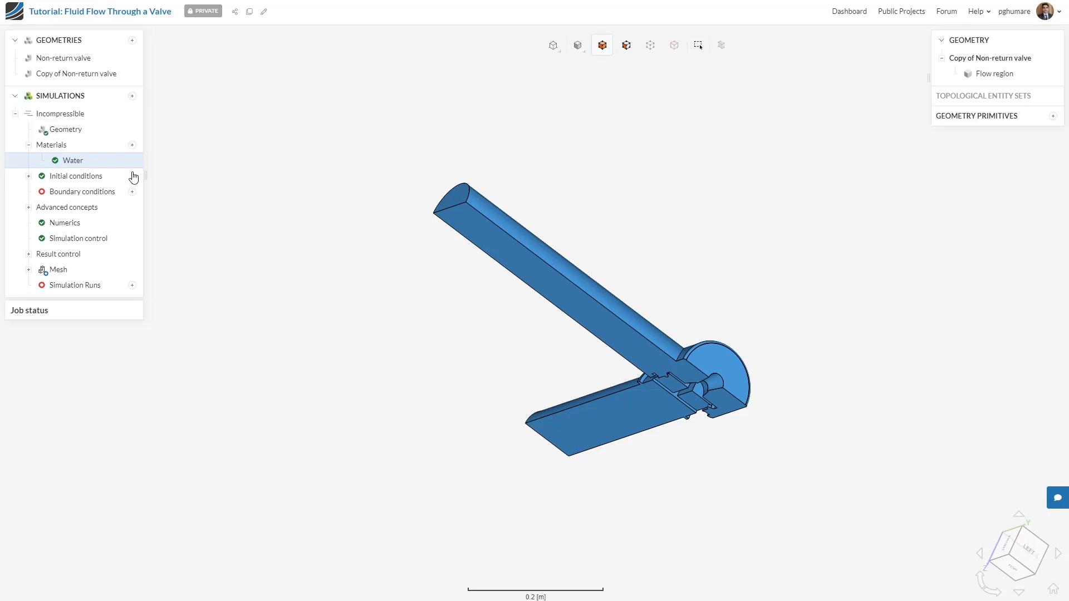
Step: Add a pressure inlet of 3e5 Pa total gauge pressure on the long pipe's end face
{"action": "left_click", "coordinate": [133, 191]}
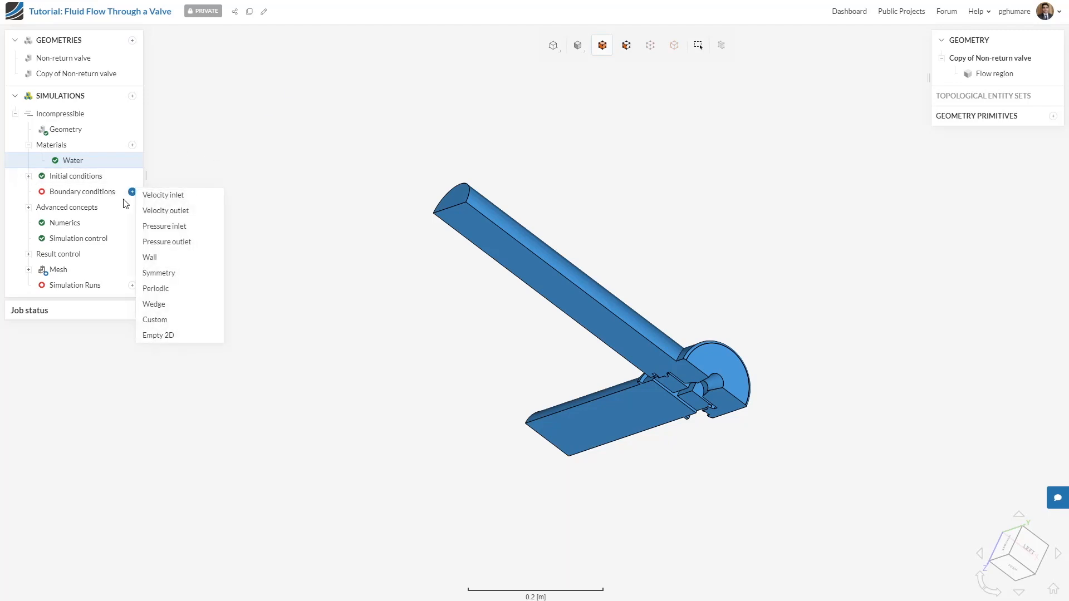
{"action": "left_click", "coordinate": [164, 226]}
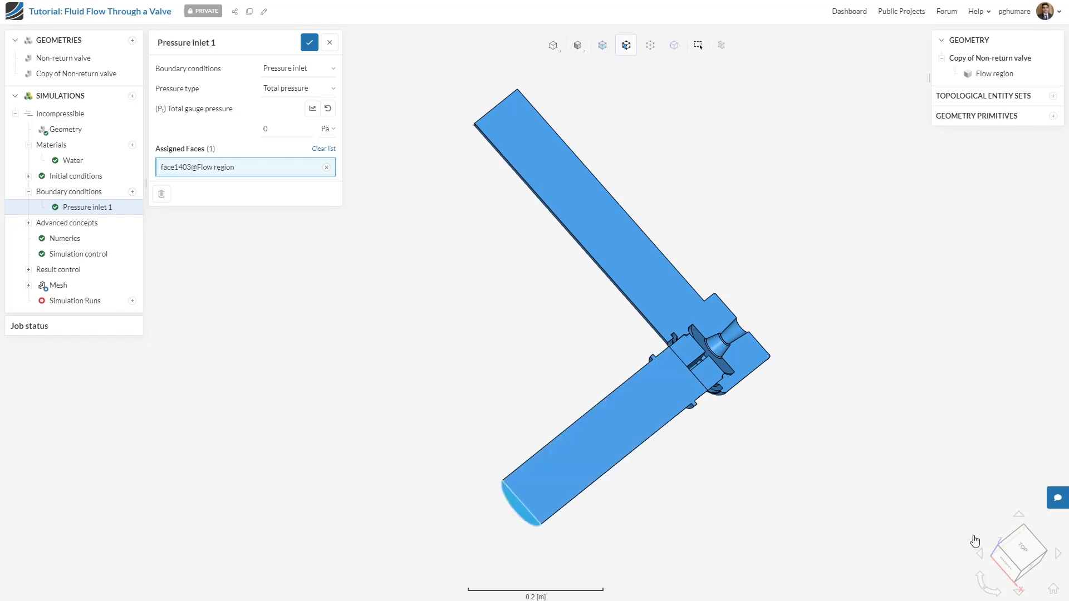
{"action": "left_click", "coordinate": [600, 443]}
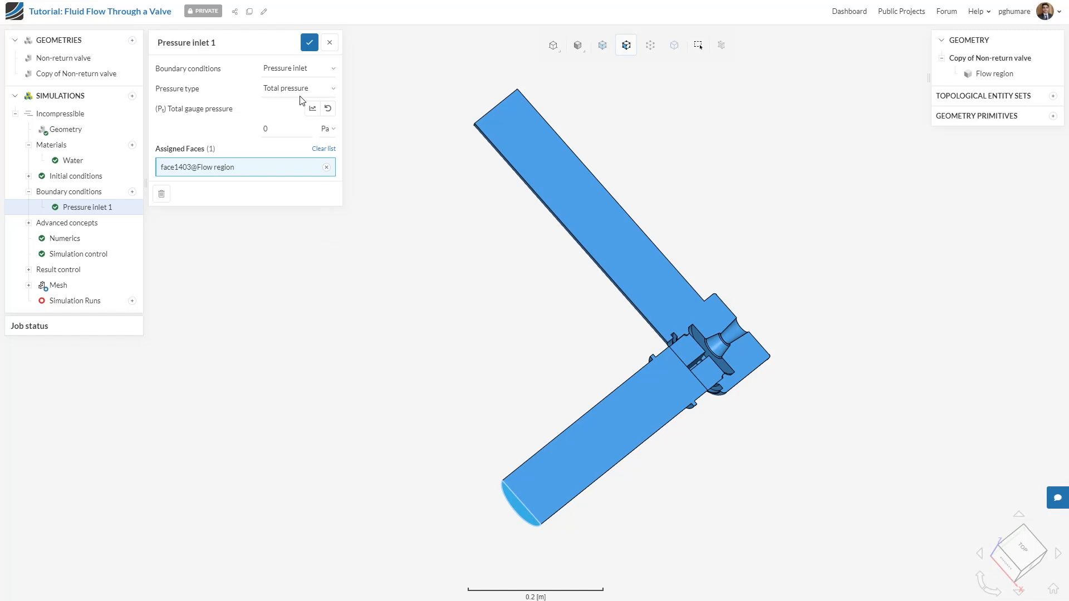
{"action": "mouse_move", "coordinate": [317, 95]}
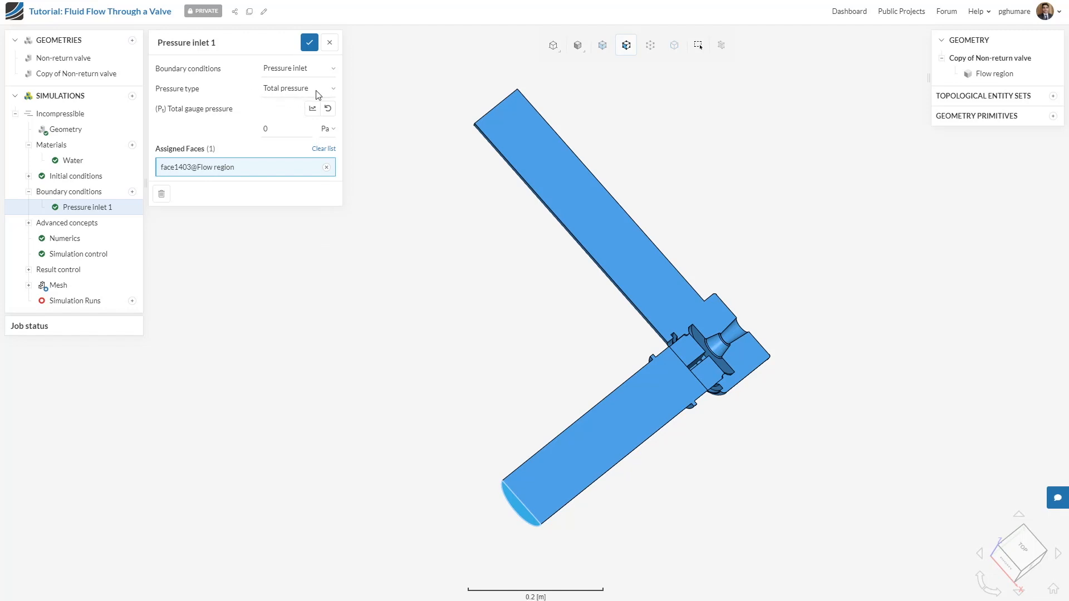
{"action": "left_click", "coordinate": [279, 128]}
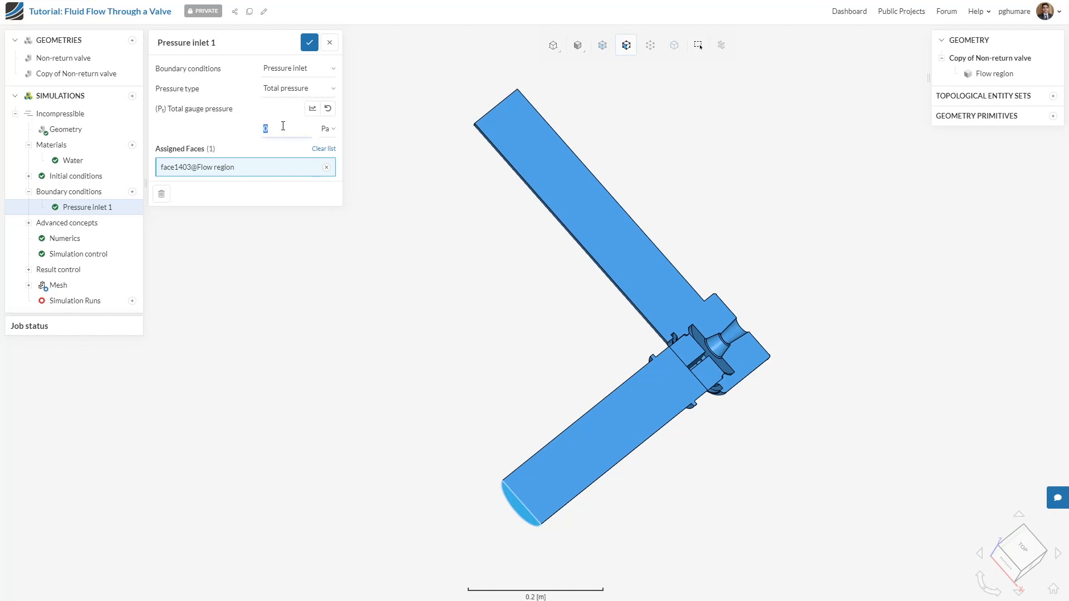
{"action": "type", "text": "3"}
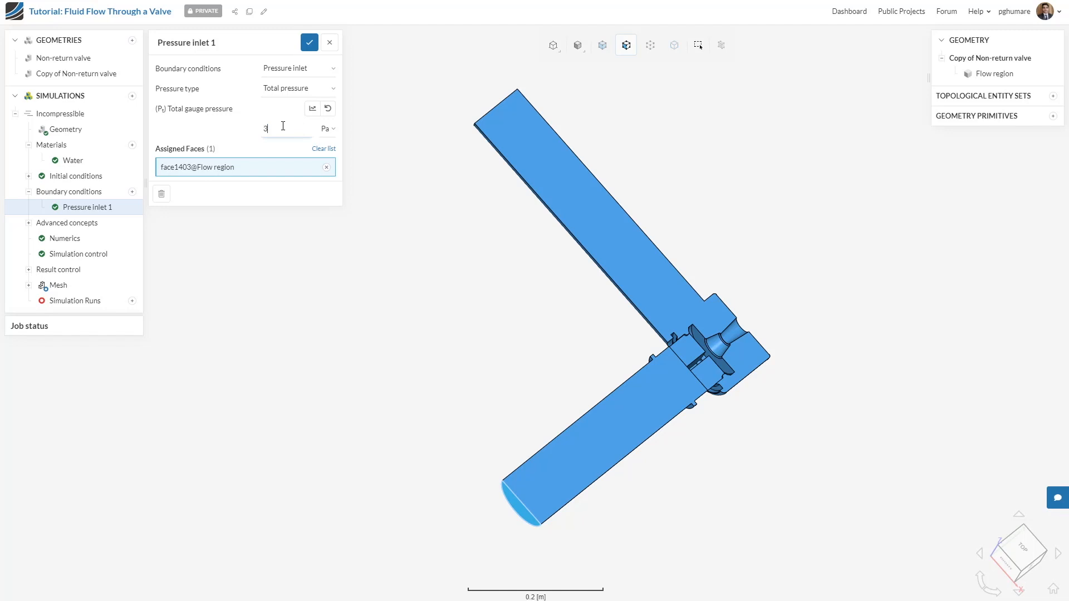
{"action": "type", "text": "e5"}
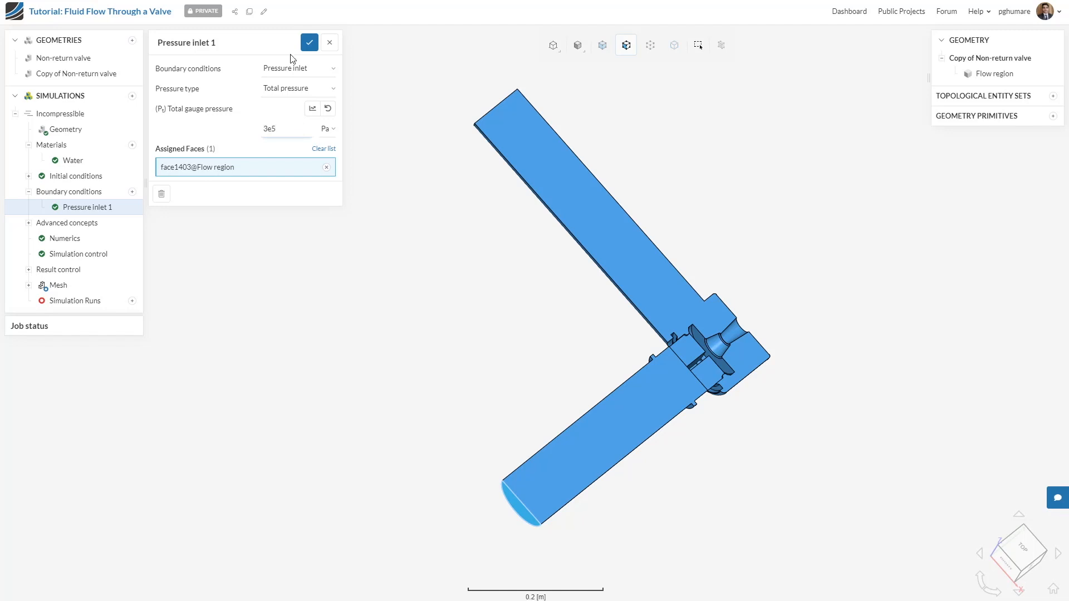
{"action": "left_click", "coordinate": [308, 43]}
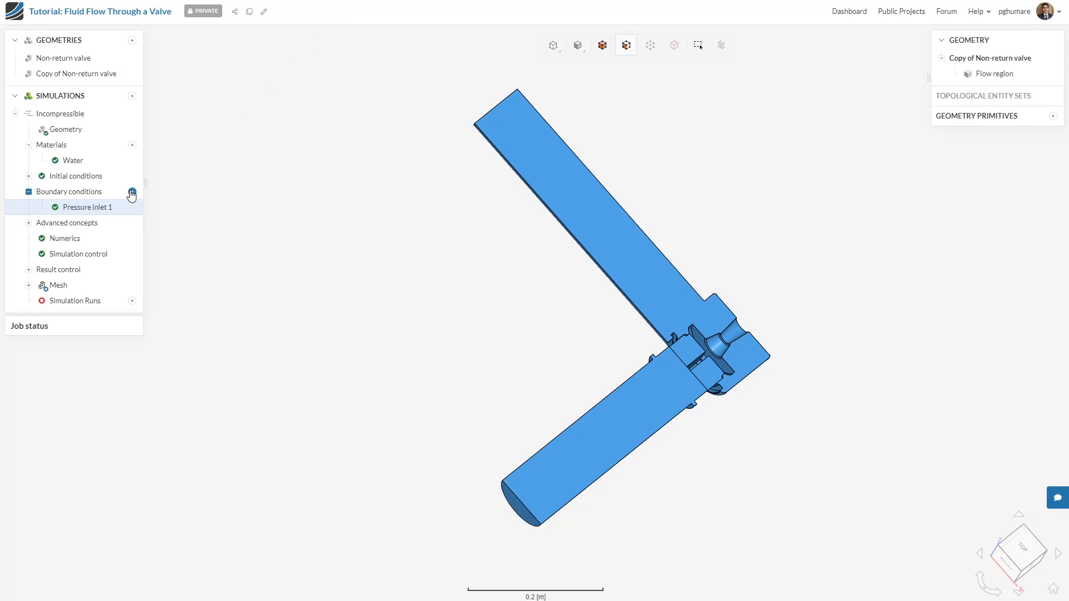
Step: Add a 0 Pa pressure outlet on the opposite pipe end face and save it
{"action": "left_click", "coordinate": [132, 194]}
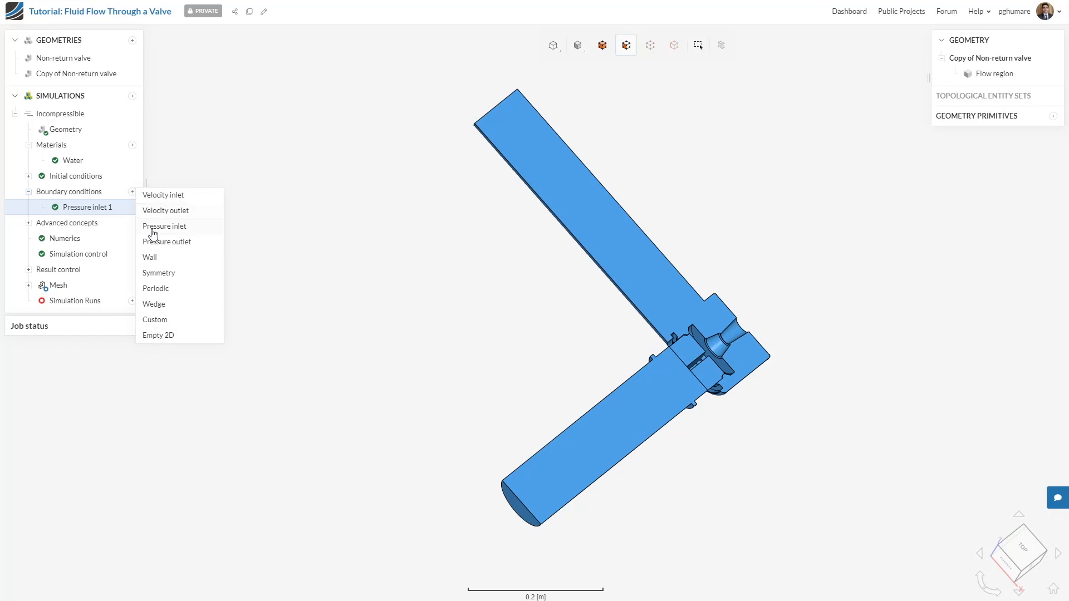
{"action": "left_click", "coordinate": [167, 241]}
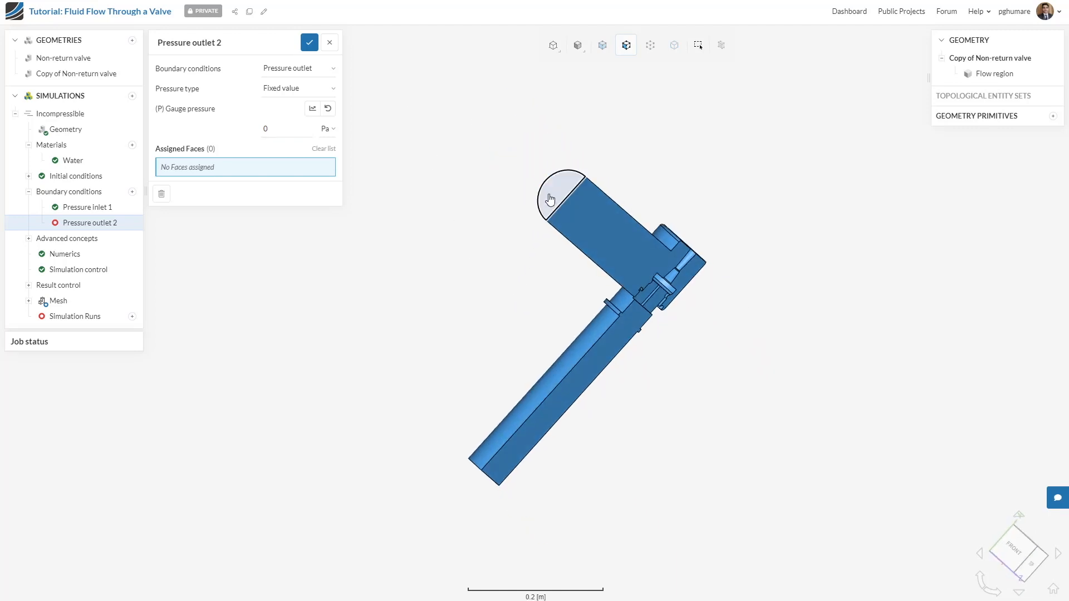
{"action": "left_click", "coordinate": [562, 199]}
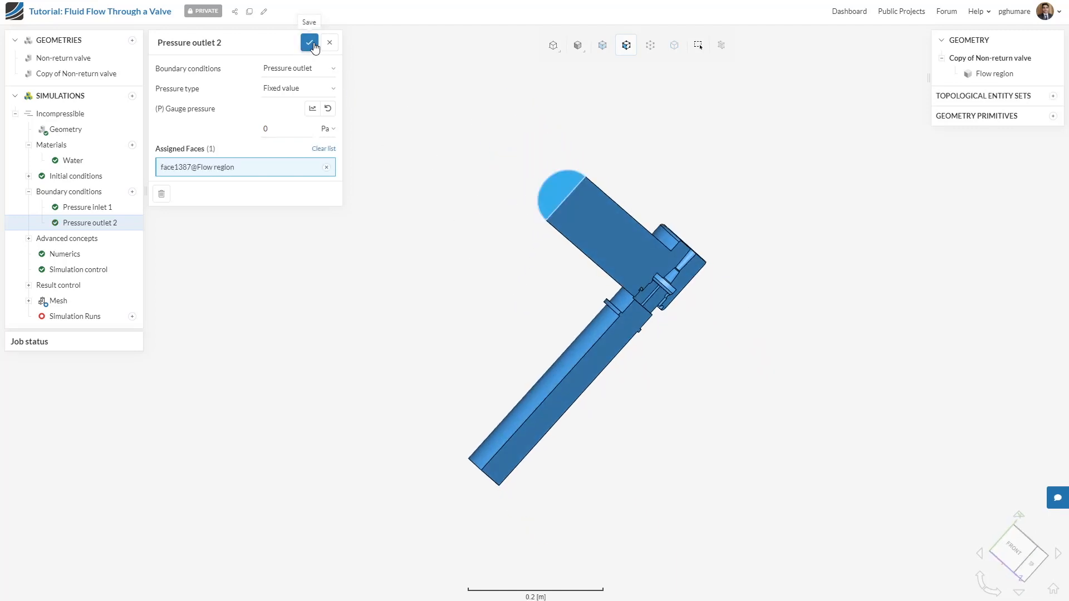
{"action": "left_click", "coordinate": [308, 42]}
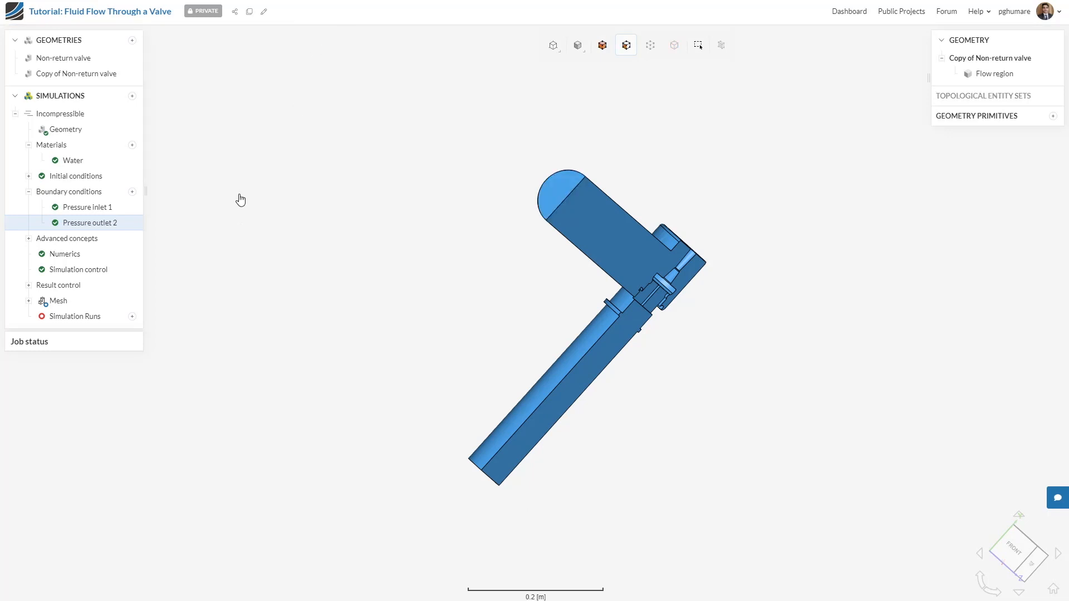
{"action": "mouse_move", "coordinate": [144, 195]}
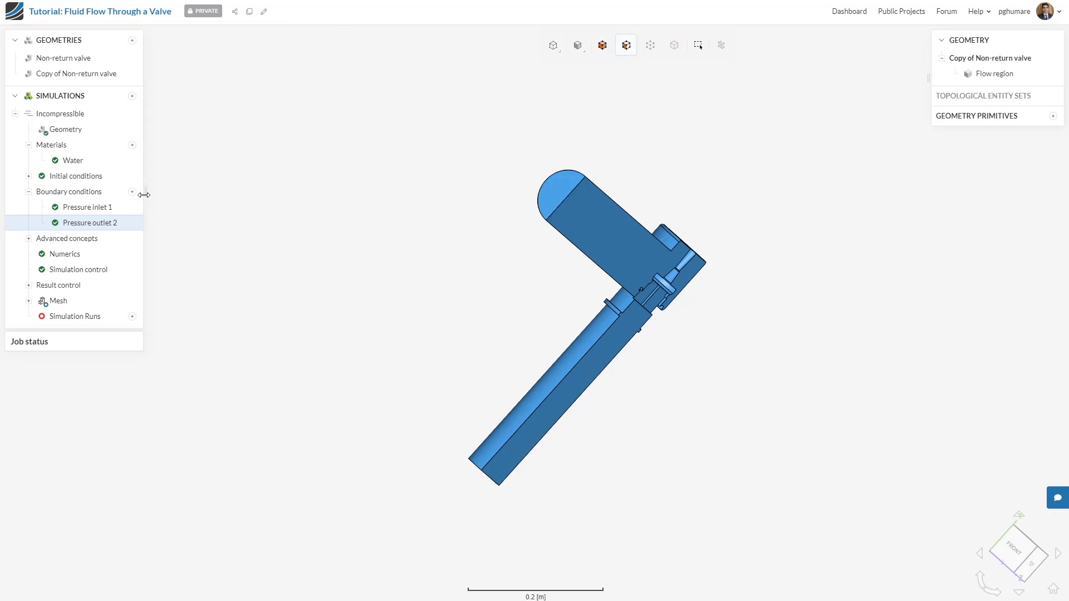
Step: Add a Symmetry condition on the flat cut faces of the flow region and save it
{"action": "left_click", "coordinate": [132, 191]}
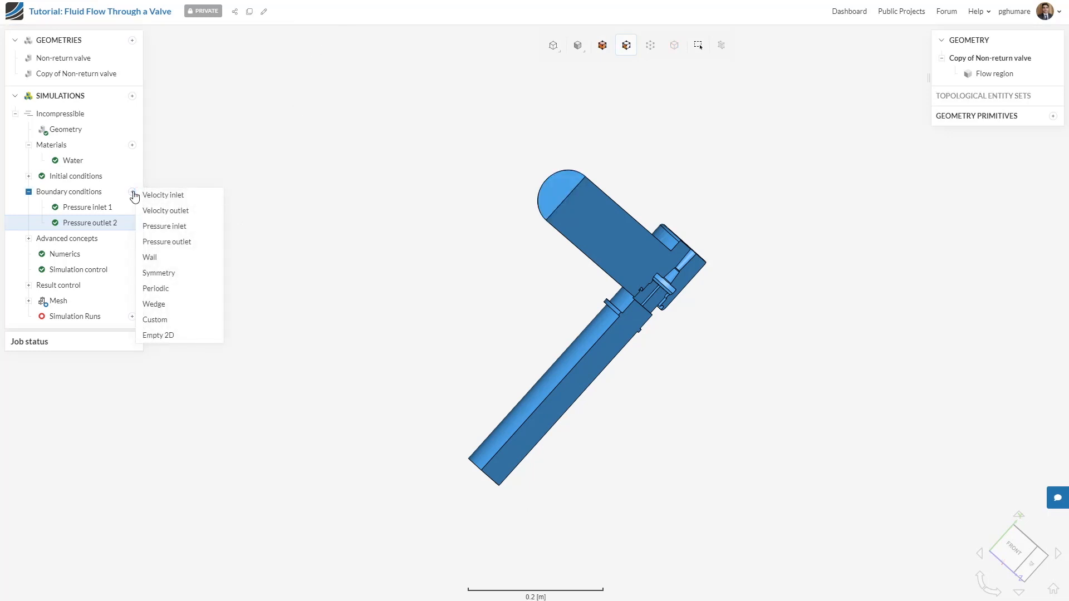
{"action": "left_click", "coordinate": [158, 273]}
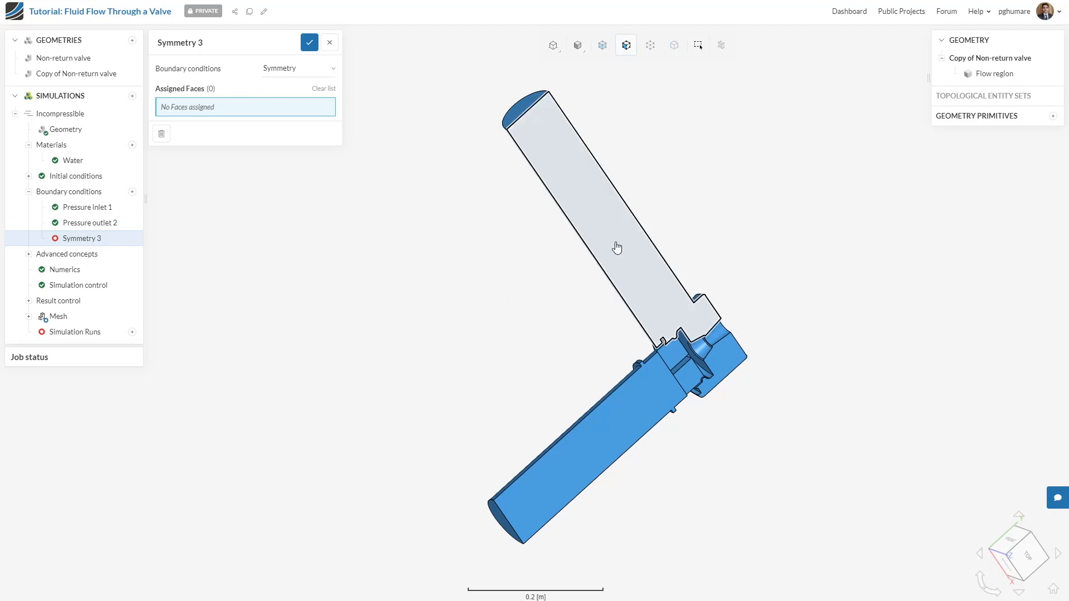
{"action": "left_click", "coordinate": [722, 360]}
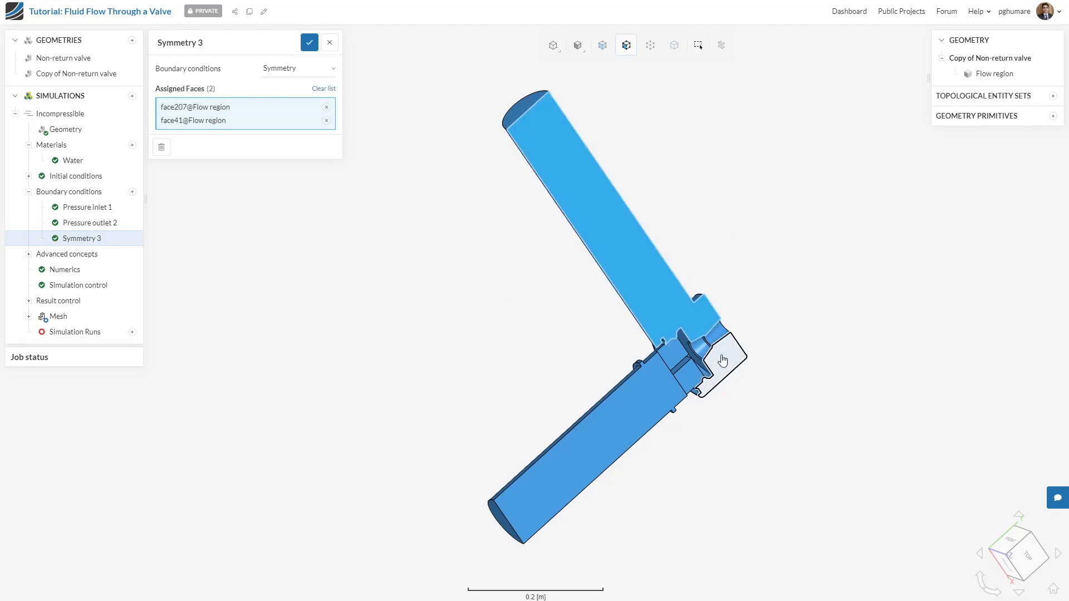
{"action": "left_click", "coordinate": [721, 361]}
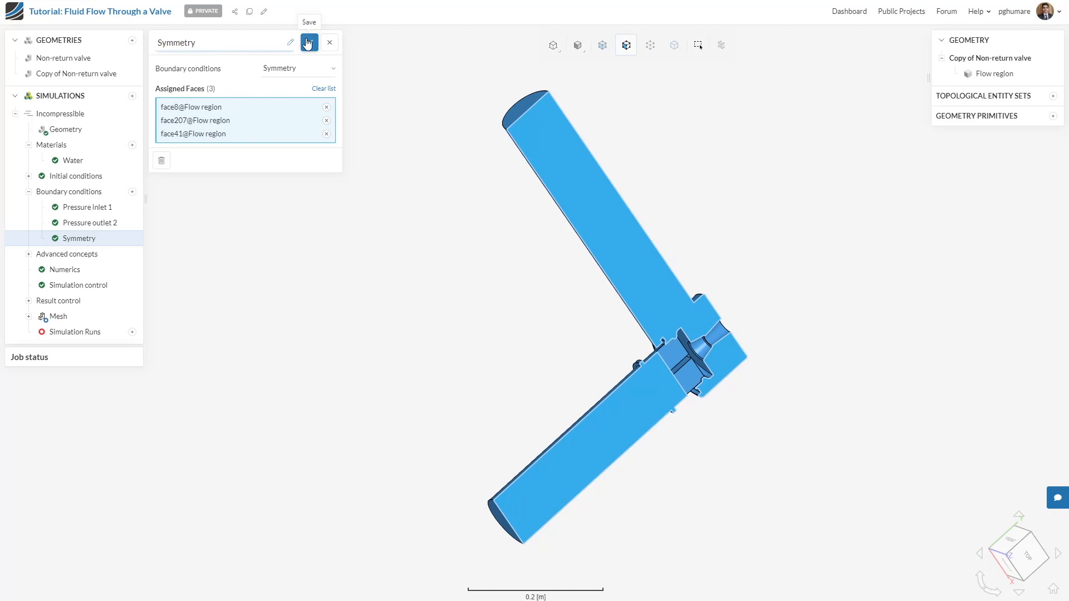
{"action": "left_click", "coordinate": [308, 43]}
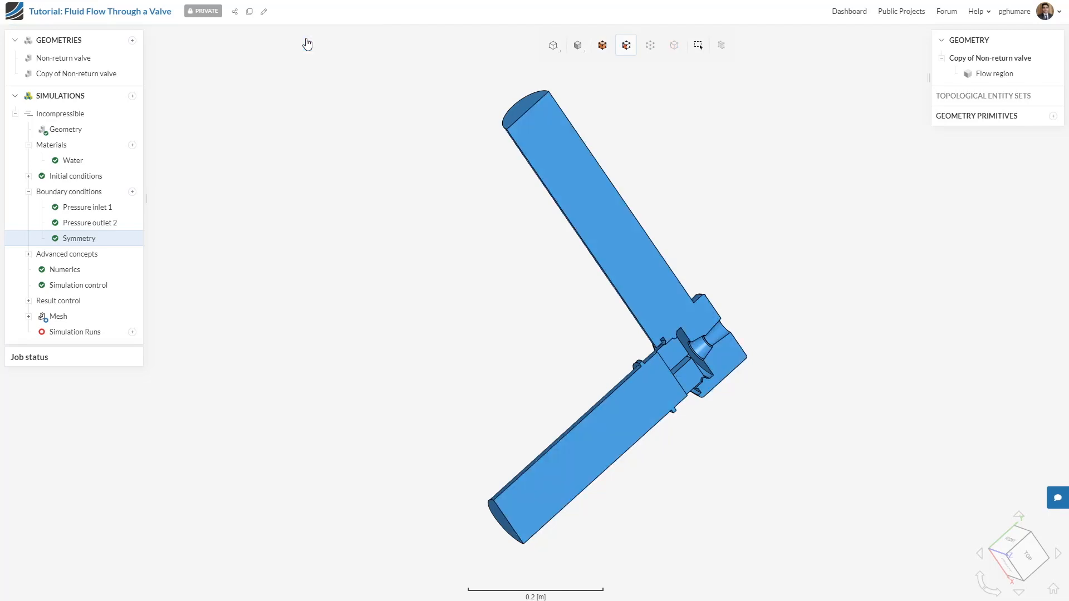
{"action": "mouse_move", "coordinate": [253, 311]}
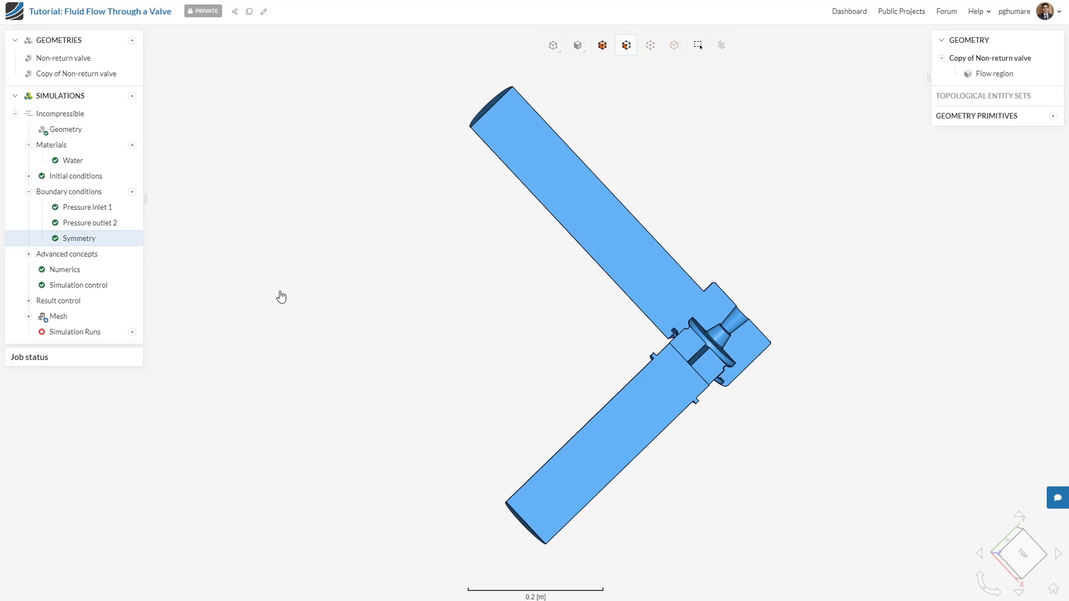
{"action": "mouse_move", "coordinate": [278, 296]}
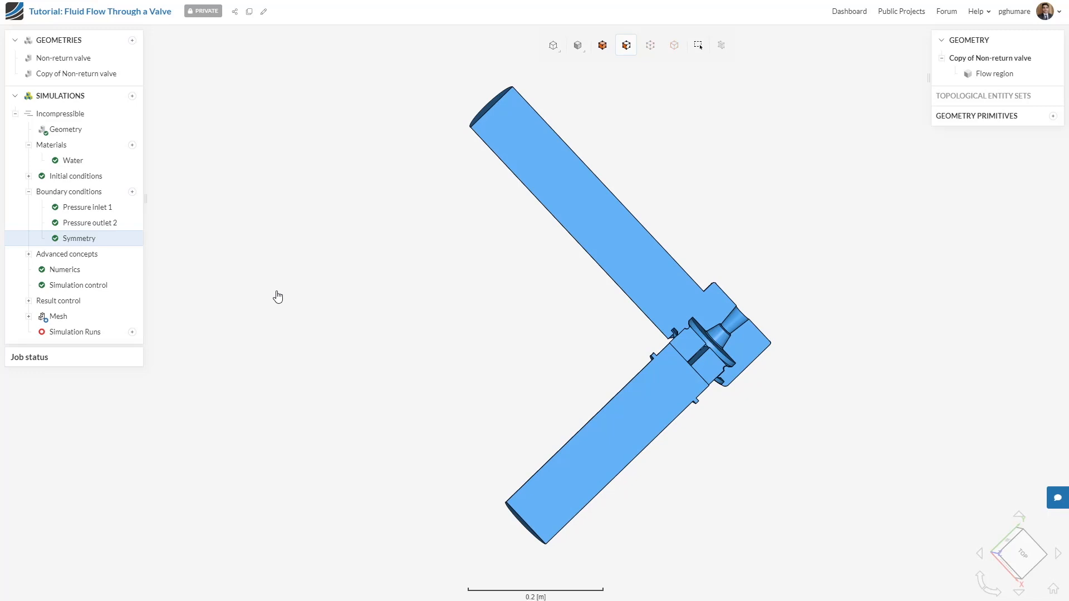
Step: Set end time and write interval both to 2500 in Simulation control and save
{"action": "left_click", "coordinate": [78, 285]}
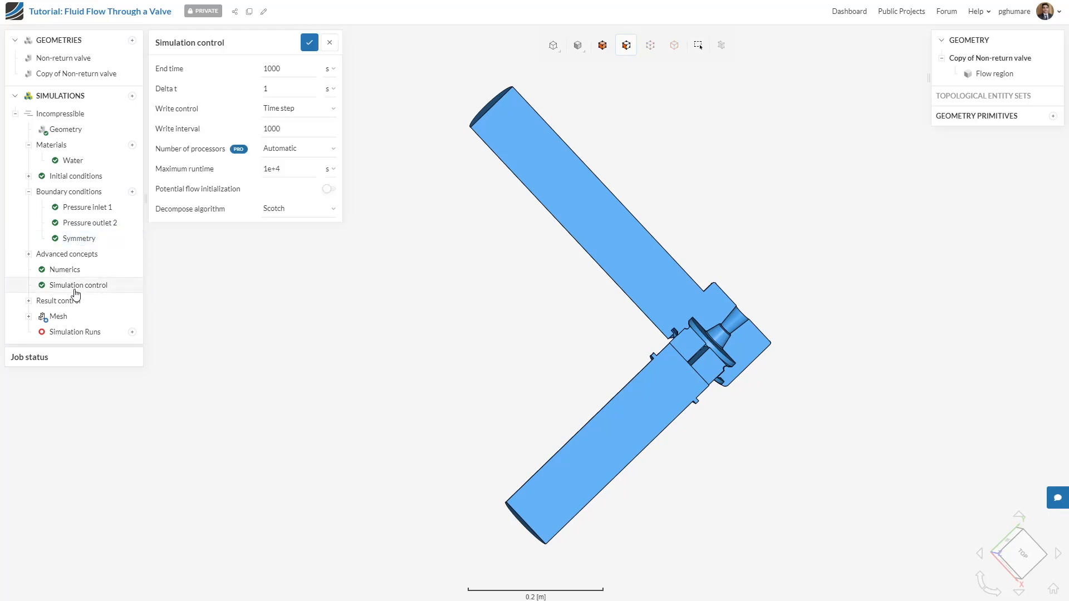
{"action": "left_click", "coordinate": [79, 285]}
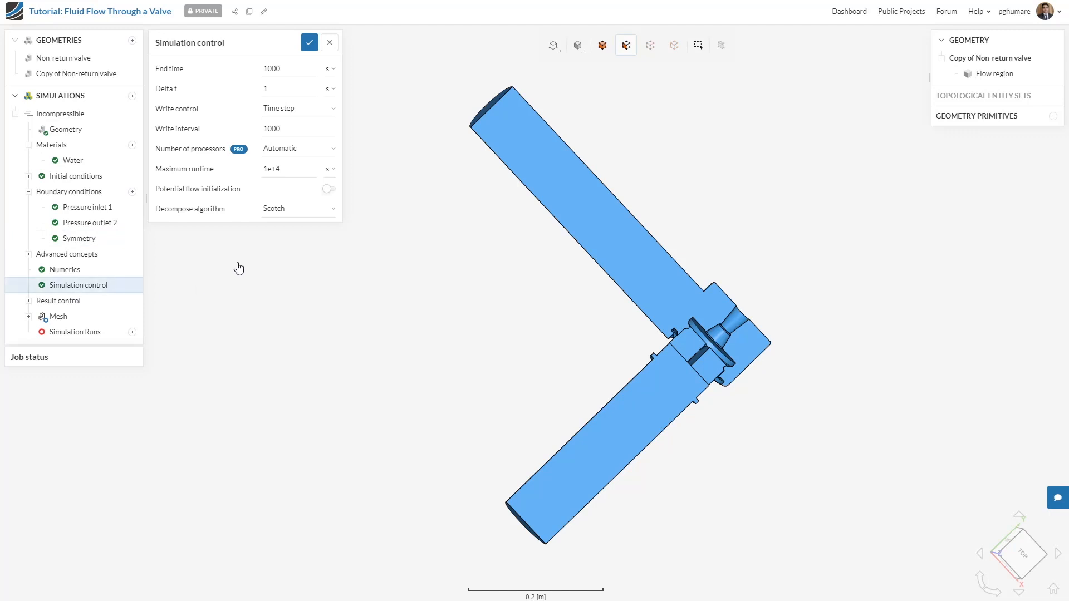
{"action": "mouse_move", "coordinate": [198, 77]}
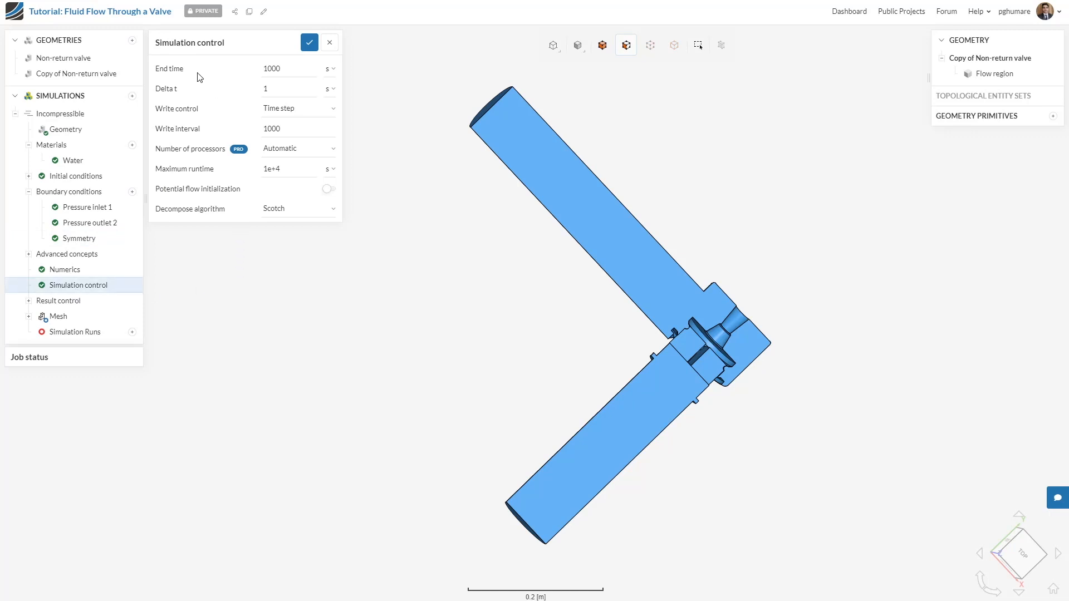
{"action": "mouse_move", "coordinate": [198, 77]}
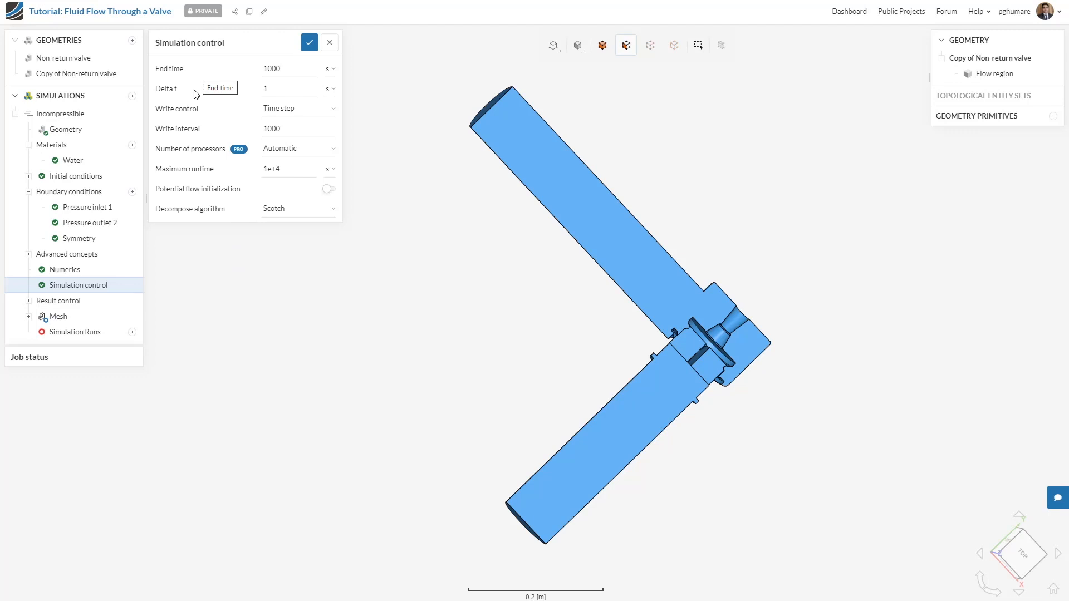
{"action": "mouse_move", "coordinate": [206, 112]}
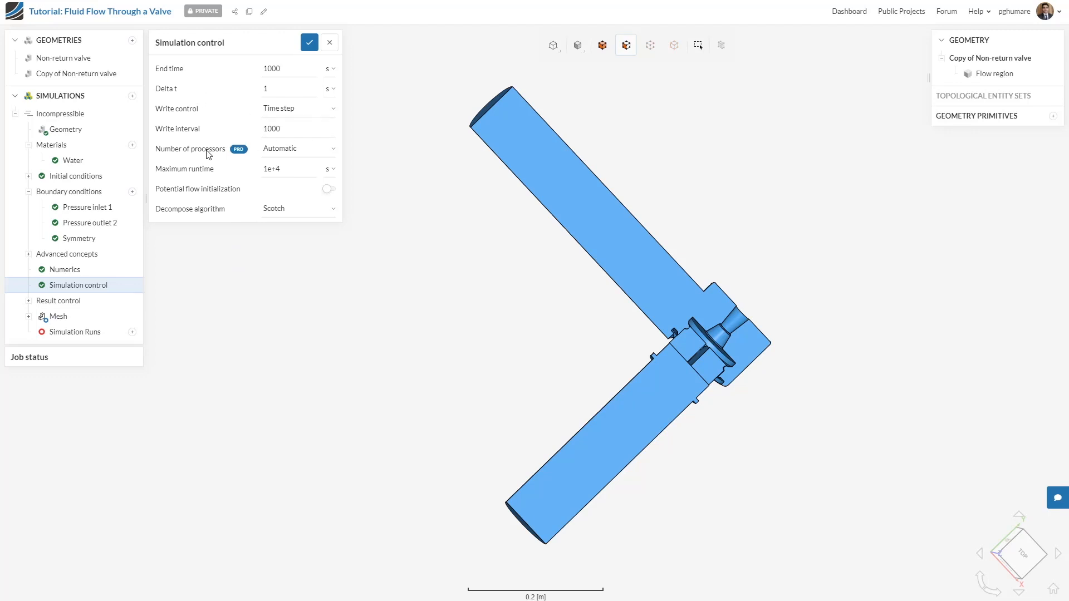
{"action": "mouse_move", "coordinate": [215, 241]}
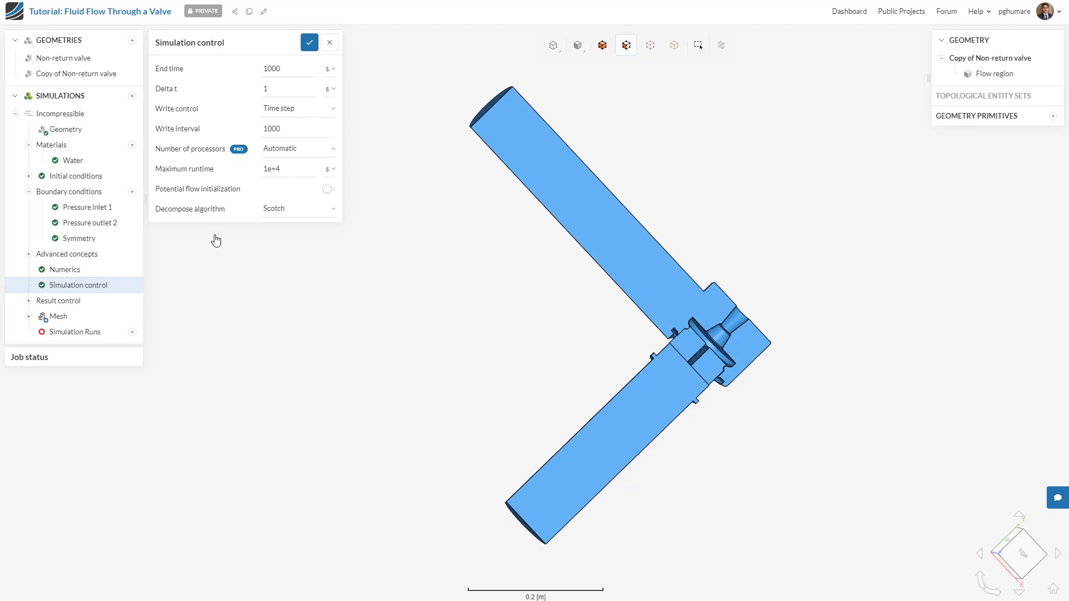
{"action": "left_click", "coordinate": [286, 68]}
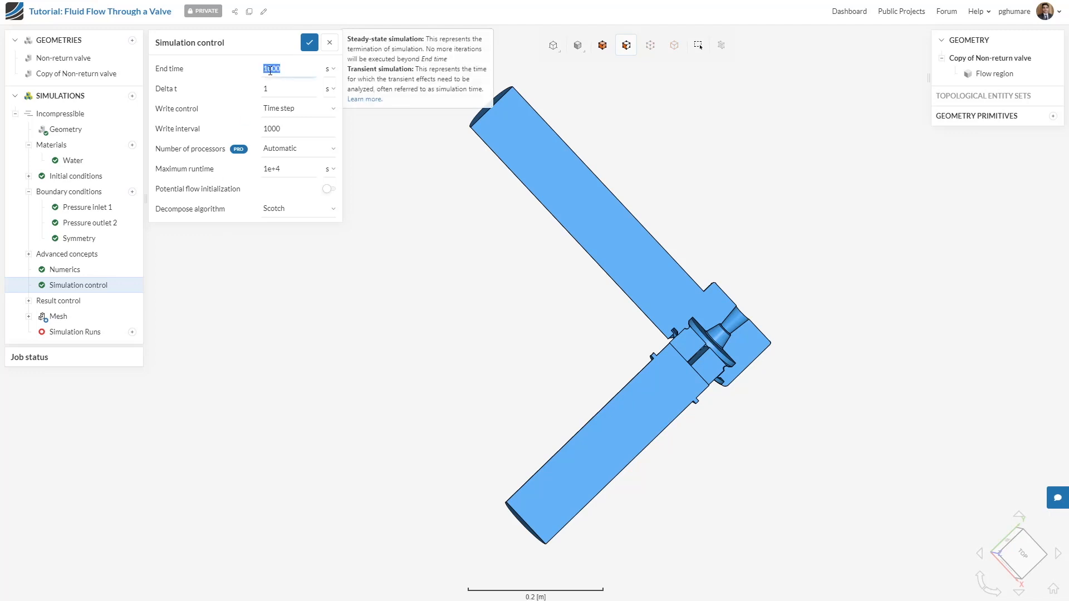
{"action": "type", "text": "2500"}
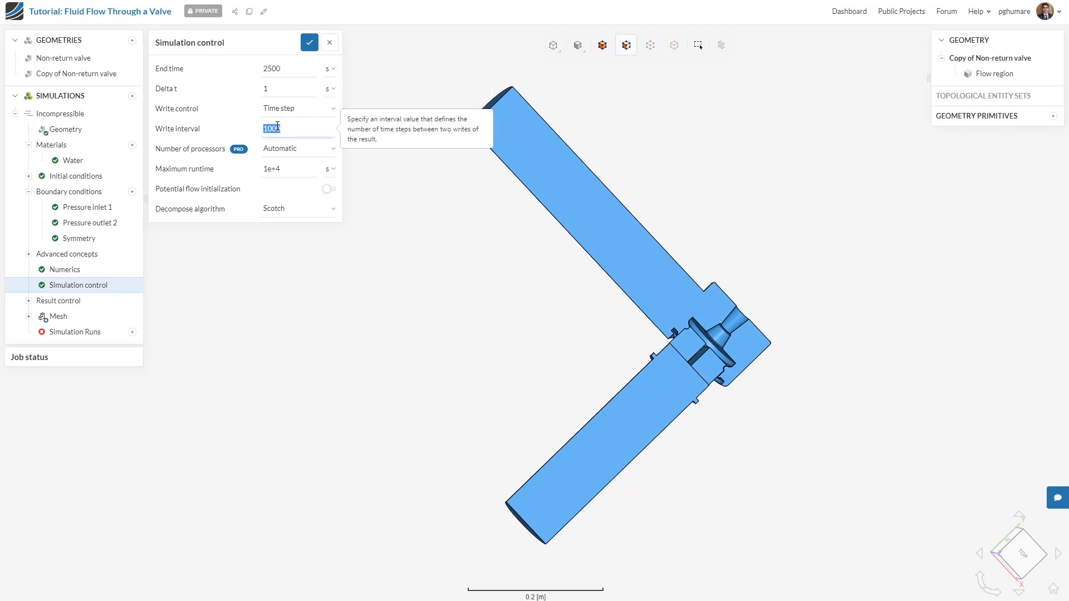
{"action": "type", "text": "2500"}
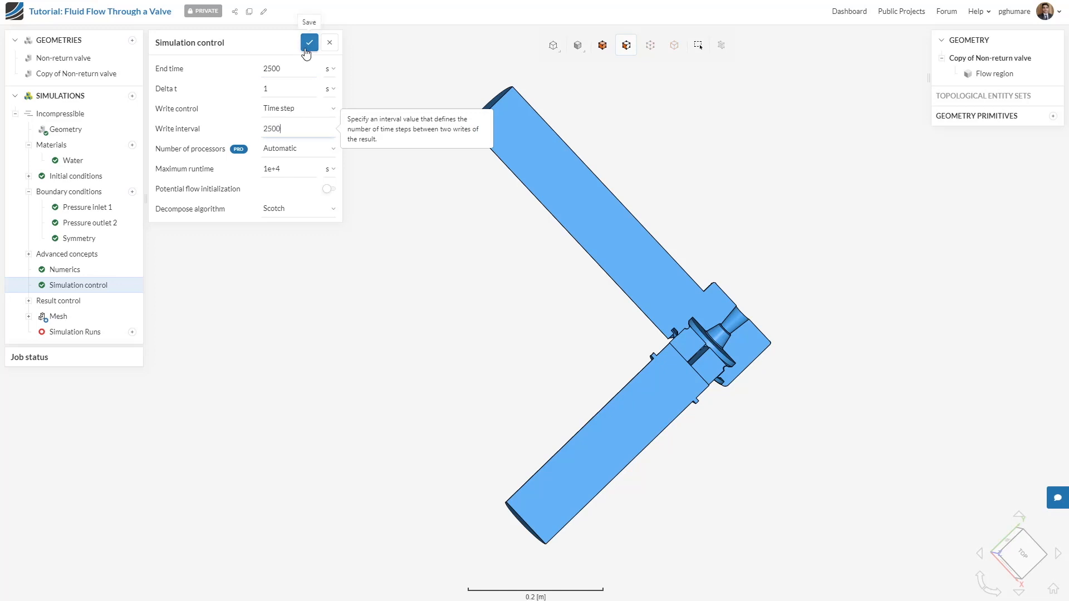
{"action": "left_click", "coordinate": [308, 43]}
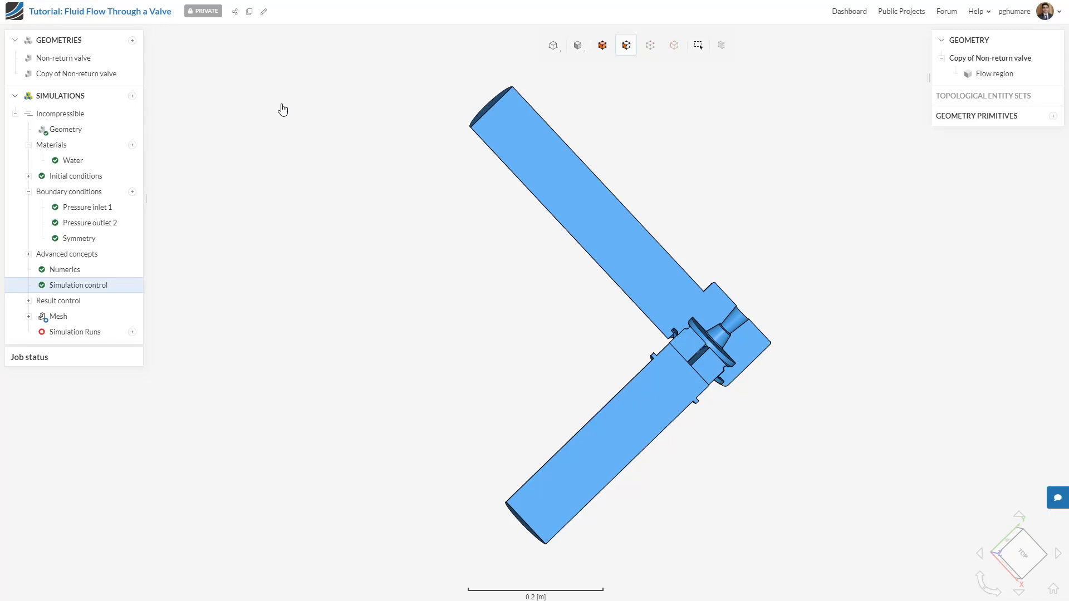
{"action": "left_click", "coordinate": [29, 300]}
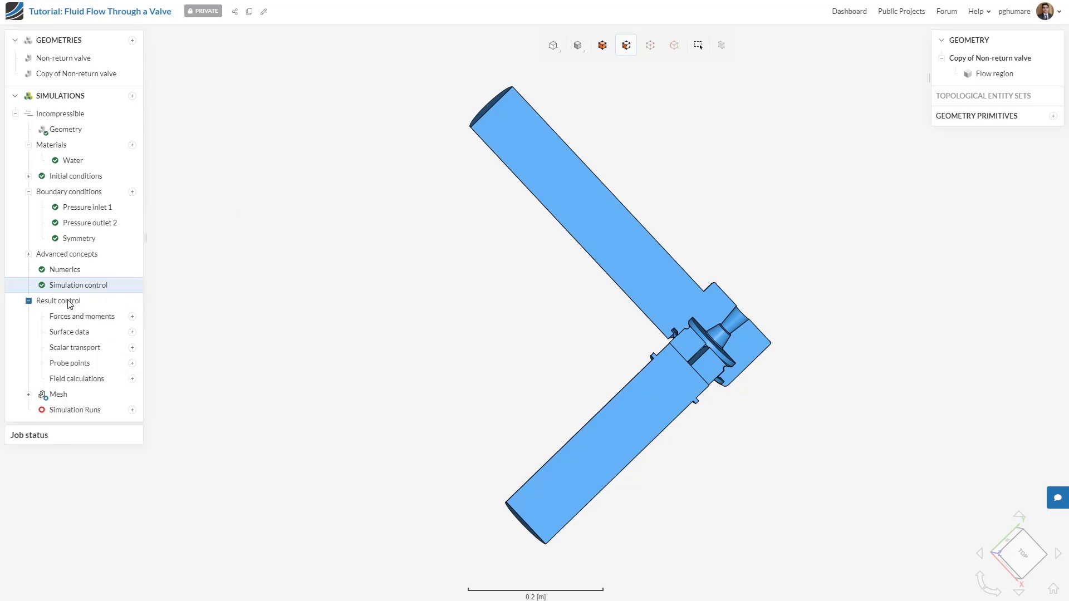
Step: Add an area-average result on the inlet face, write interval 5, named 'Area average inlet', and save
{"action": "left_click", "coordinate": [132, 332]}
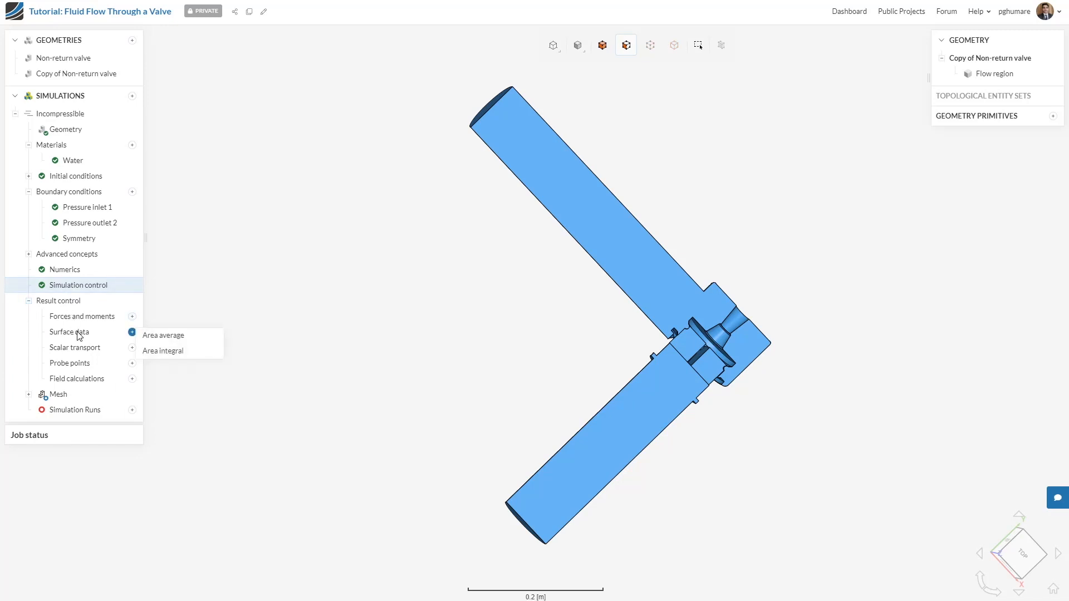
{"action": "mouse_move", "coordinate": [158, 344]}
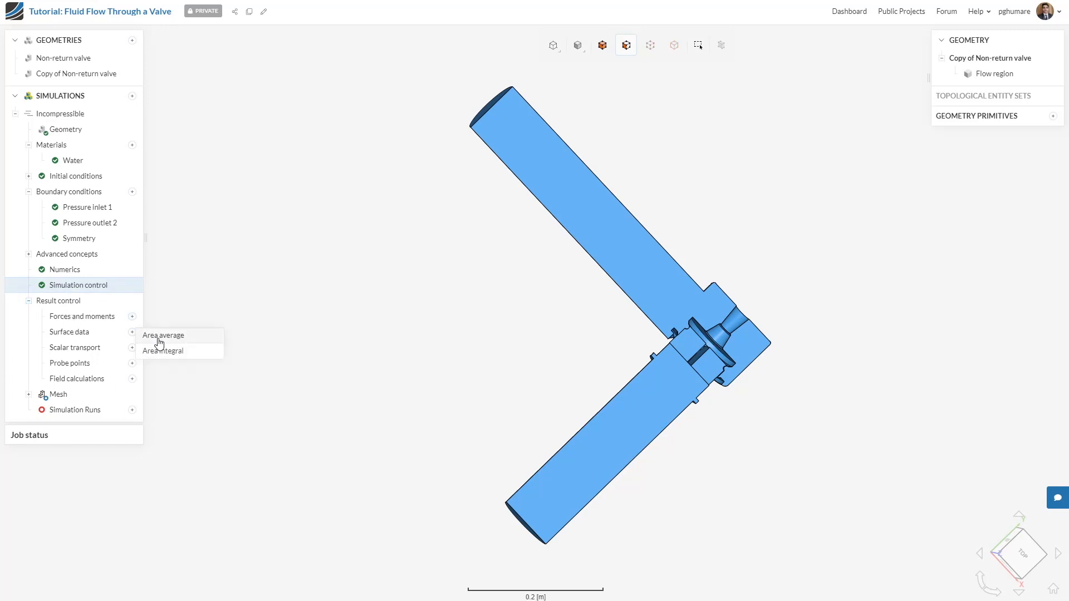
{"action": "left_click", "coordinate": [162, 335]}
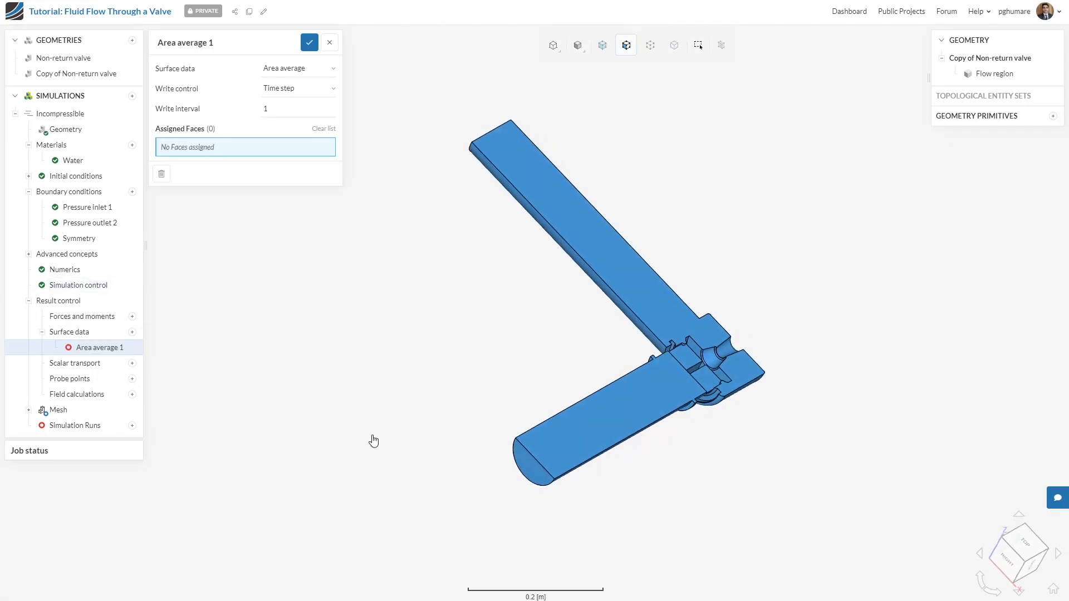
{"action": "left_click", "coordinate": [537, 467]}
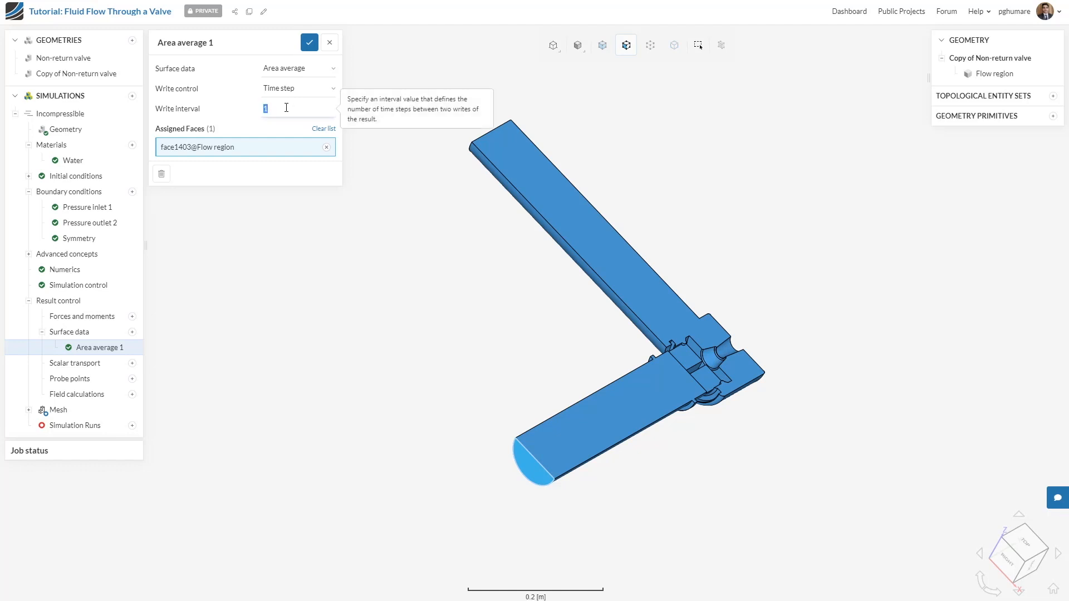
{"action": "type", "text": "5"}
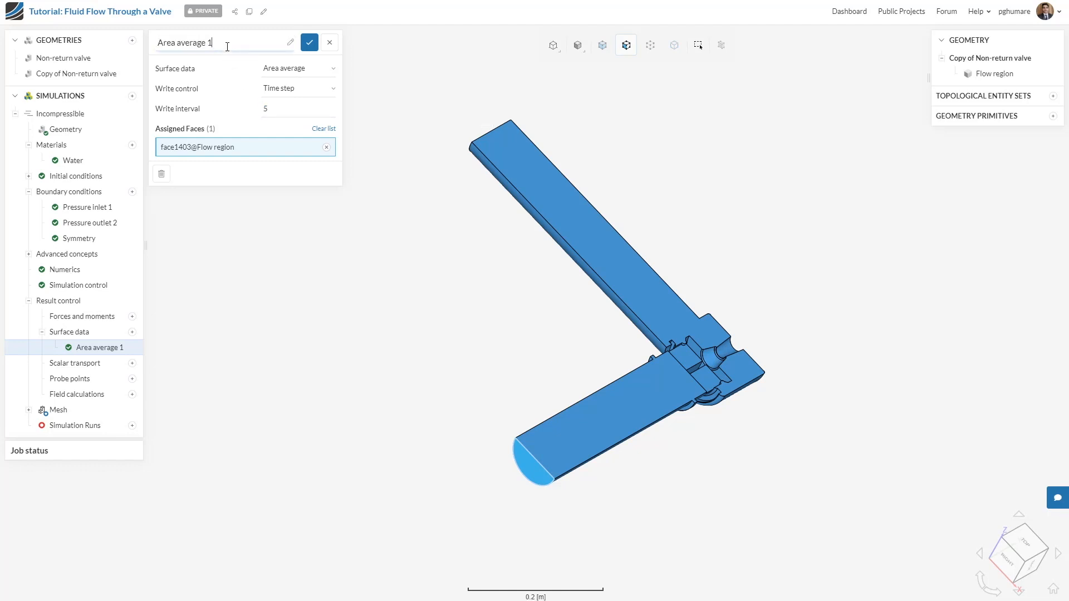
{"action": "type", "text": "inlet"}
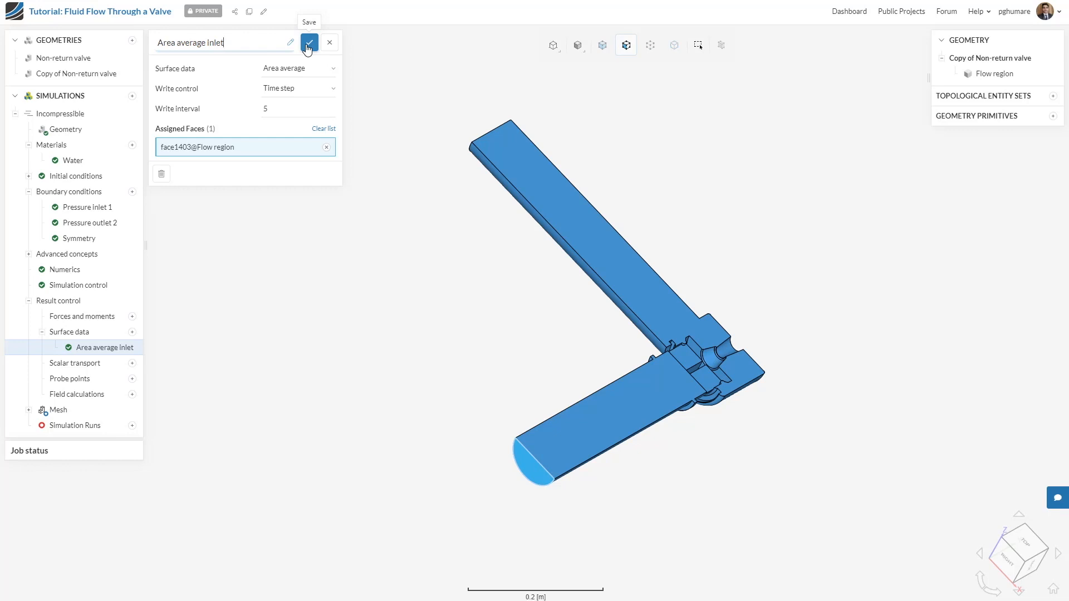
{"action": "left_click", "coordinate": [309, 42]}
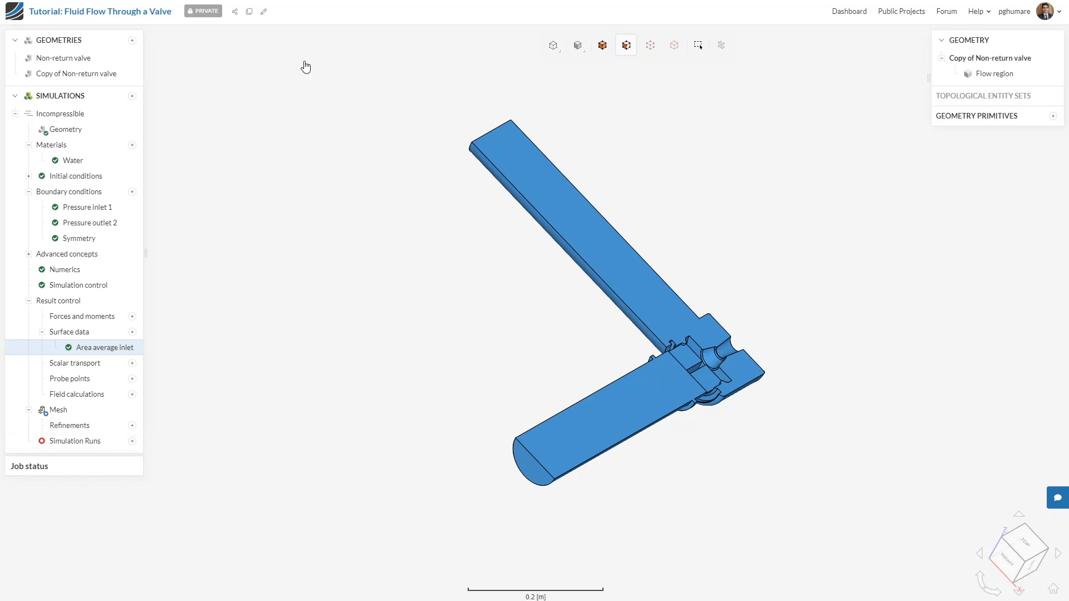
{"action": "mouse_move", "coordinate": [201, 364]}
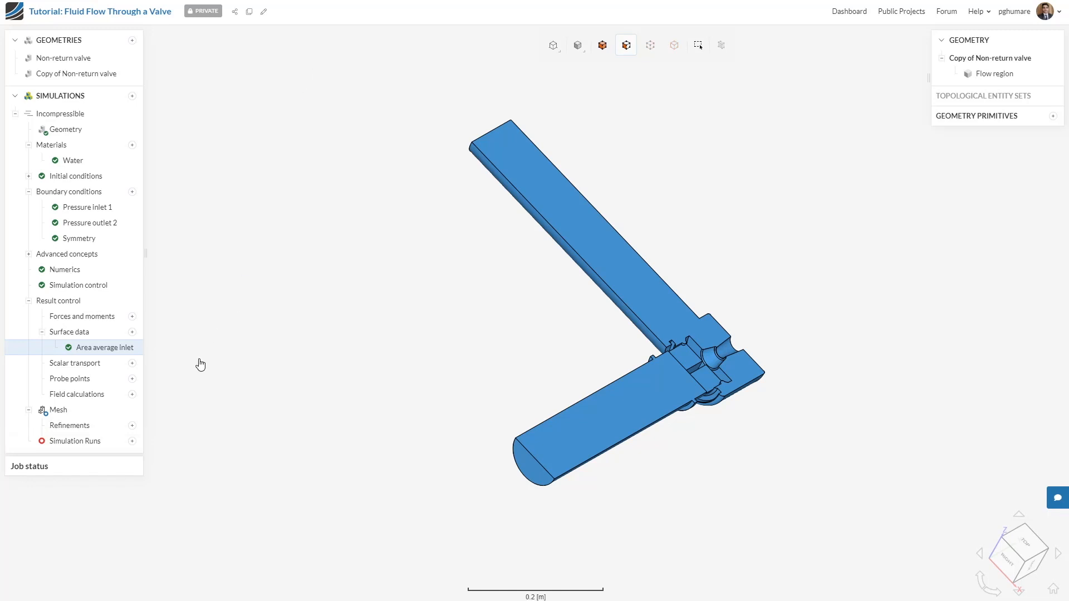
Step: Review Mesh 2's automatic settings with 3 boundary layers and generate it, about 630.7k cells
{"action": "left_click", "coordinate": [58, 410]}
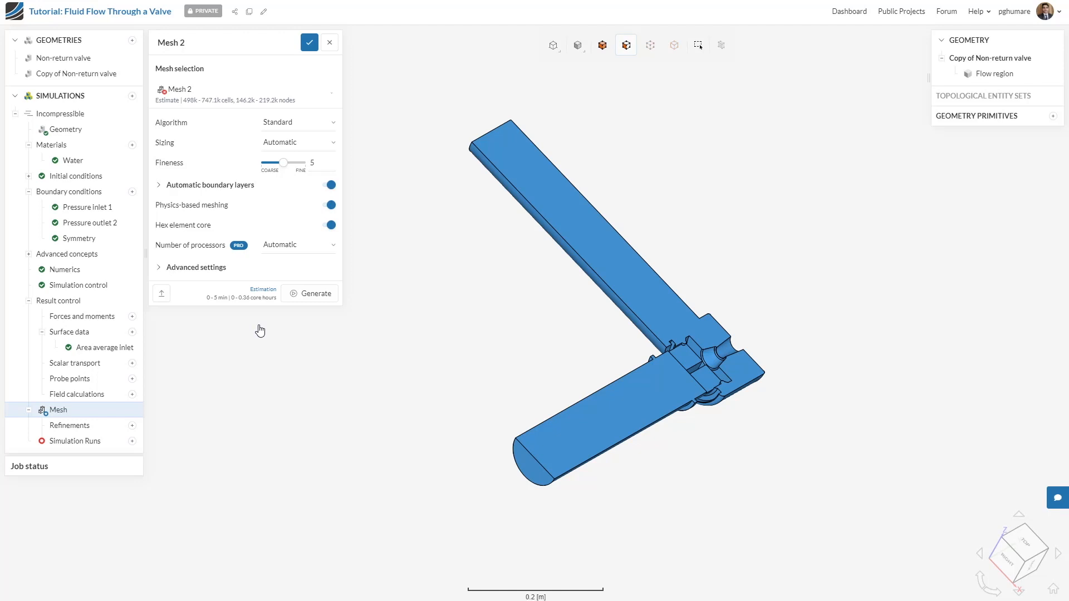
{"action": "mouse_move", "coordinate": [254, 332]}
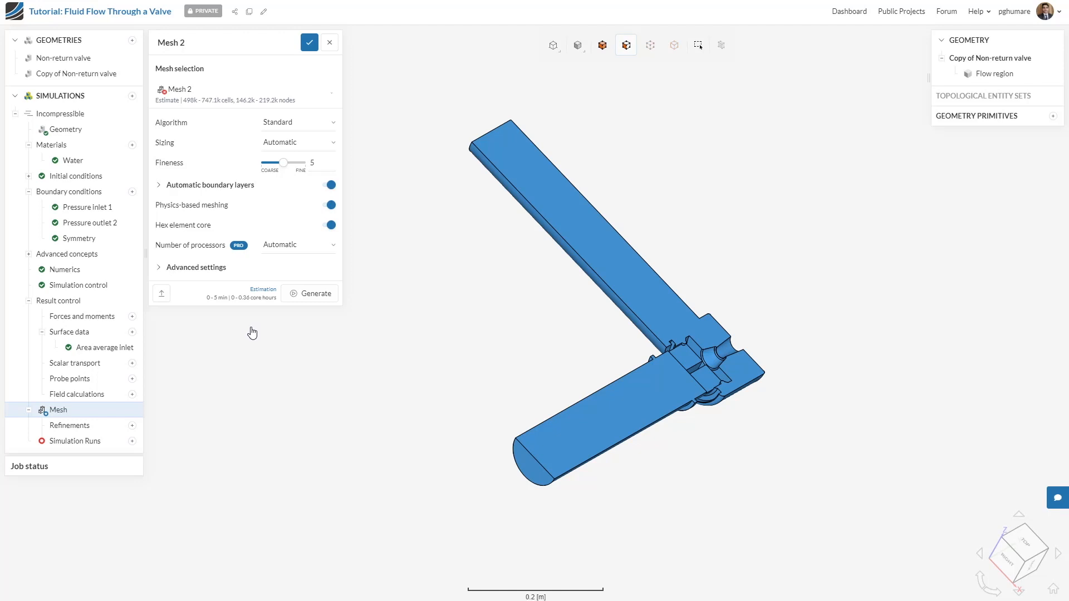
{"action": "mouse_move", "coordinate": [196, 170]}
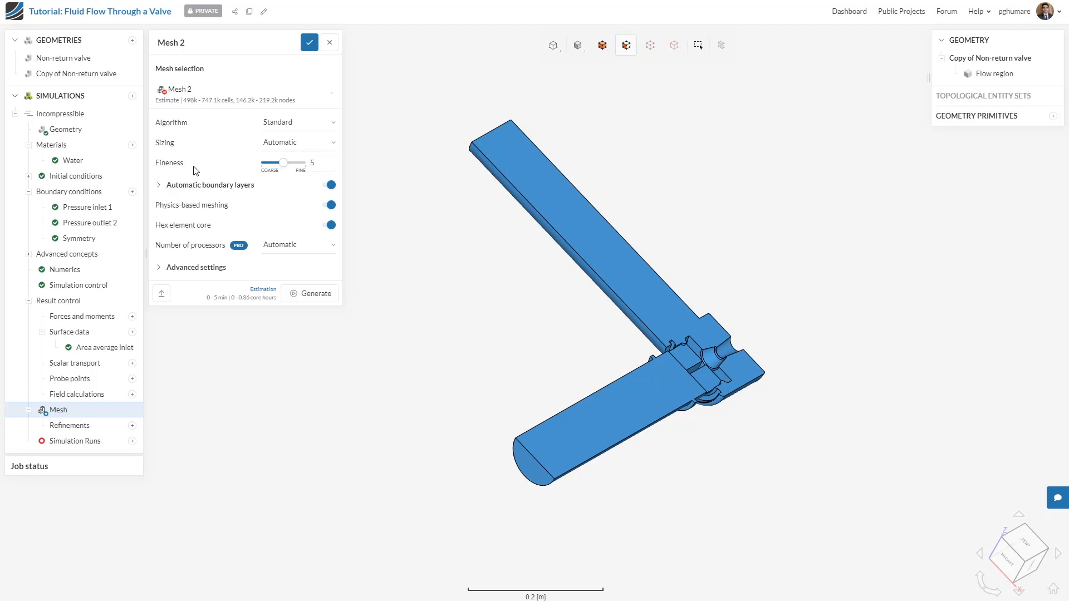
{"action": "left_click", "coordinate": [159, 185]}
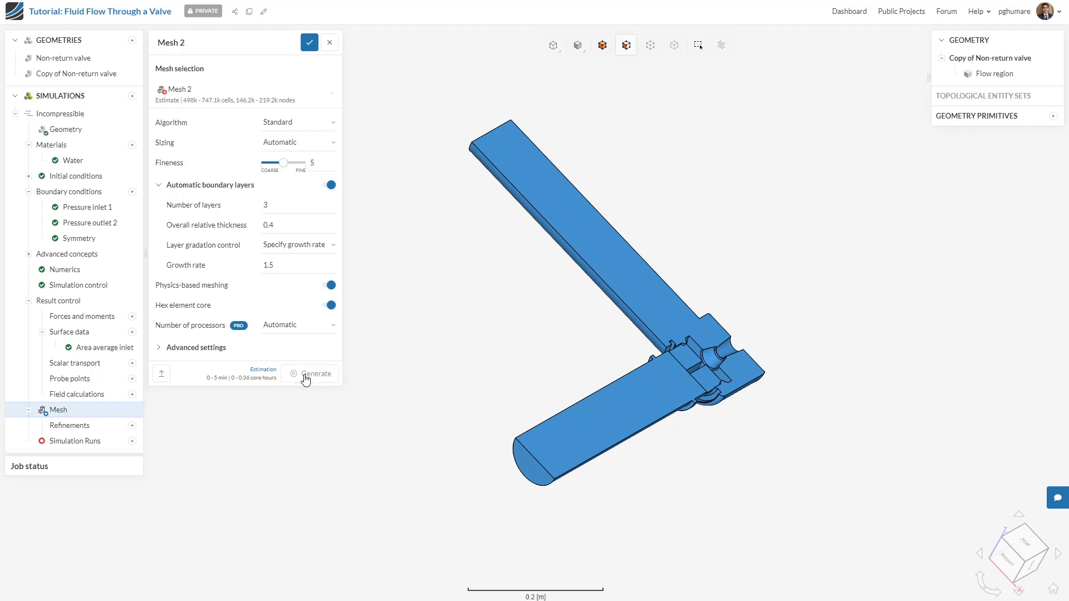
{"action": "left_click", "coordinate": [316, 374]}
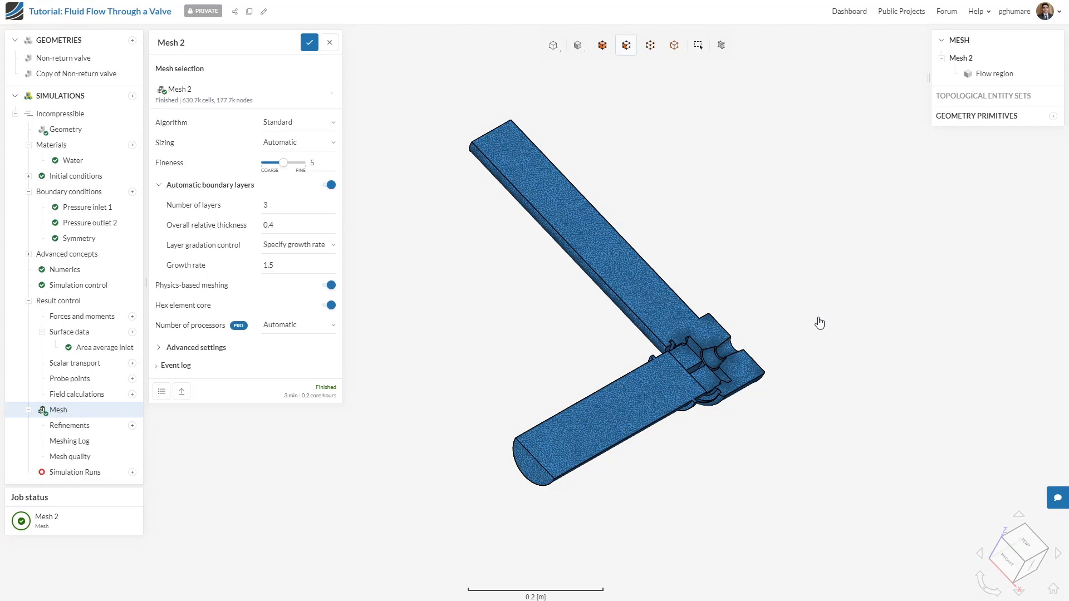
{"action": "left_click_drag", "start_coordinate": [821, 323], "coordinate": [669, 466]}
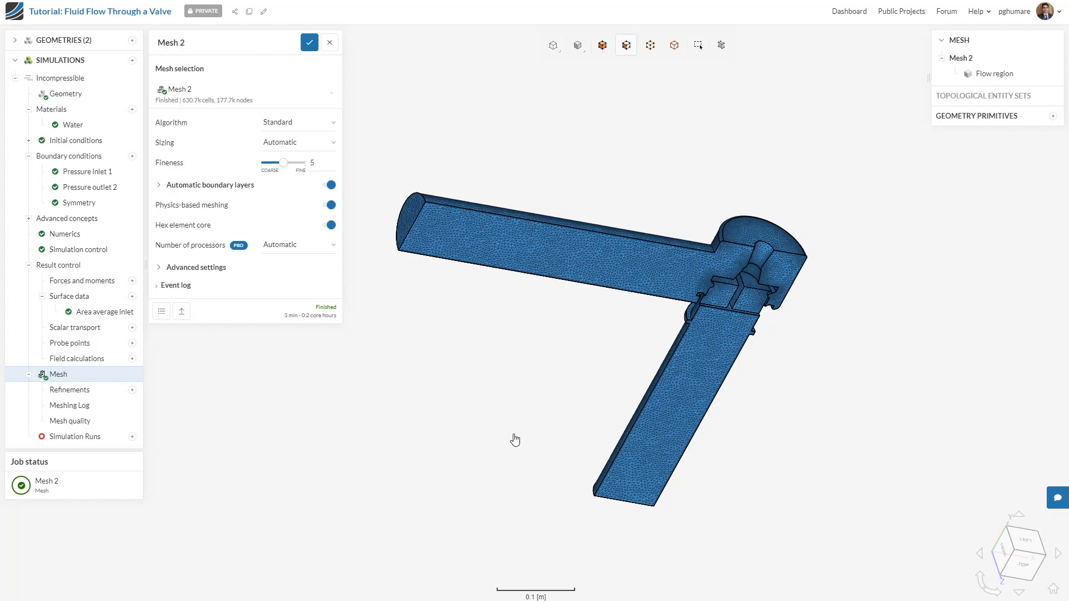
{"action": "mouse_move", "coordinate": [70, 420]}
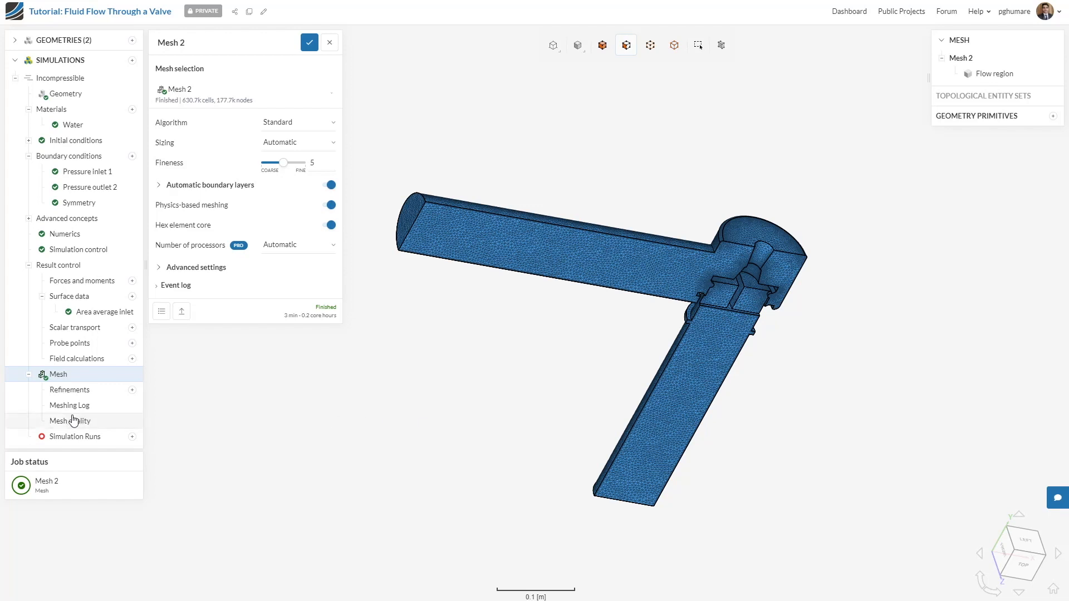
{"action": "mouse_move", "coordinate": [87, 423]}
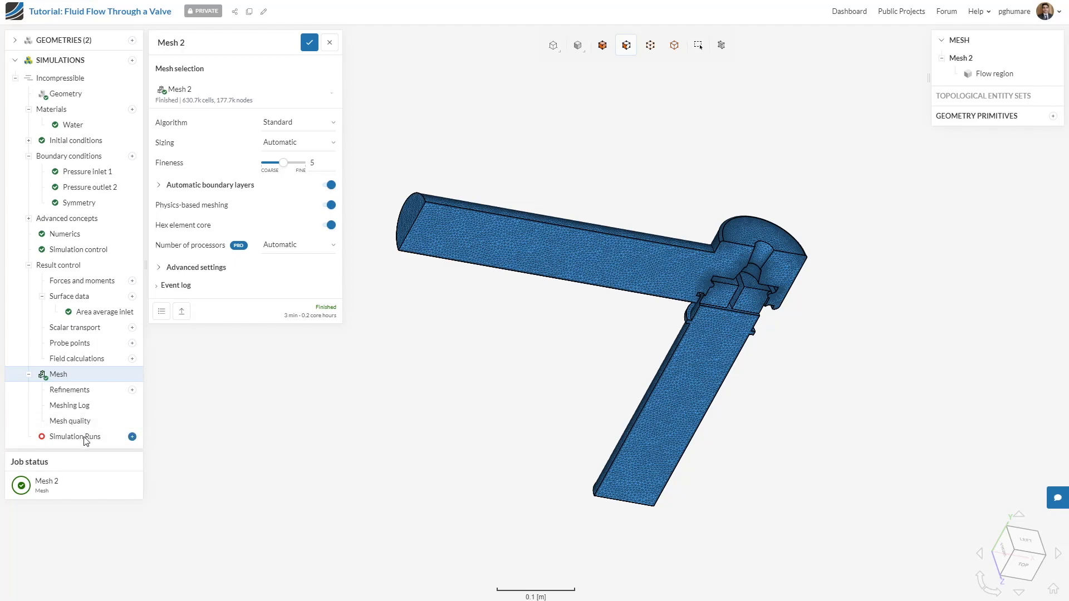
Step: Create simulation Run 1 with the default name and start it
{"action": "left_click", "coordinate": [132, 436]}
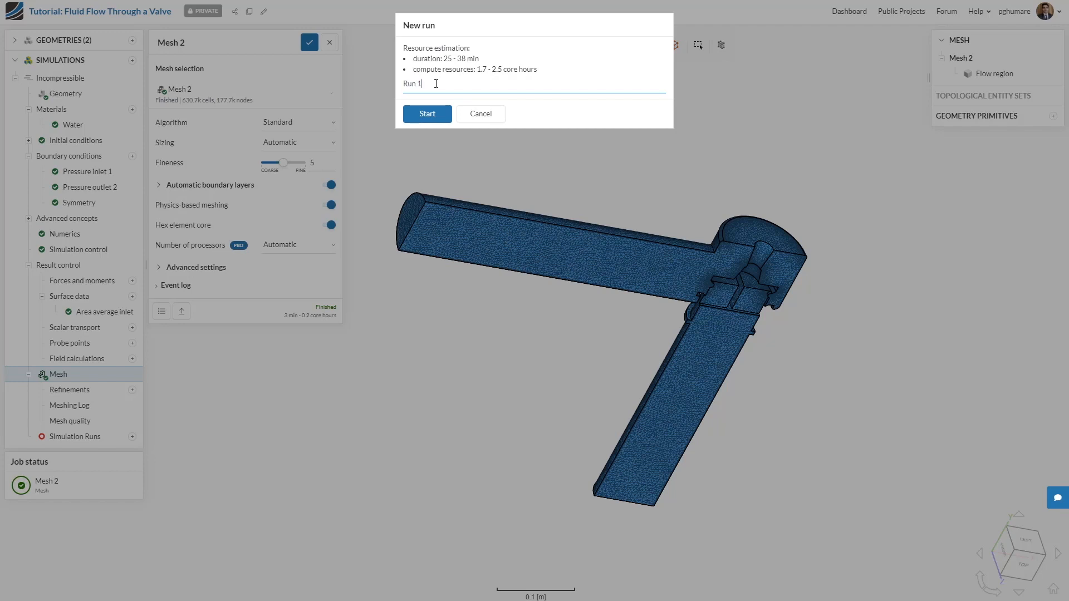
{"action": "key", "text": "Backspace"}
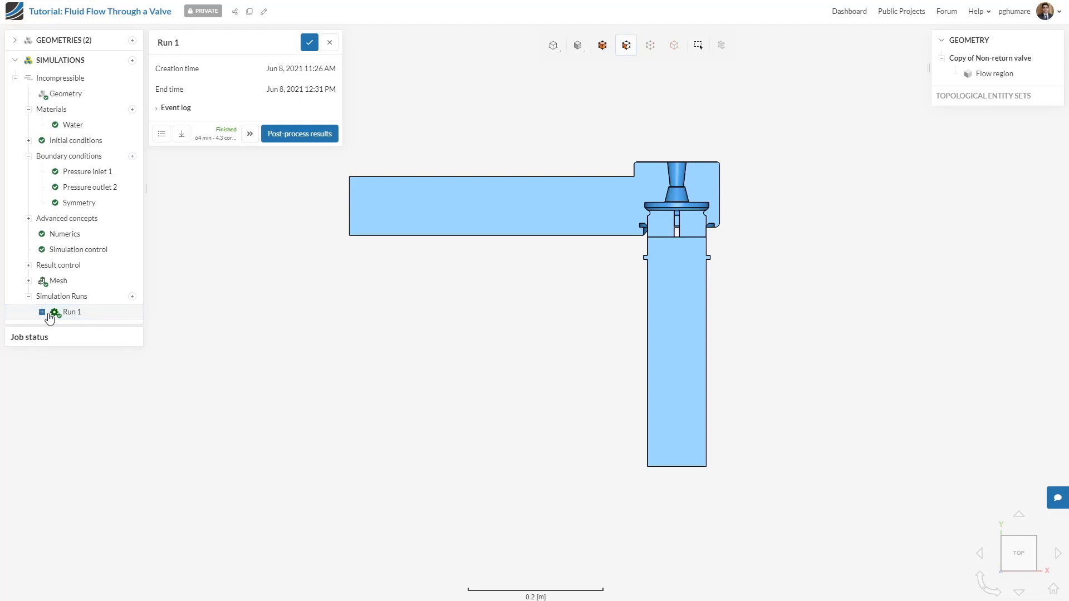
Step: Expand Run 1's results down to the Area average inlet fields
{"action": "left_click", "coordinate": [41, 312]}
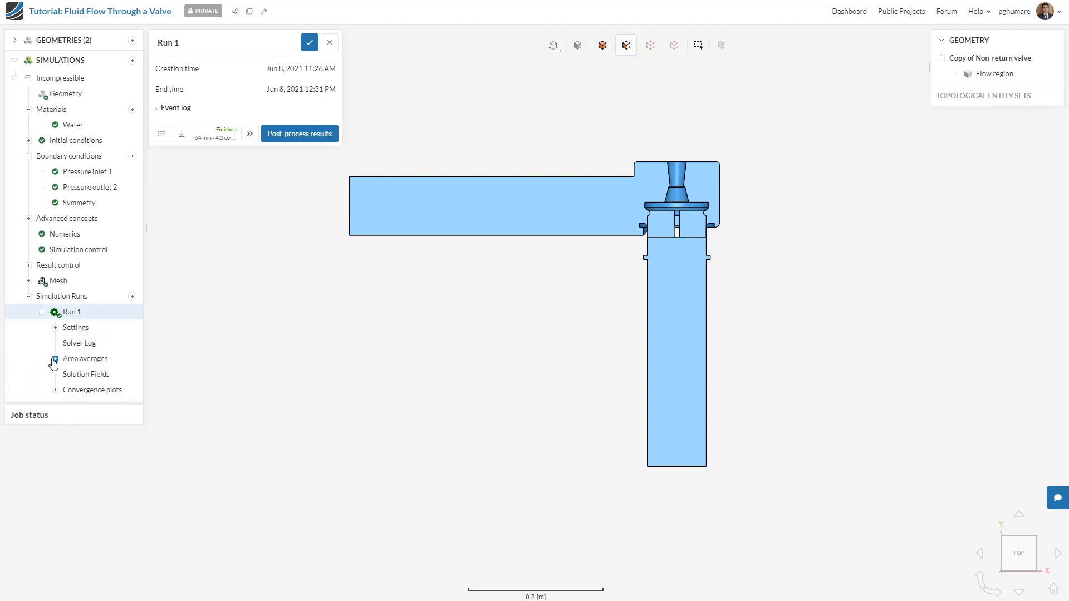
{"action": "left_click", "coordinate": [54, 358]}
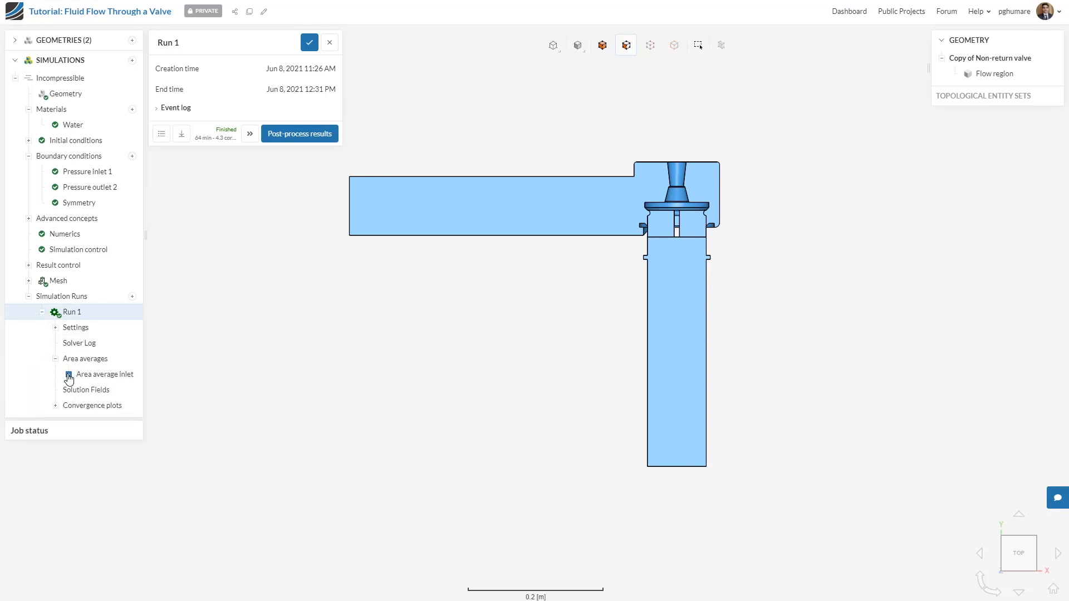
{"action": "left_click", "coordinate": [69, 375]}
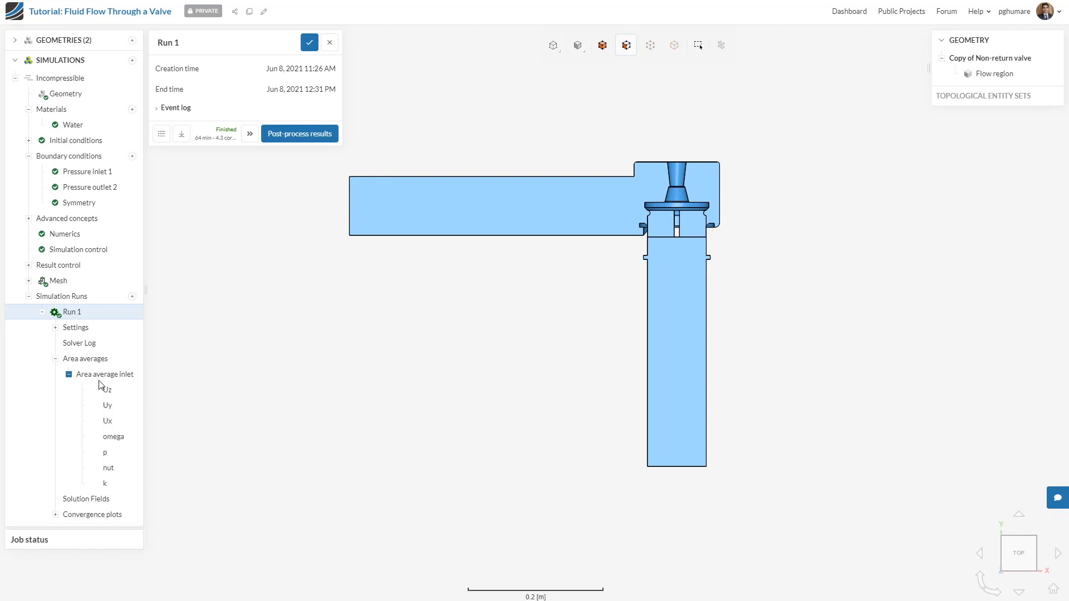
Step: Plot the inlet area averages of Uy, Uz, omega, pressure p and k over time
{"action": "left_click", "coordinate": [108, 405]}
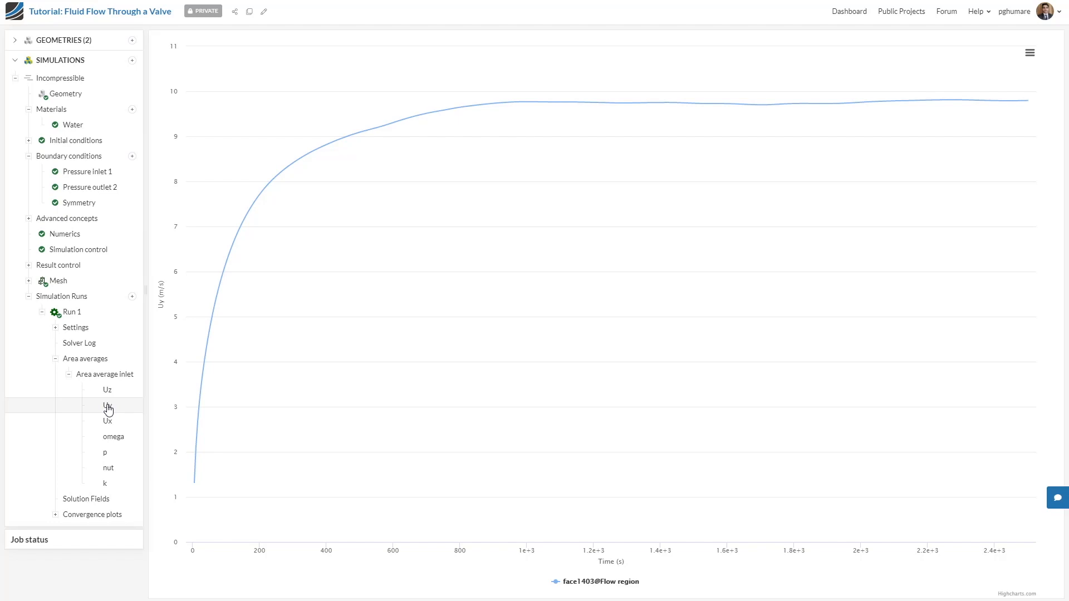
{"action": "left_click", "coordinate": [108, 402]}
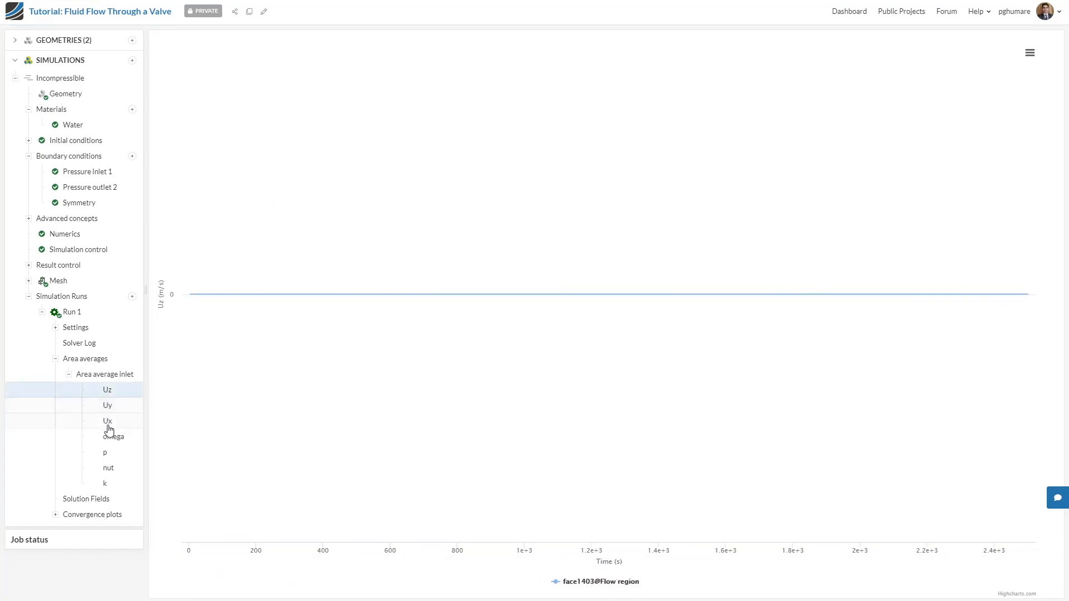
{"action": "left_click", "coordinate": [114, 437]}
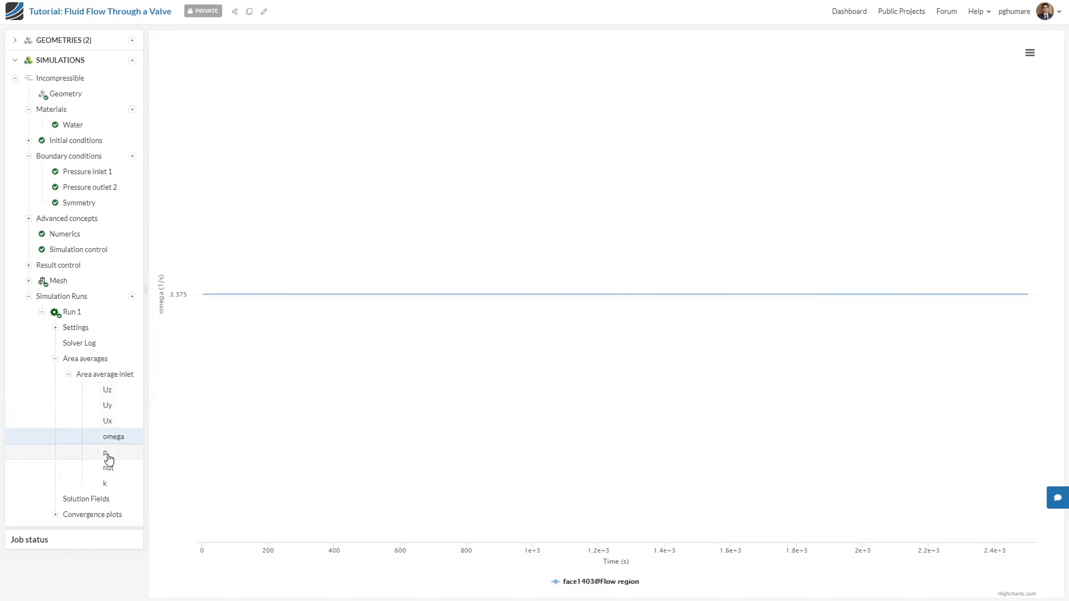
{"action": "left_click", "coordinate": [105, 452]}
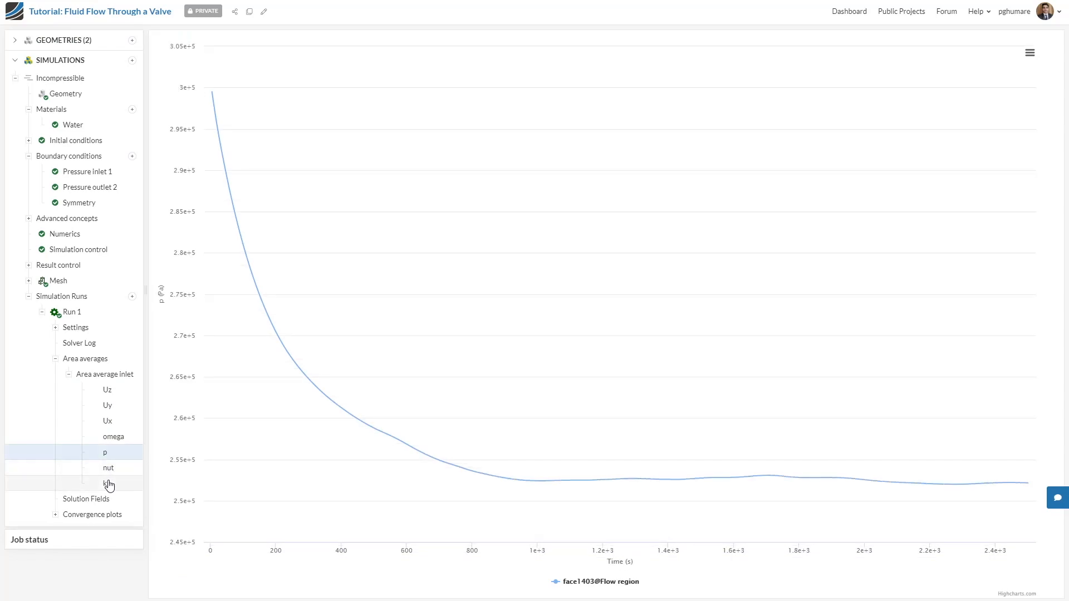
{"action": "left_click", "coordinate": [107, 484]}
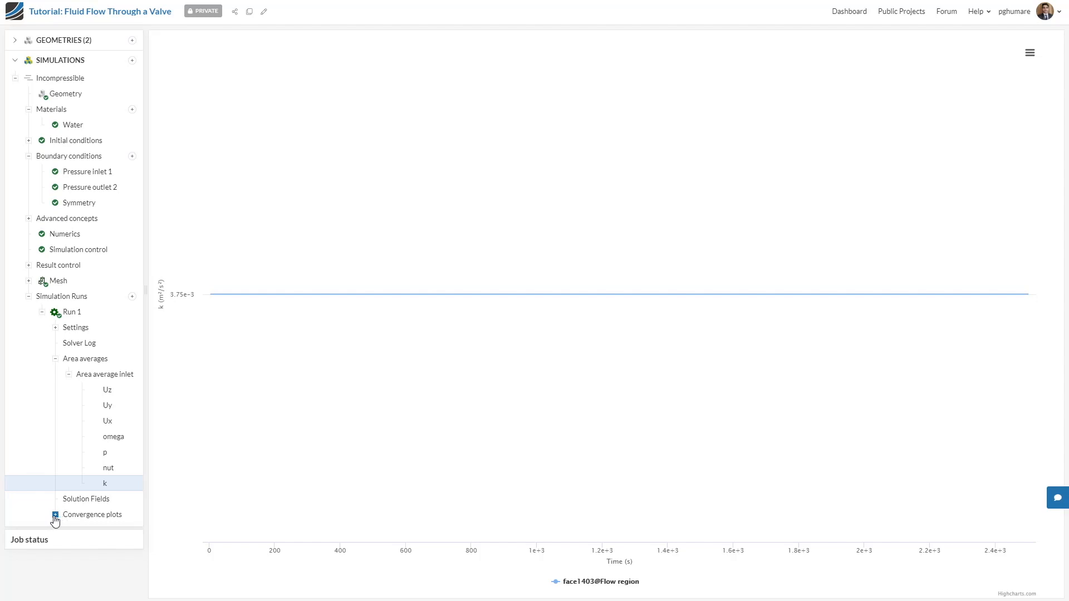
Step: View the solver residuals convergence plot, then return to the Run 1 summary
{"action": "left_click", "coordinate": [55, 514]}
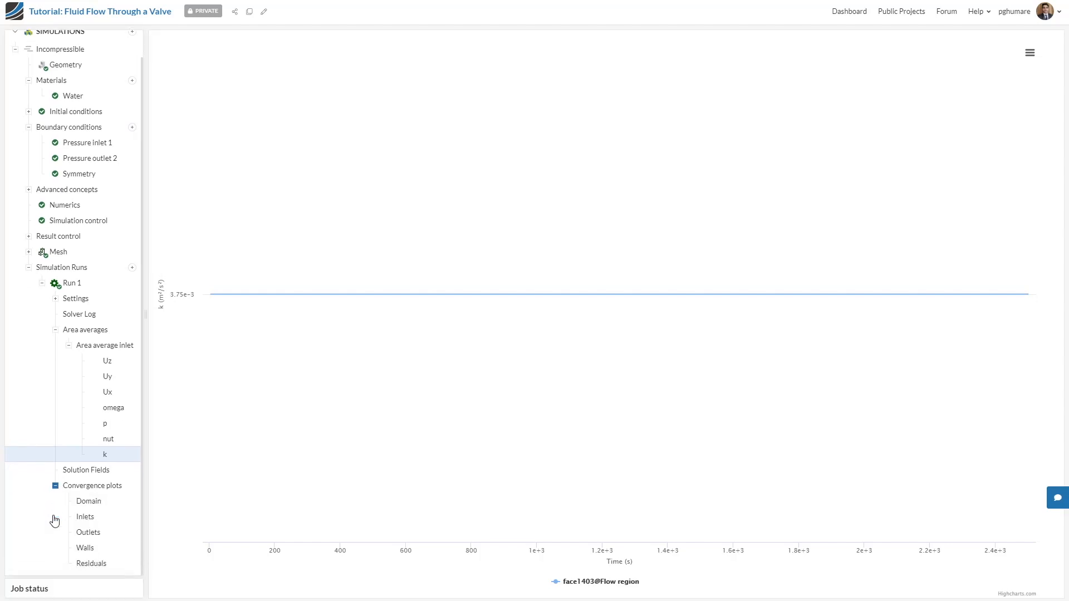
{"action": "left_click", "coordinate": [91, 563]}
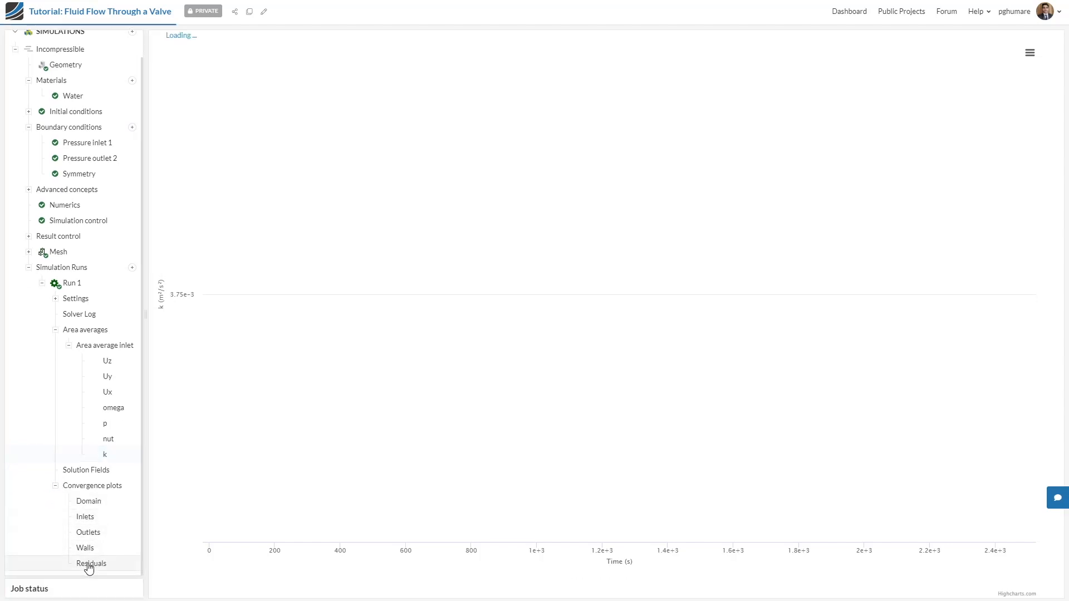
{"action": "left_click", "coordinate": [90, 563]}
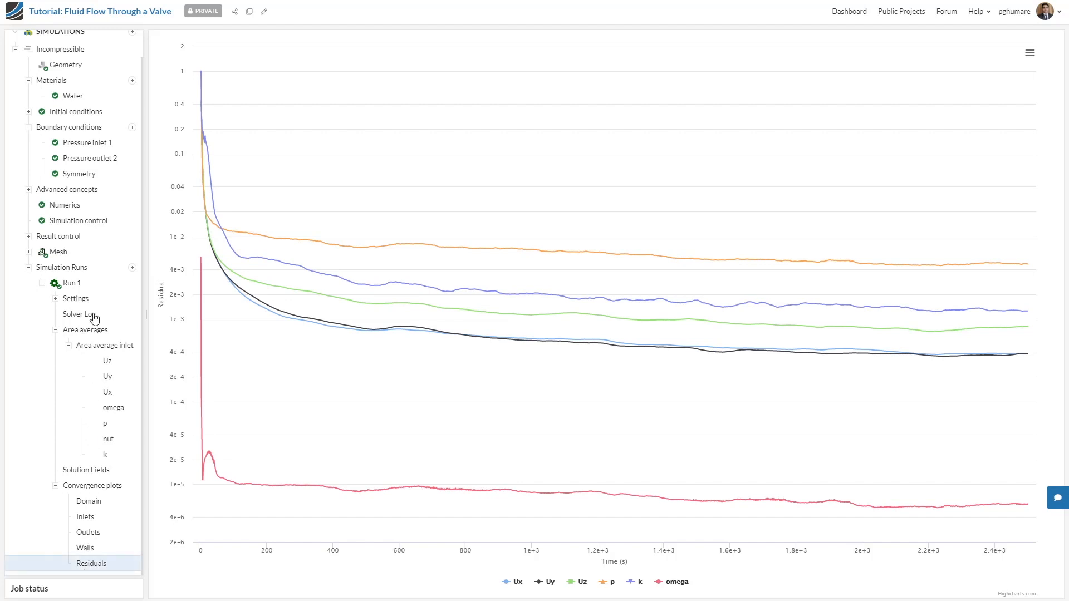
{"action": "left_click", "coordinate": [71, 283]}
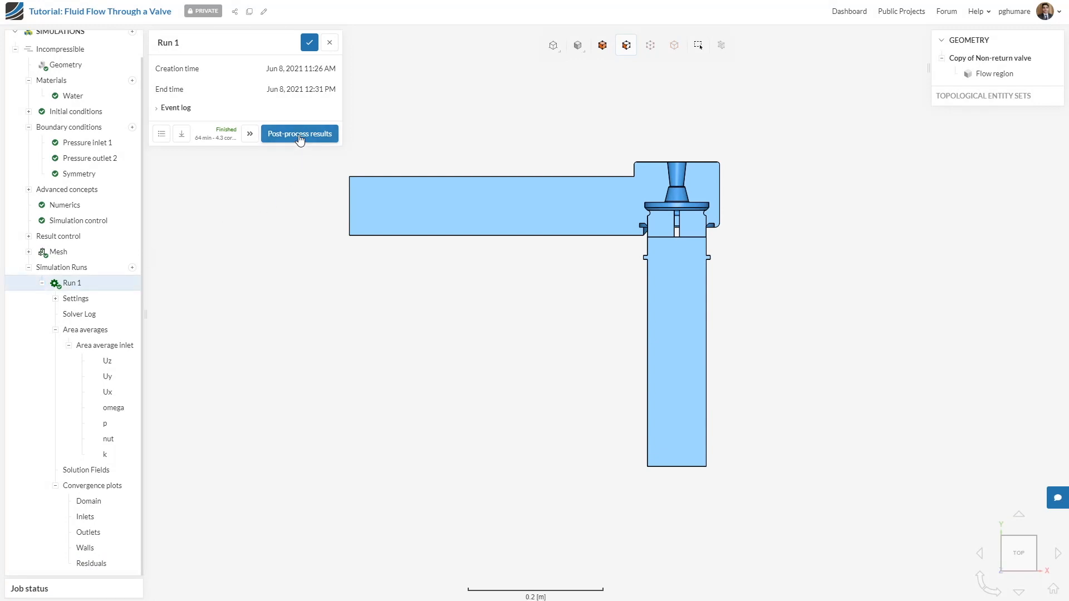
Step: Load Run 1's results in the post-processor showing velocity magnitude
{"action": "left_click", "coordinate": [300, 133]}
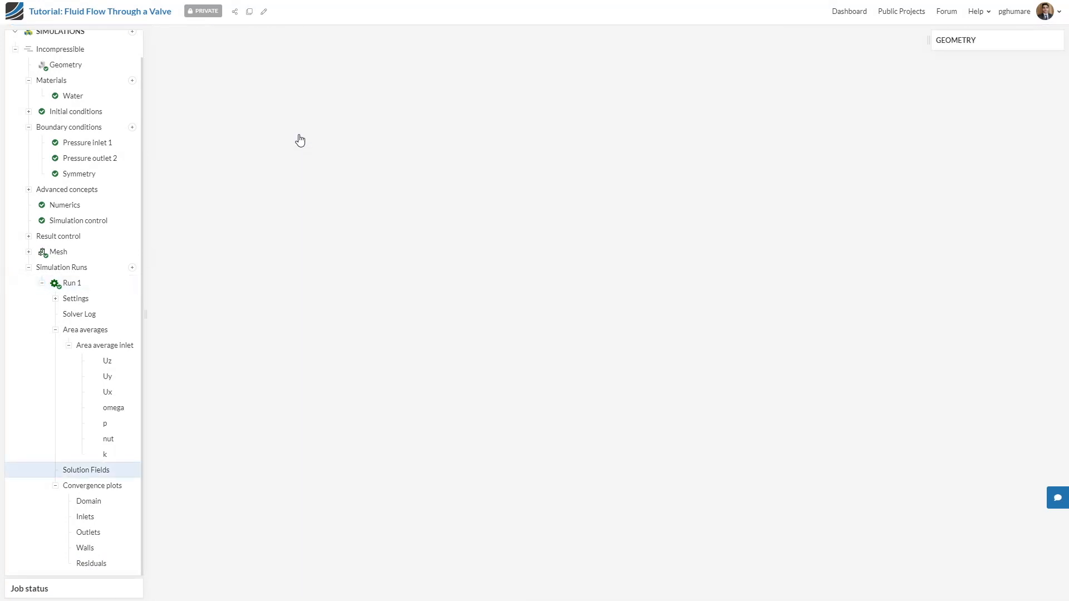
{"action": "left_click", "coordinate": [86, 470]}
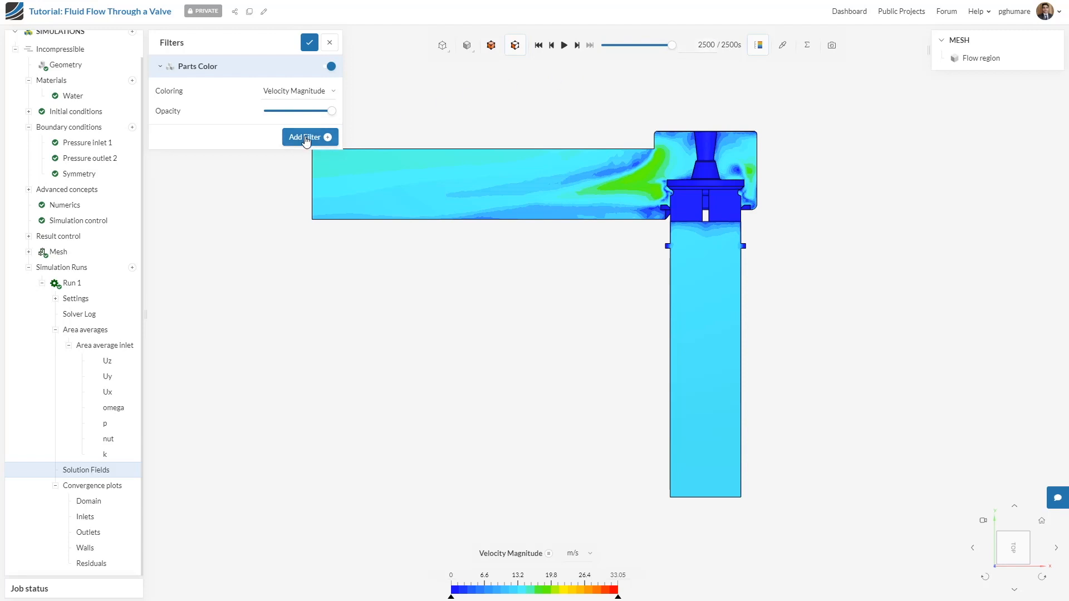
{"action": "mouse_move", "coordinate": [316, 287]}
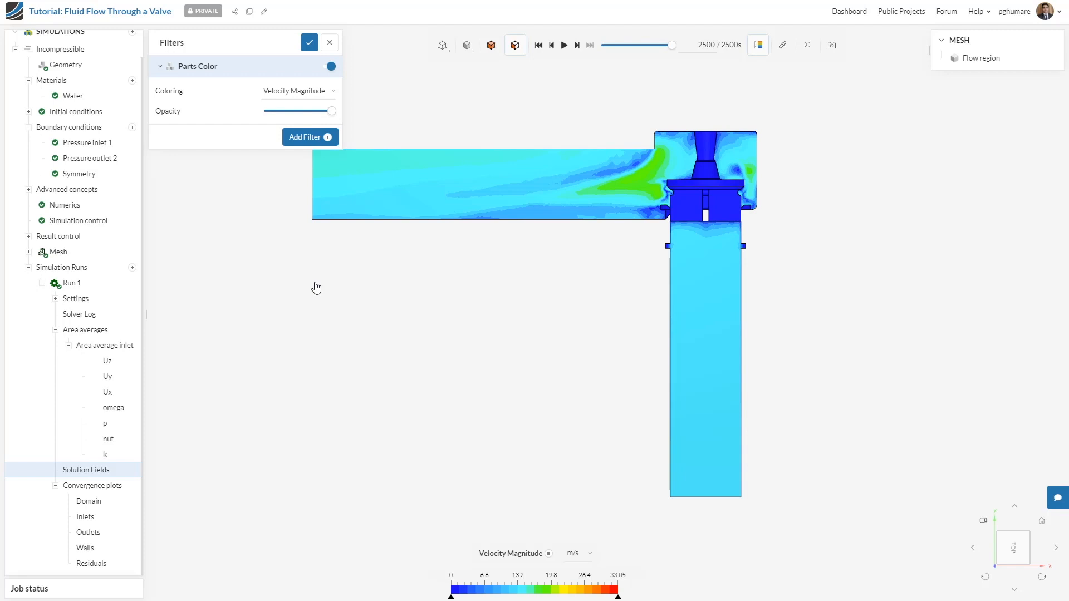
{"action": "mouse_move", "coordinate": [314, 291]}
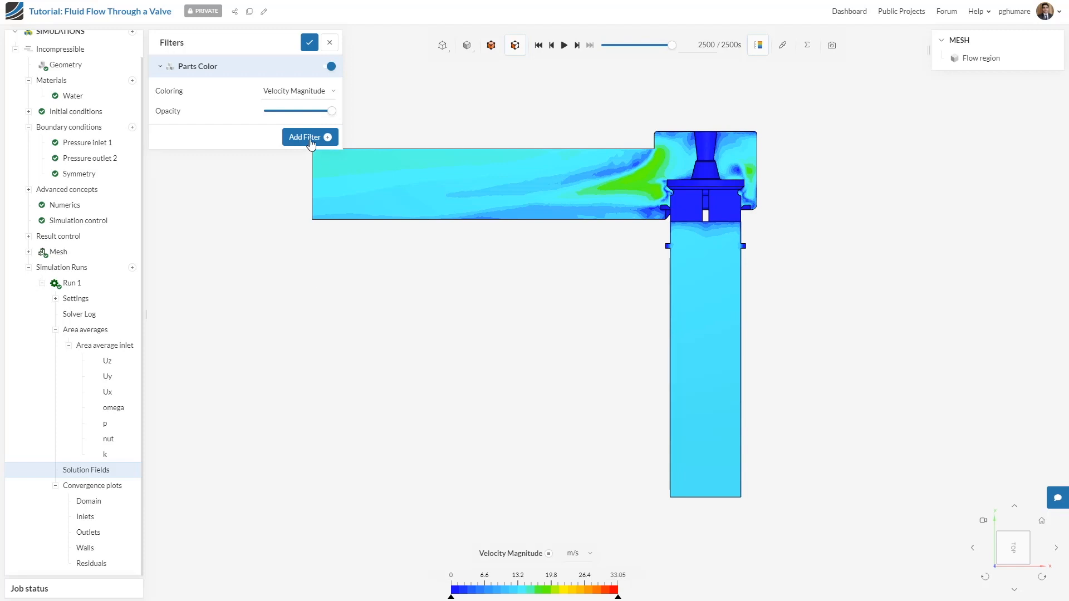
Step: Add a cutting plane at Y = -0.05 m coloured by pressure
{"action": "left_click", "coordinate": [310, 137]}
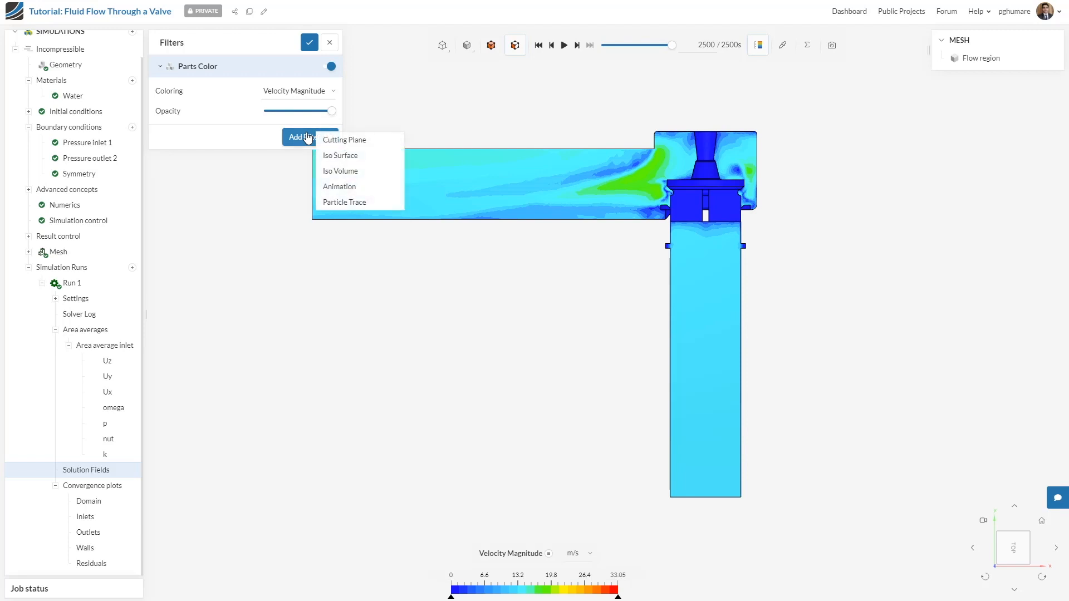
{"action": "mouse_move", "coordinate": [375, 145]}
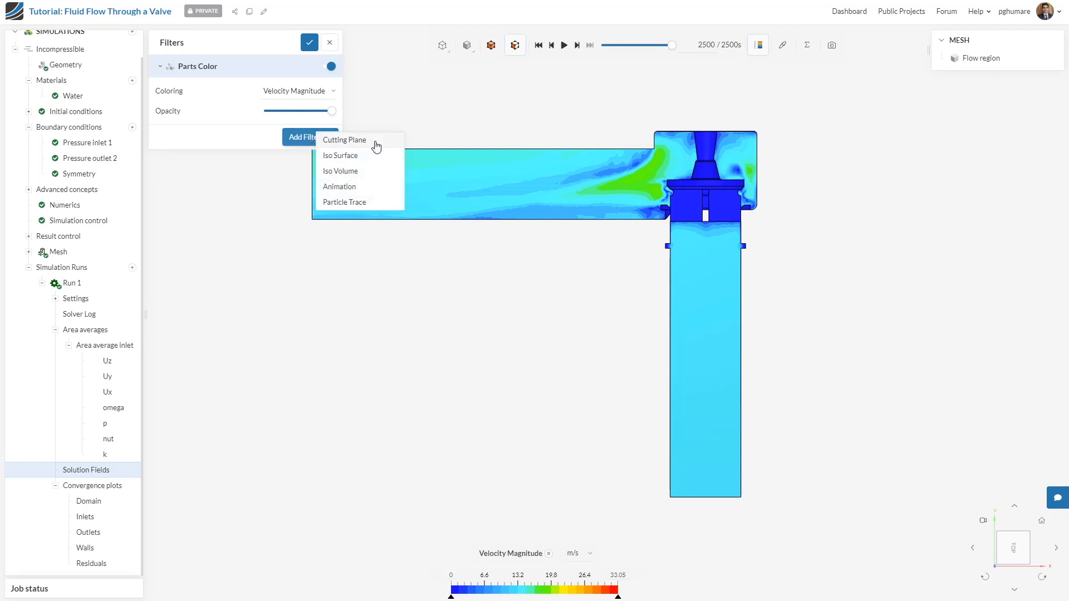
{"action": "left_click", "coordinate": [344, 140]}
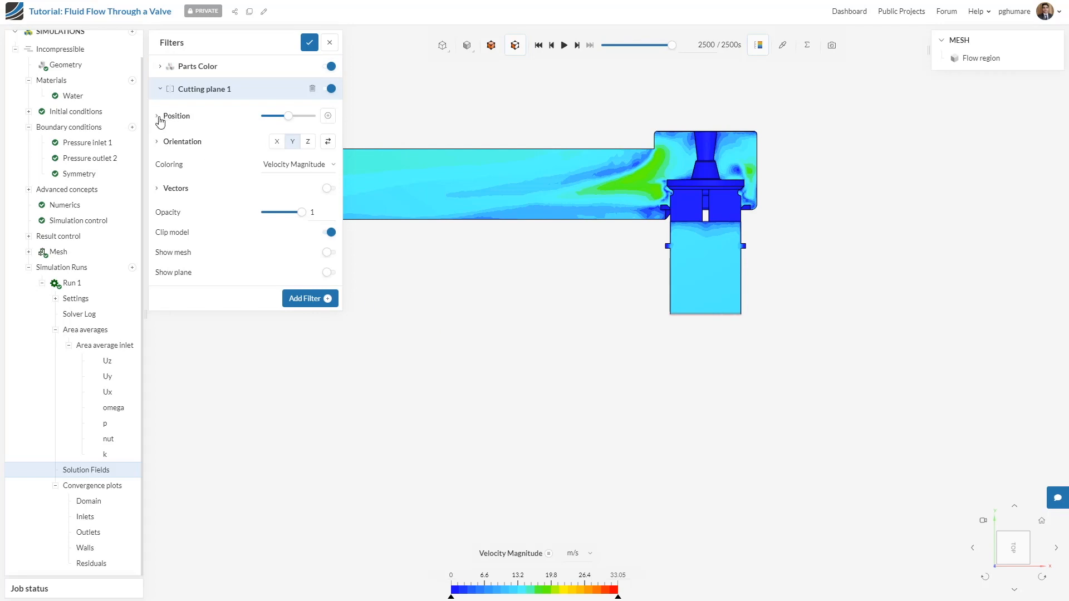
{"action": "left_click", "coordinate": [177, 115]}
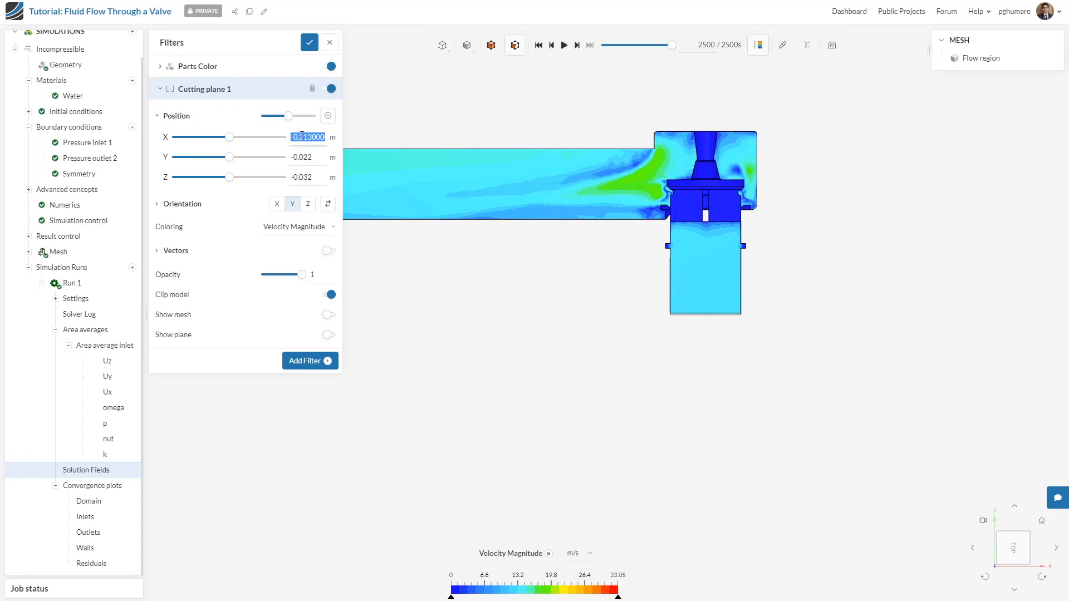
{"action": "left_click", "coordinate": [307, 157]}
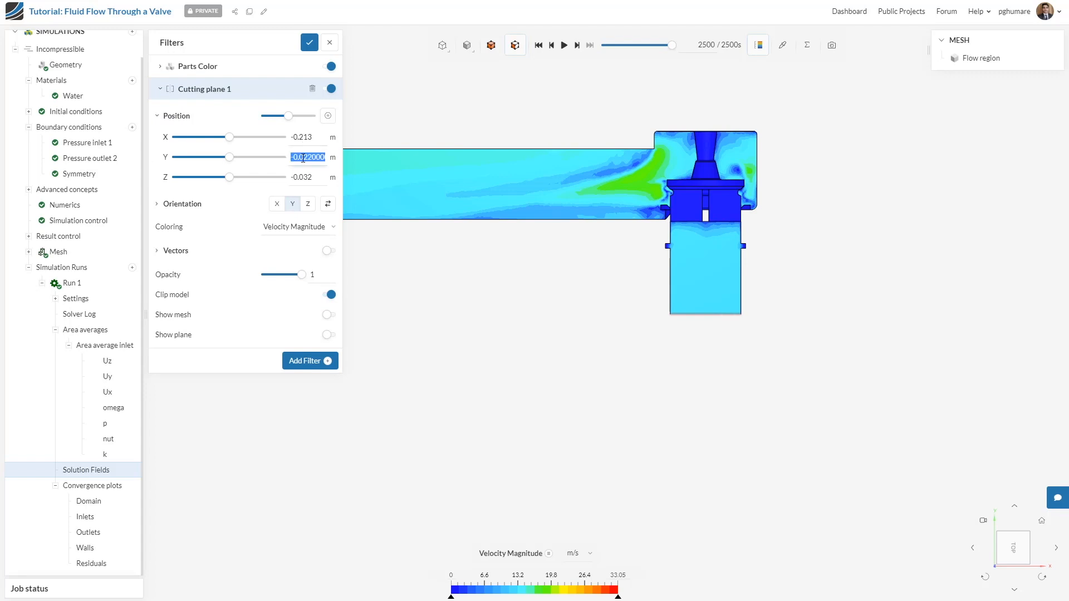
{"action": "type", "text": "-0"}
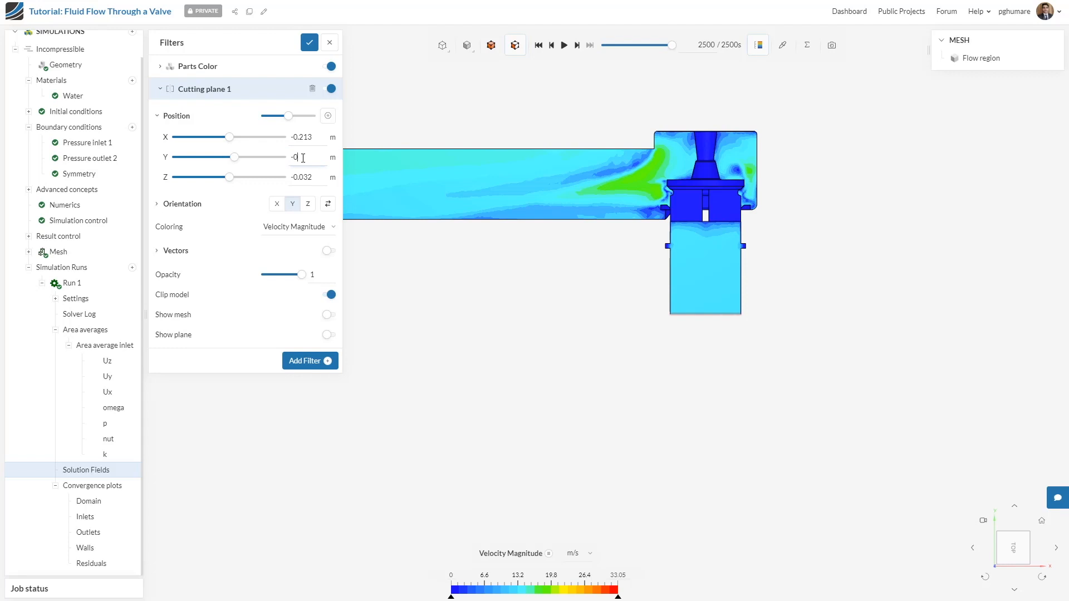
{"action": "type", "text": "-0.05"}
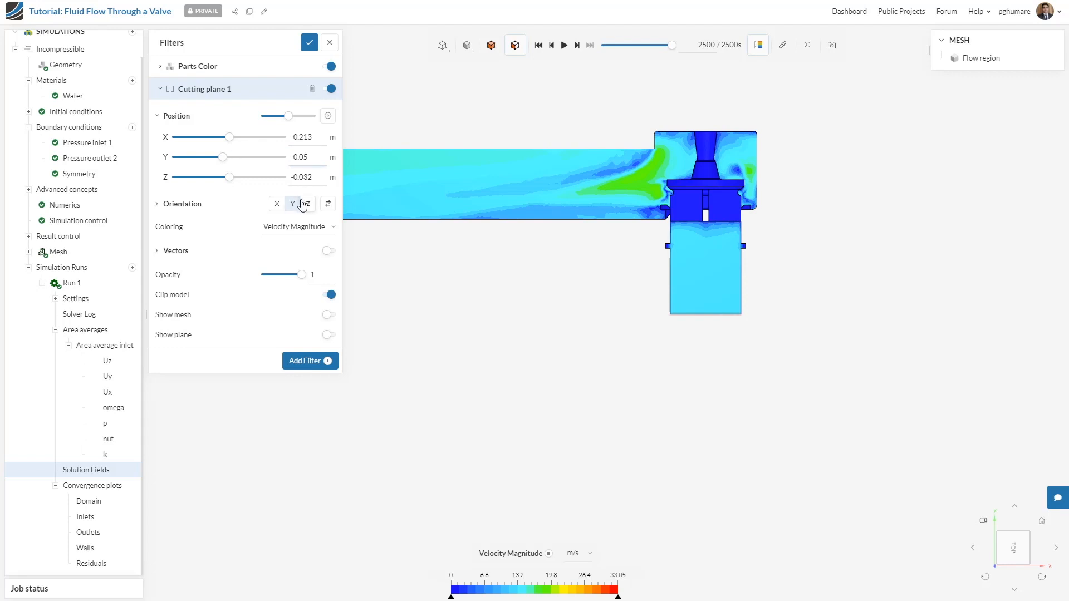
{"action": "left_click", "coordinate": [299, 226]}
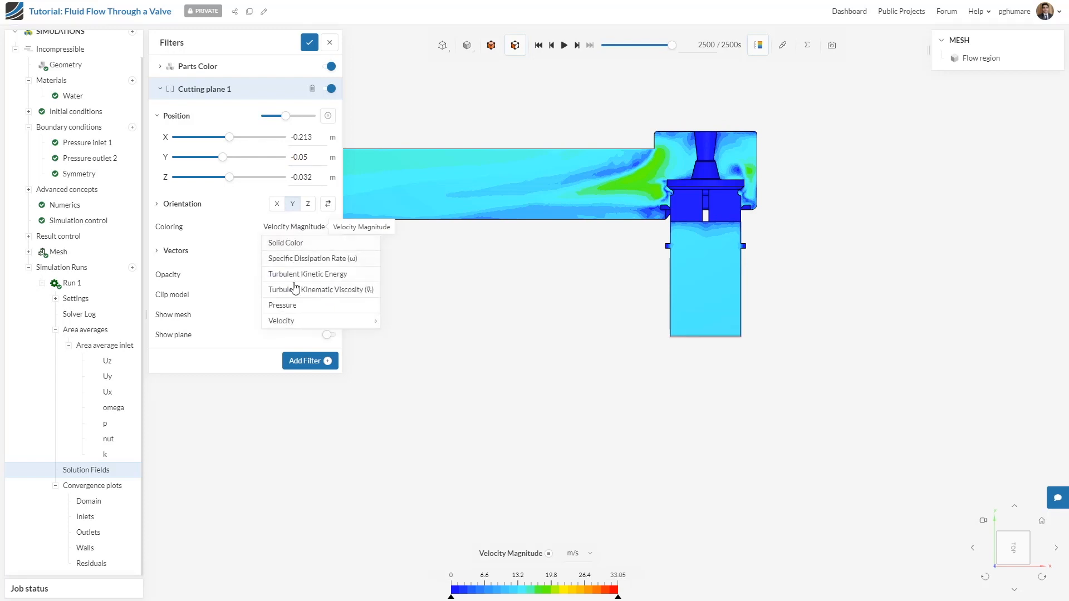
{"action": "left_click", "coordinate": [281, 305]}
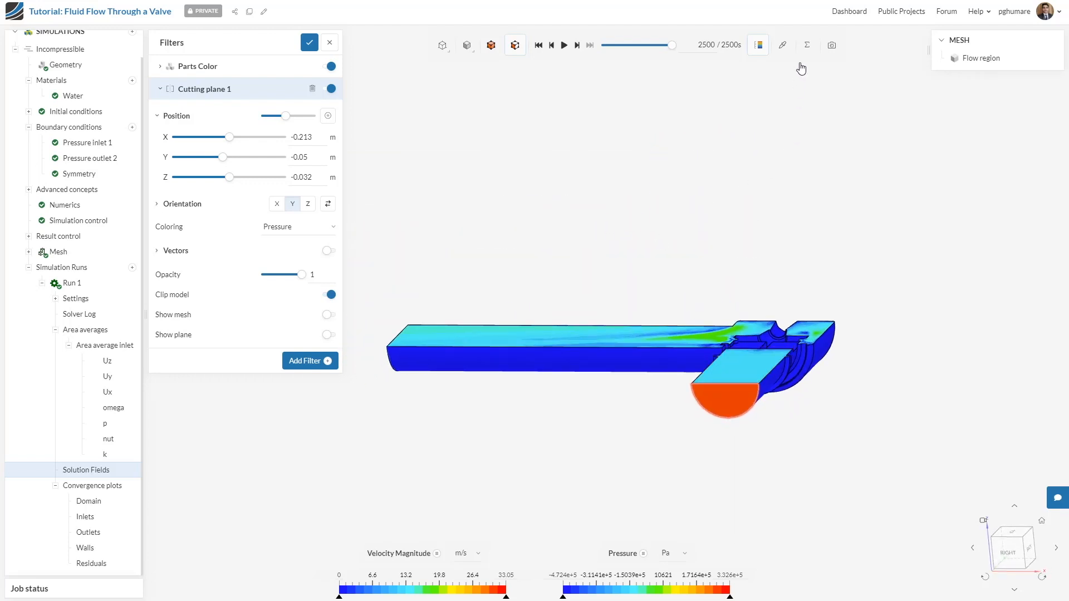
Step: Show pressure statistics for cutting plane 1, average about 2.544e5 Pa
{"action": "left_click", "coordinate": [806, 45]}
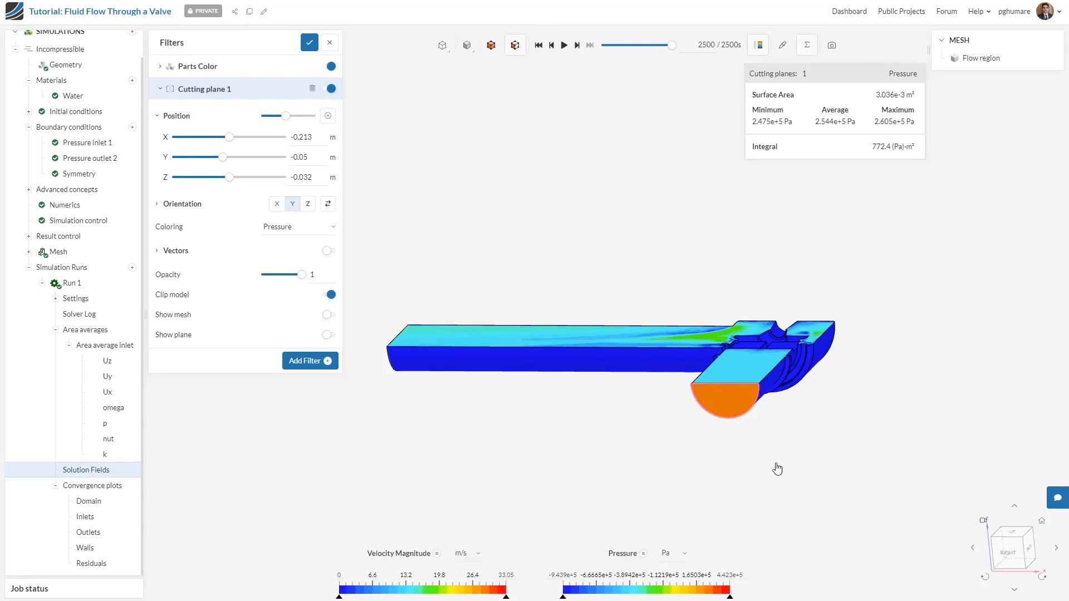
{"action": "mouse_move", "coordinate": [722, 404]}
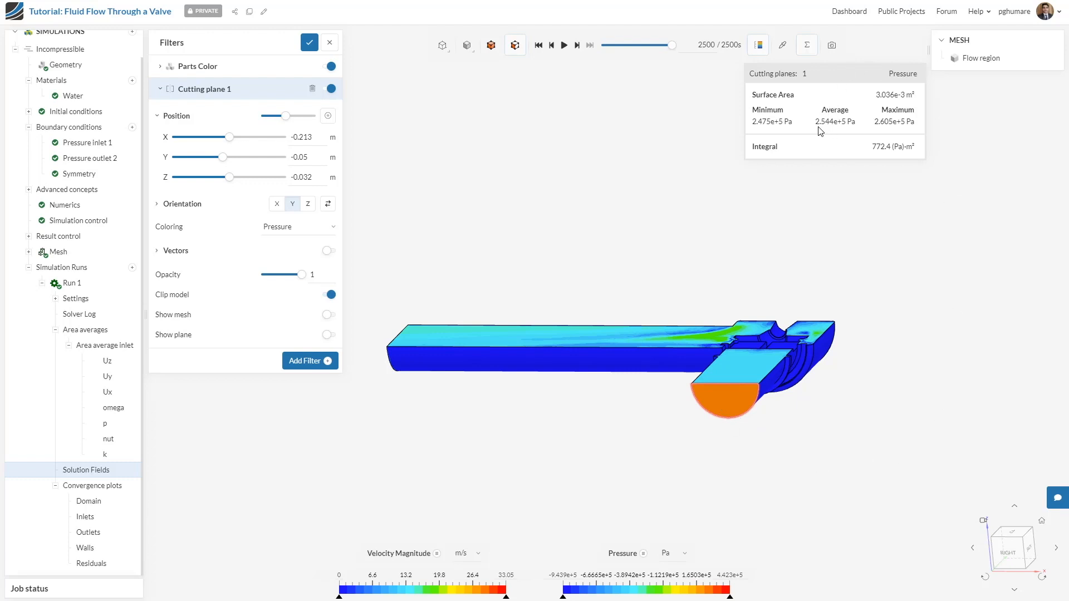
{"action": "mouse_move", "coordinate": [831, 132]}
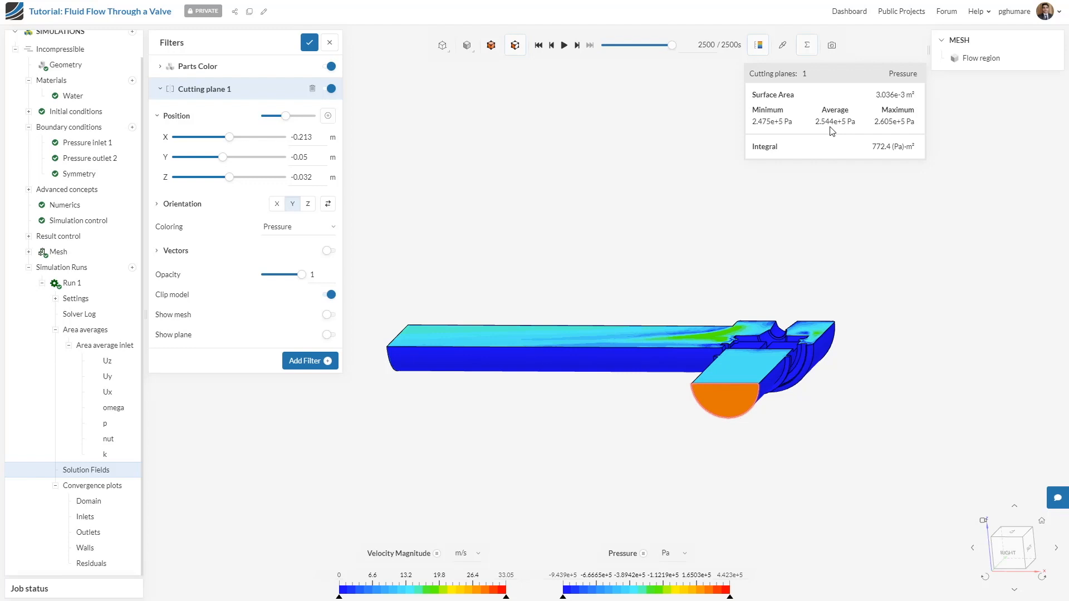
{"action": "mouse_move", "coordinate": [769, 193]}
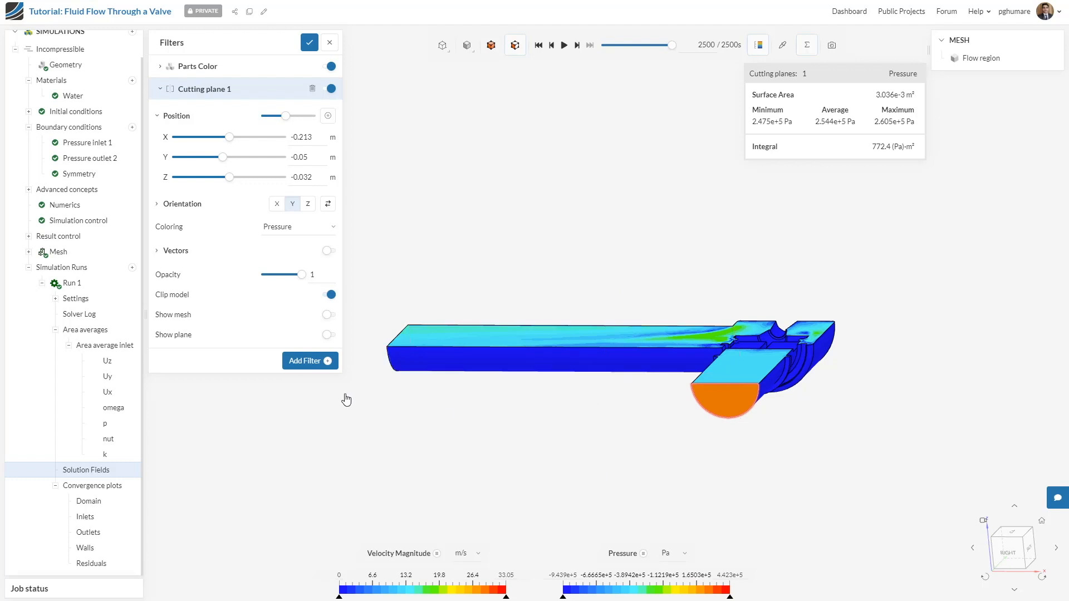
Step: Add a second cutting plane at X = -0.3 m, oriented along X, coloured by pressure
{"action": "left_click", "coordinate": [309, 360]}
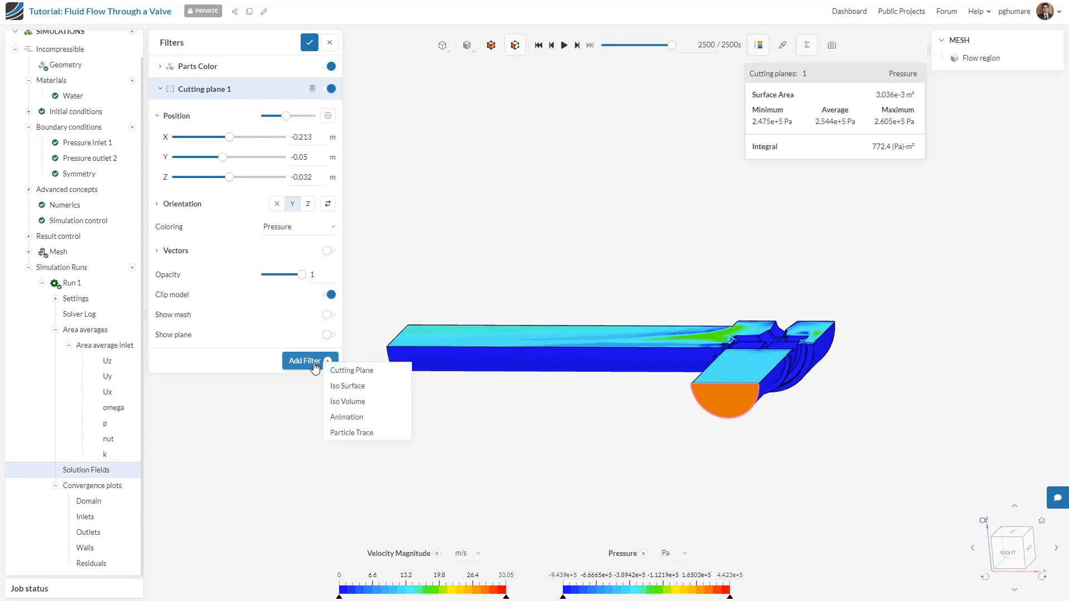
{"action": "left_click", "coordinate": [351, 369]}
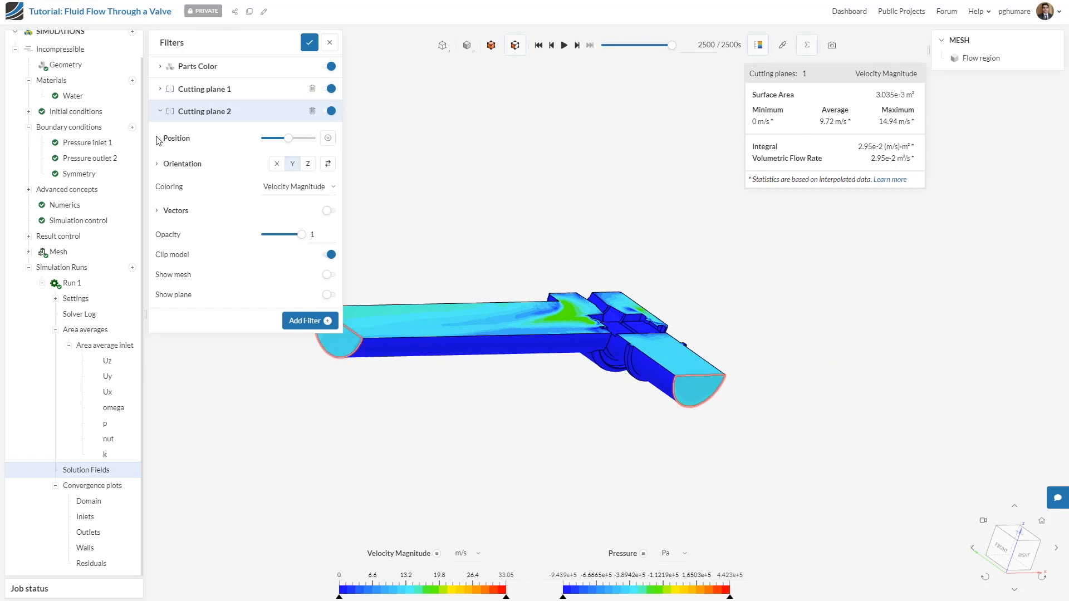
{"action": "left_click", "coordinate": [176, 138]}
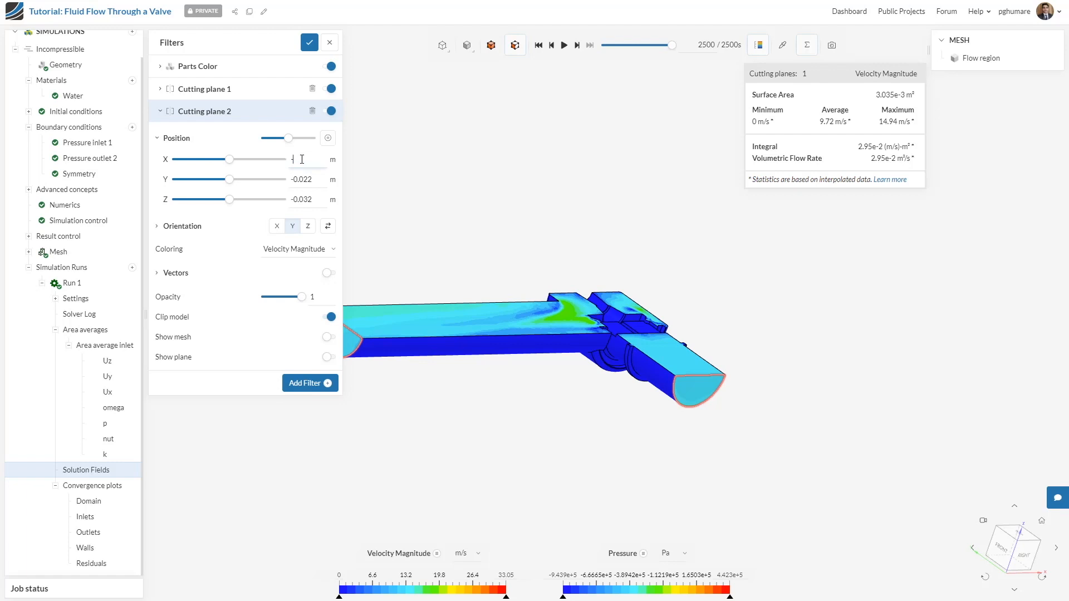
{"action": "type", "text": "-0.3"}
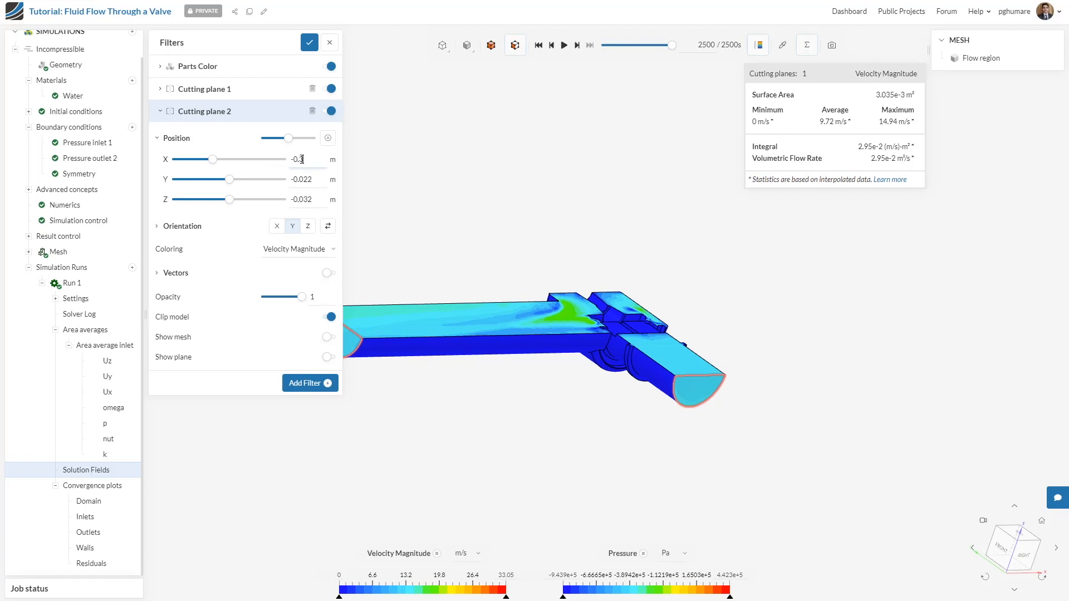
{"action": "left_click", "coordinate": [277, 226]}
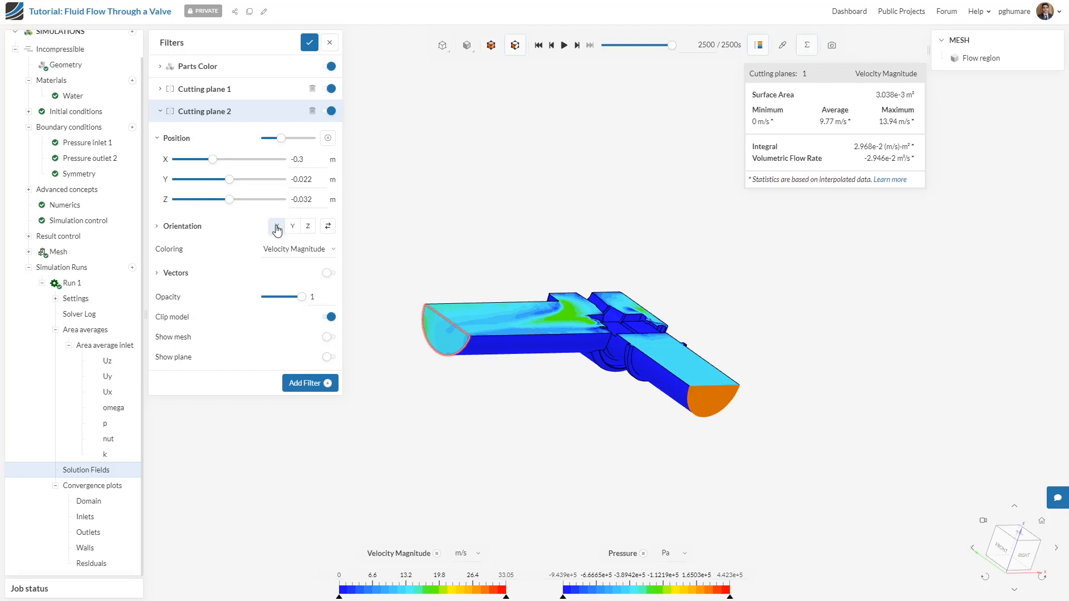
{"action": "left_click", "coordinate": [298, 249]}
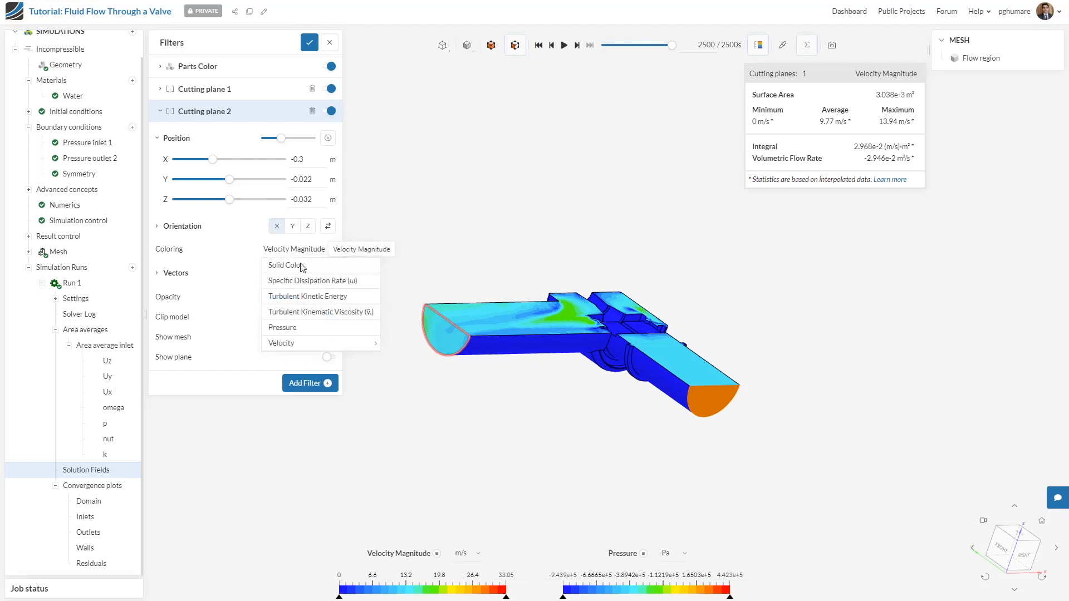
{"action": "left_click", "coordinate": [282, 327]}
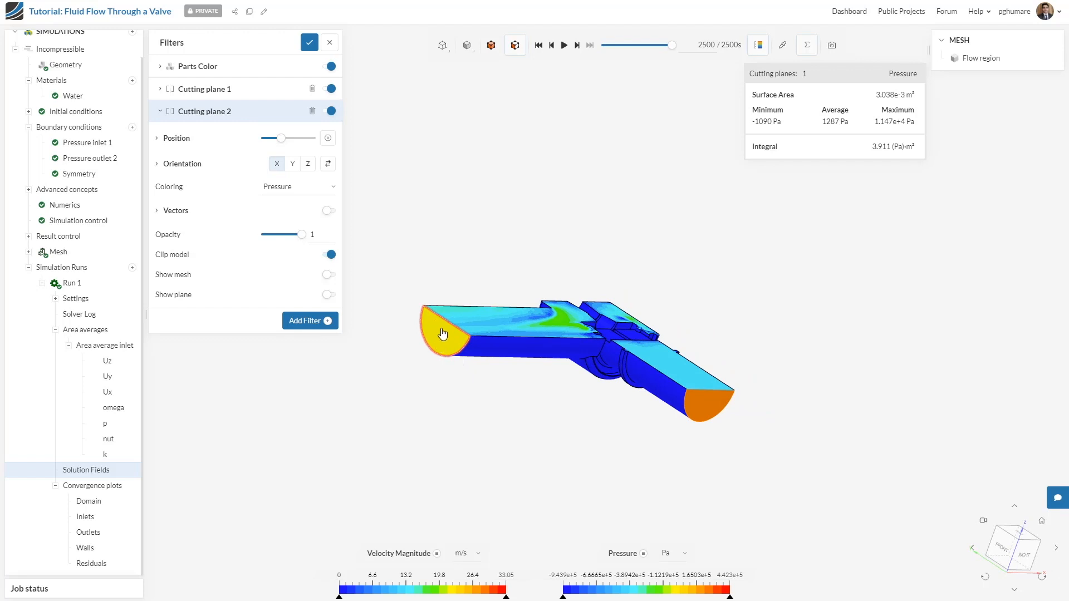
{"action": "mouse_move", "coordinate": [852, 132]}
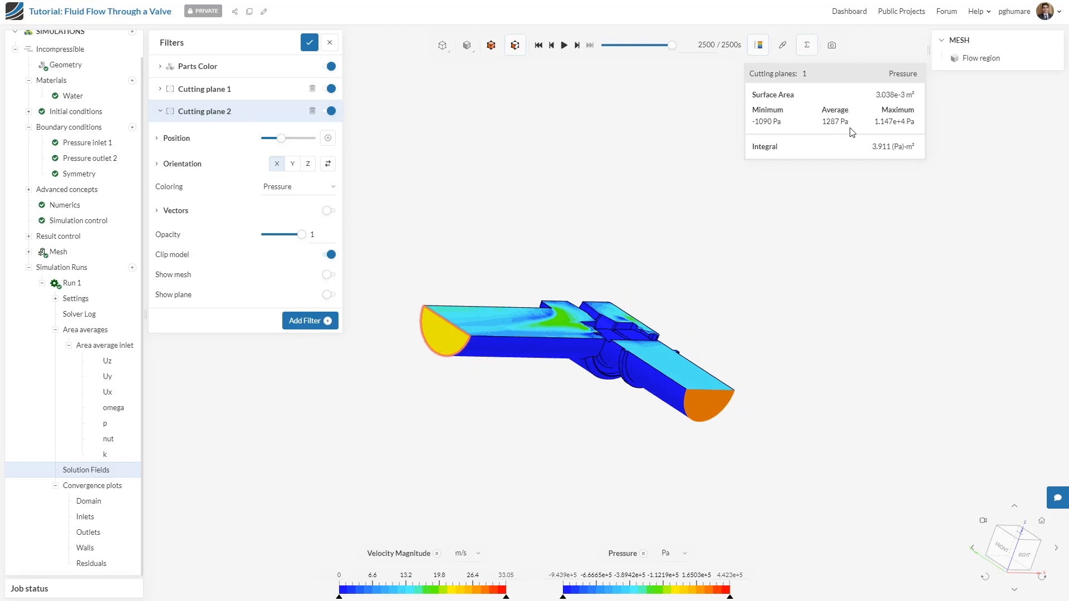
{"action": "mouse_move", "coordinate": [855, 123]}
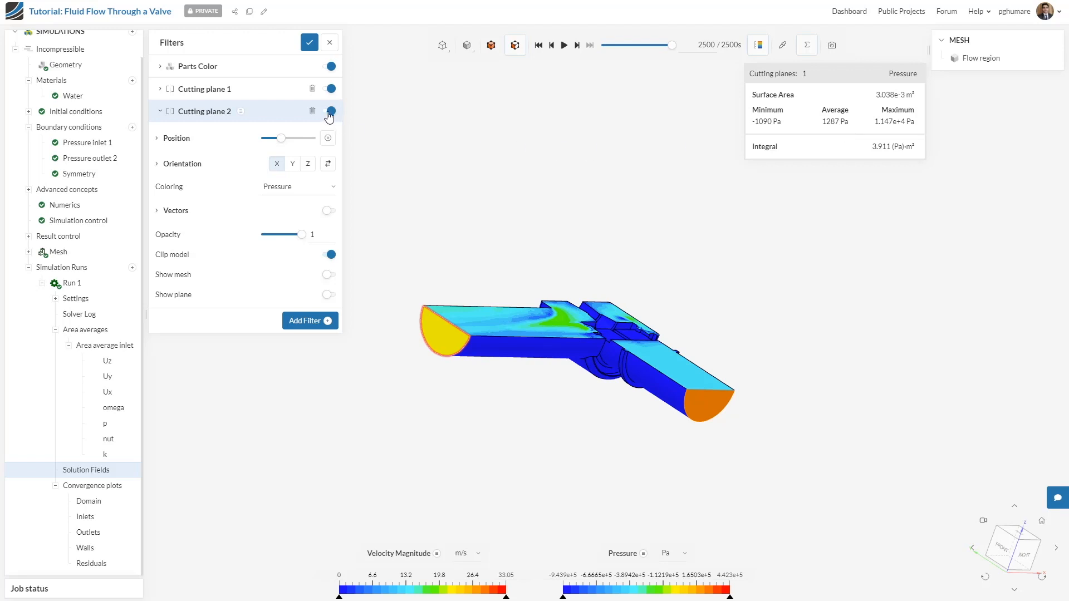
Step: Hide cutting planes 1 and 2 and add a third plane, revealing its position coordinates
{"action": "left_click", "coordinate": [331, 111]}
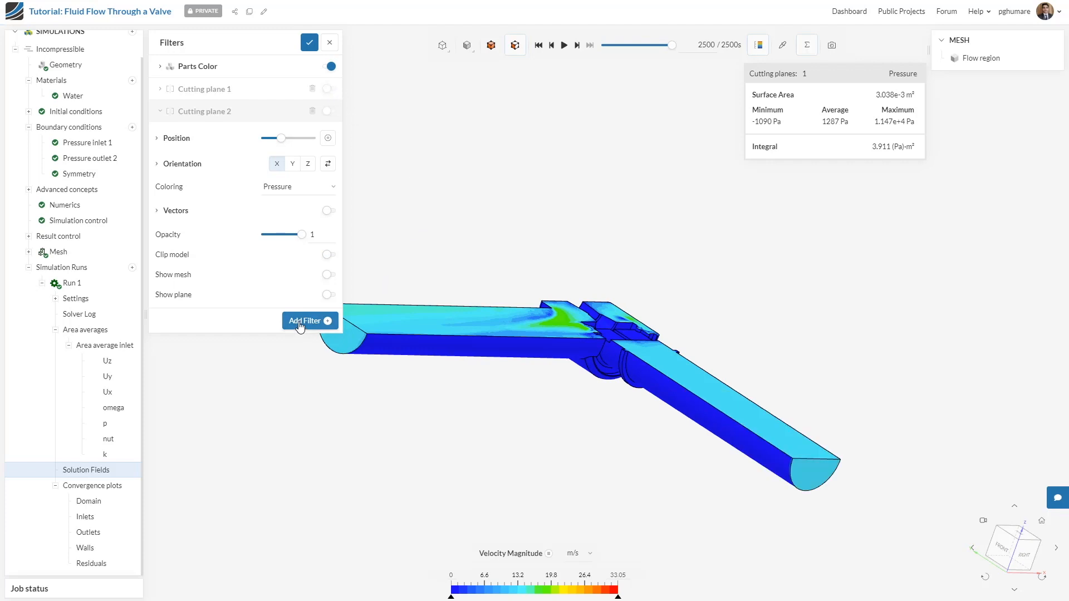
{"action": "left_click", "coordinate": [305, 320]}
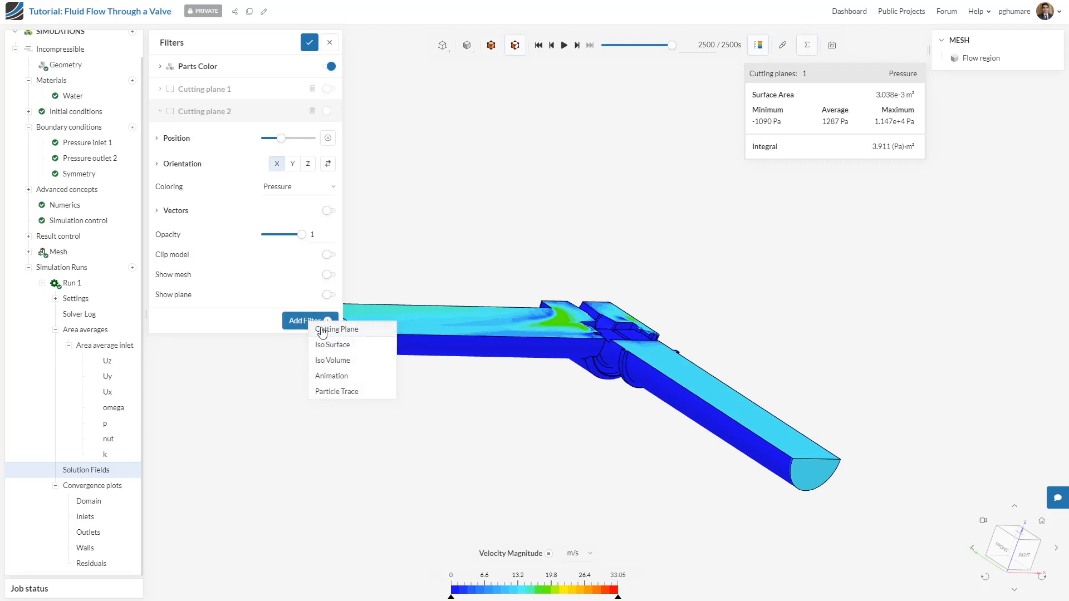
{"action": "left_click", "coordinate": [336, 330]}
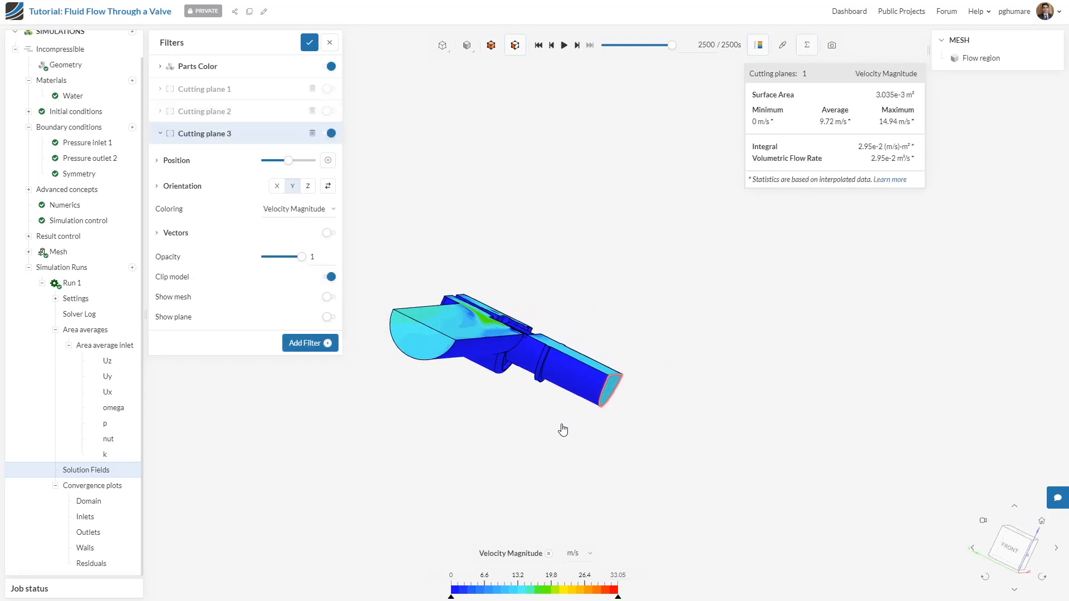
{"action": "left_click_drag", "start_coordinate": [563, 430], "coordinate": [514, 471]}
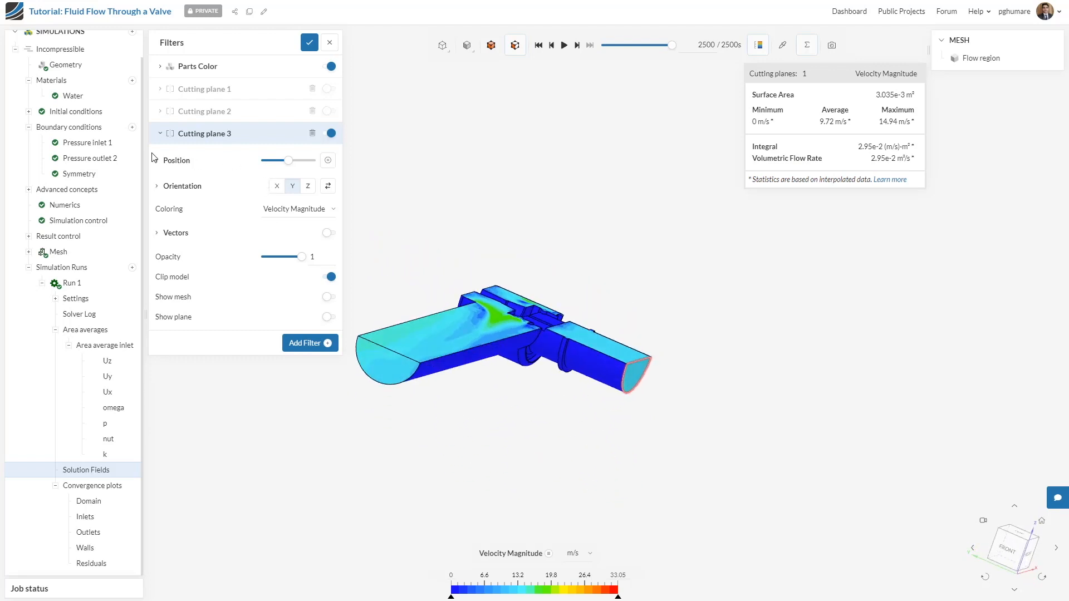
{"action": "mouse_move", "coordinate": [155, 166]}
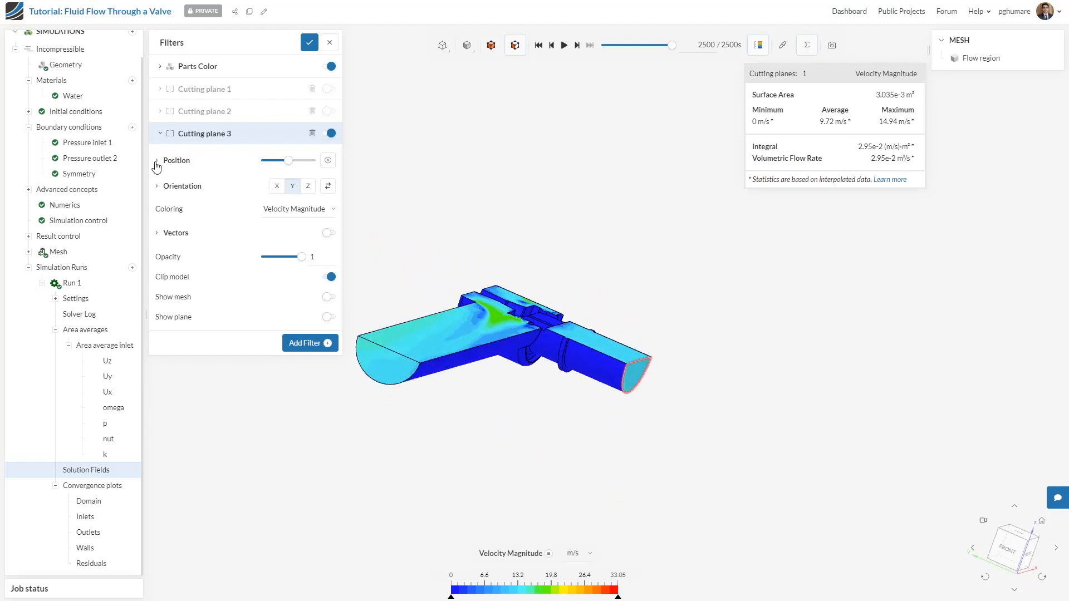
{"action": "left_click", "coordinate": [156, 160]}
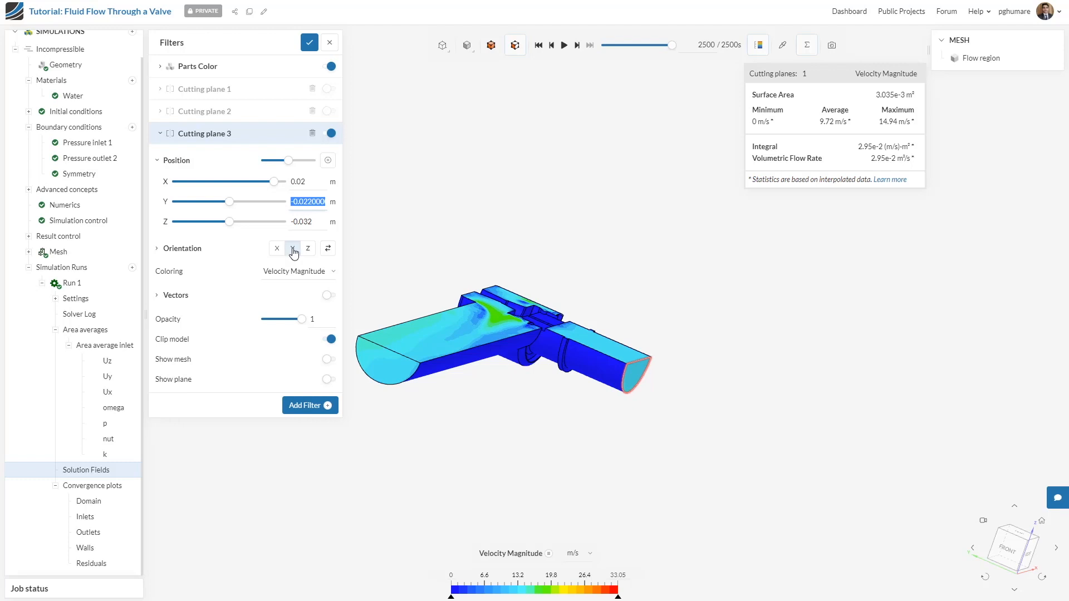
Step: Orient the plane along X with velocity vectors at scale 0.02, grid spacing 7.5e-3, projected onto the plane
{"action": "left_click", "coordinate": [277, 248]}
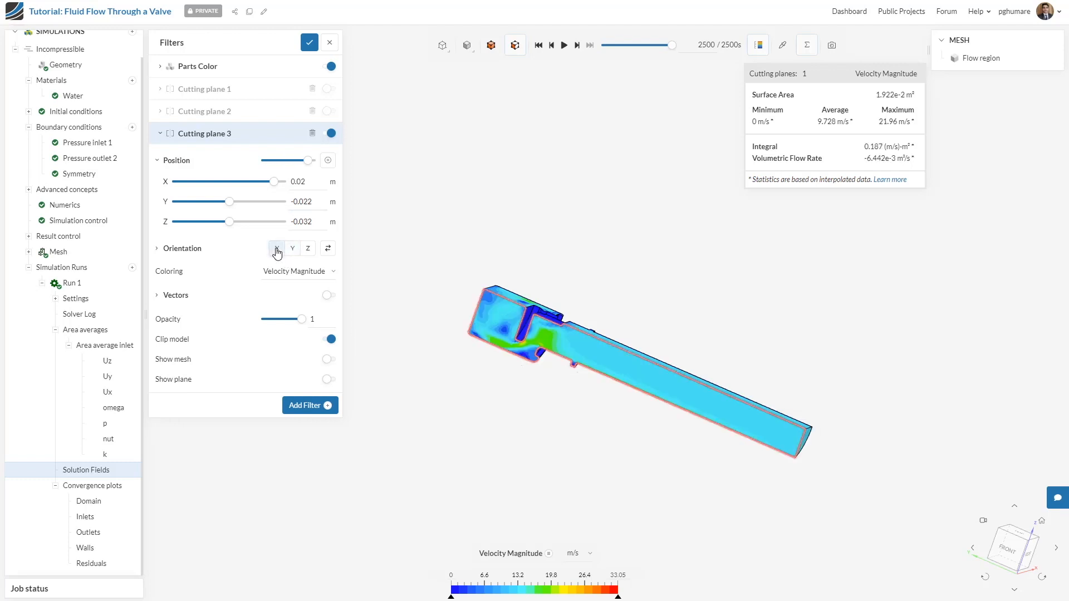
{"action": "left_click", "coordinate": [330, 294]}
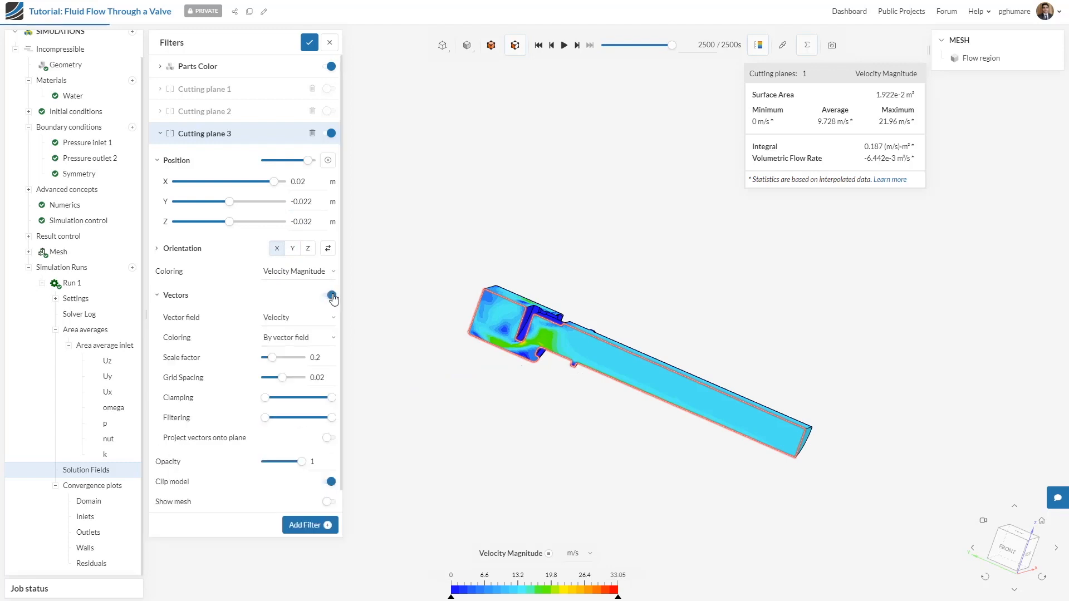
{"action": "left_click", "coordinate": [332, 295]}
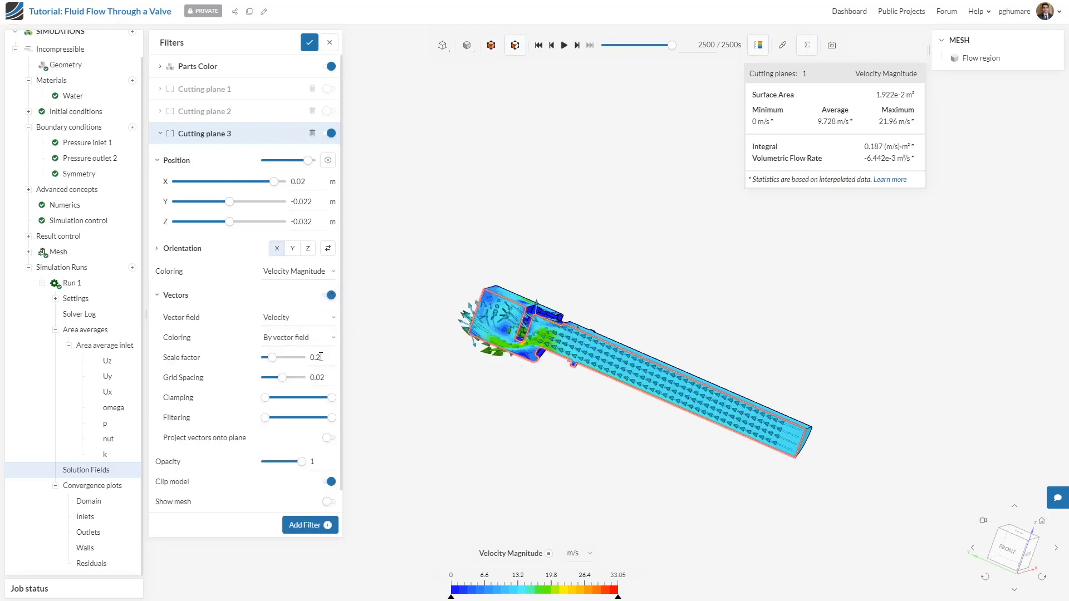
{"action": "triple_click", "coordinate": [314, 356]}
{"action": "type", "text": "0.02"}
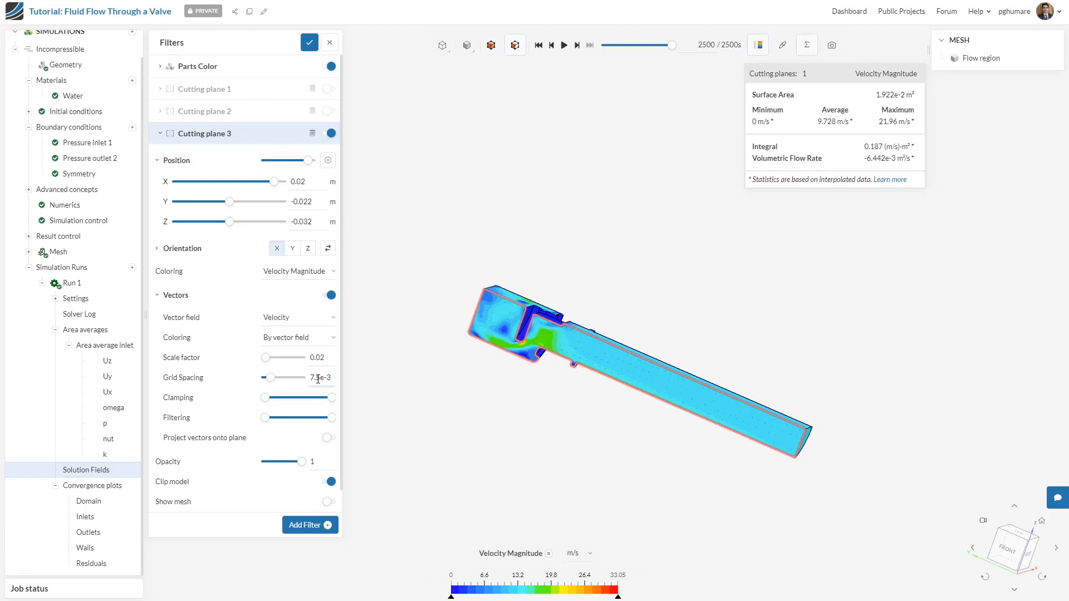
{"action": "left_click", "coordinate": [327, 438]}
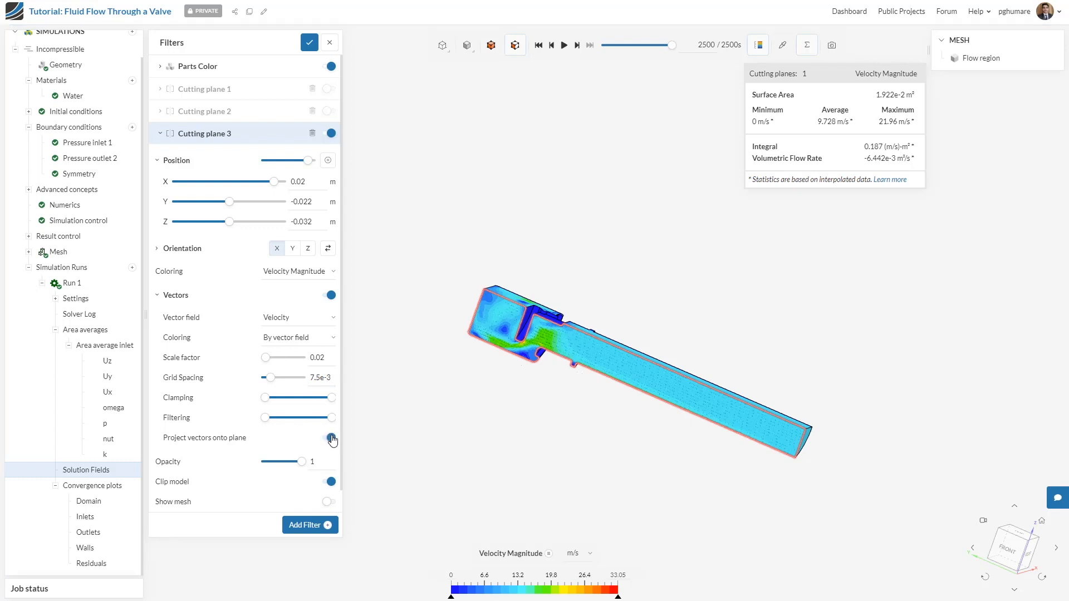
{"action": "left_click", "coordinate": [332, 438]}
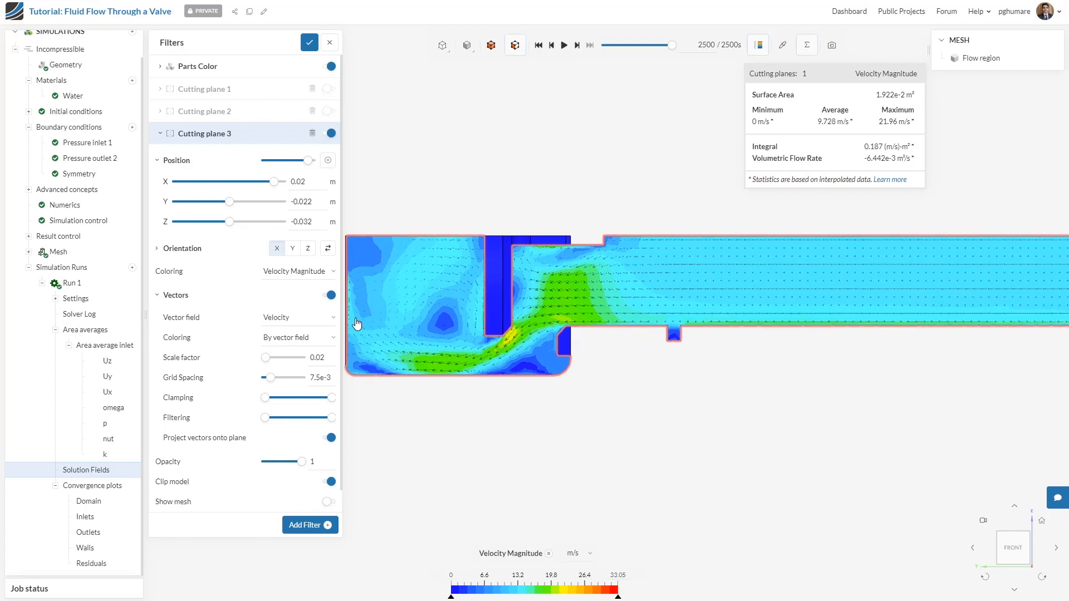
{"action": "mouse_move", "coordinate": [361, 261]}
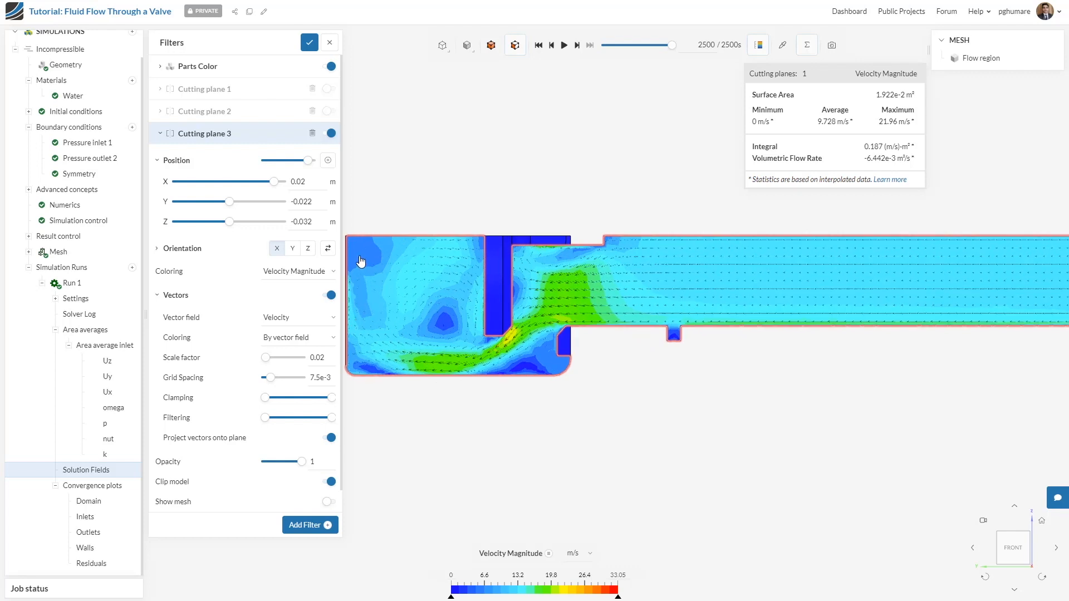
{"action": "mouse_move", "coordinate": [545, 370]}
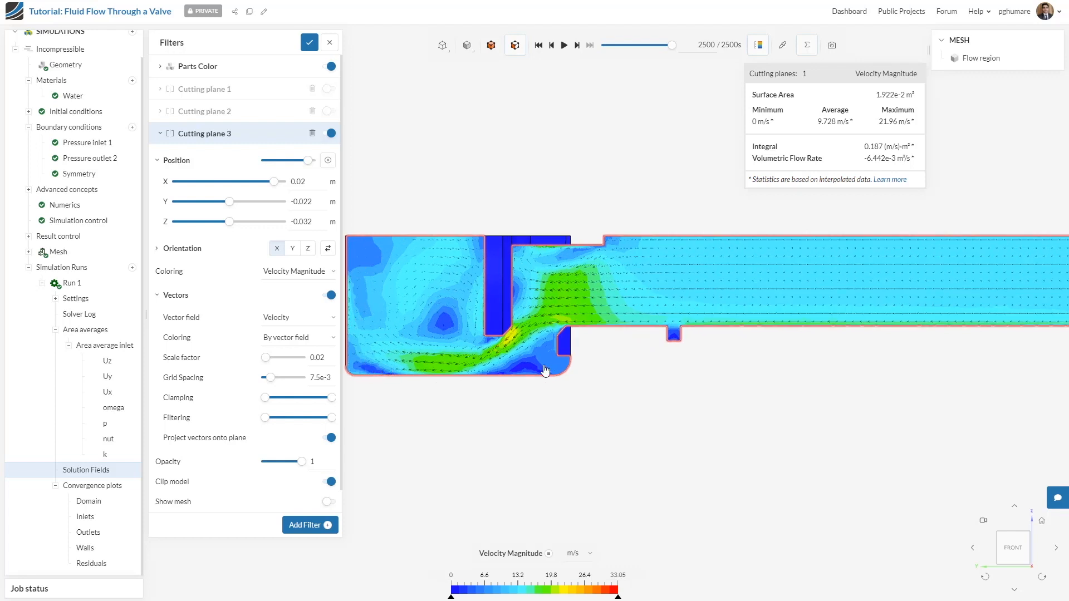
{"action": "mouse_move", "coordinate": [606, 303]}
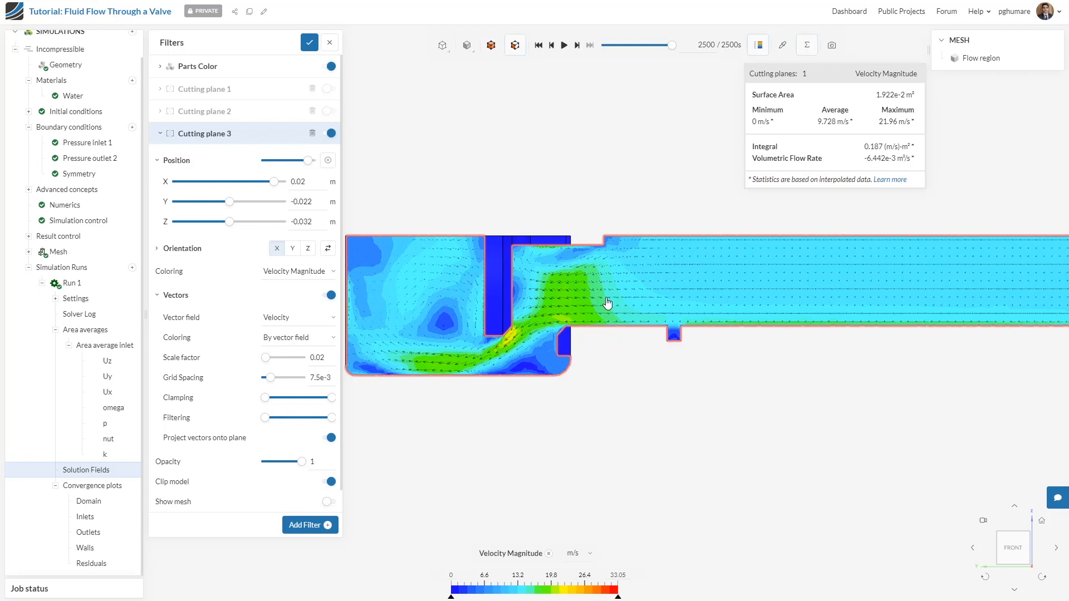
{"action": "mouse_move", "coordinate": [564, 262]}
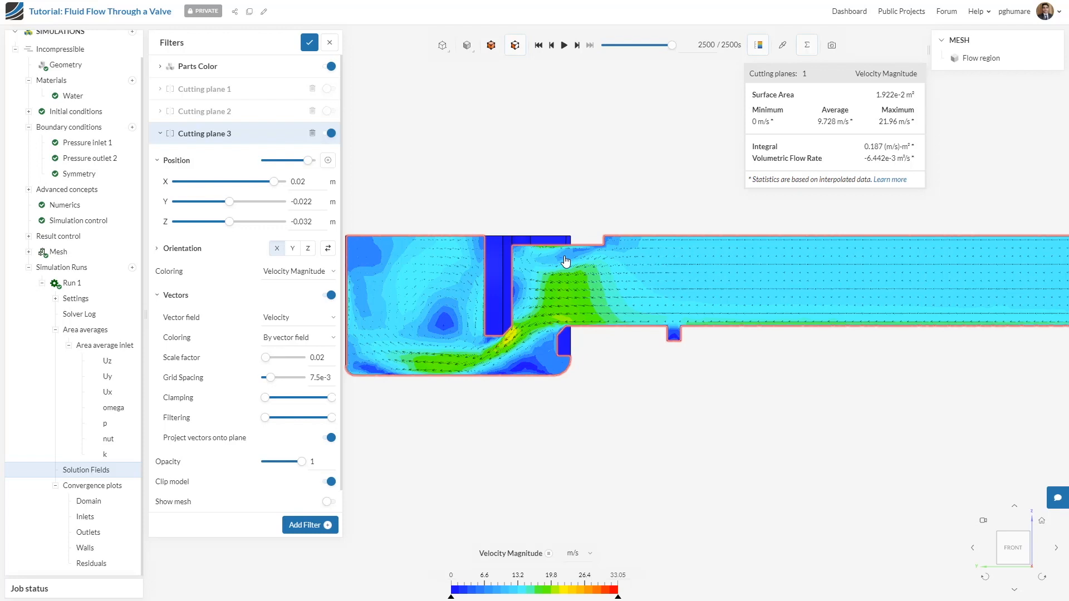
{"action": "mouse_move", "coordinate": [564, 261]}
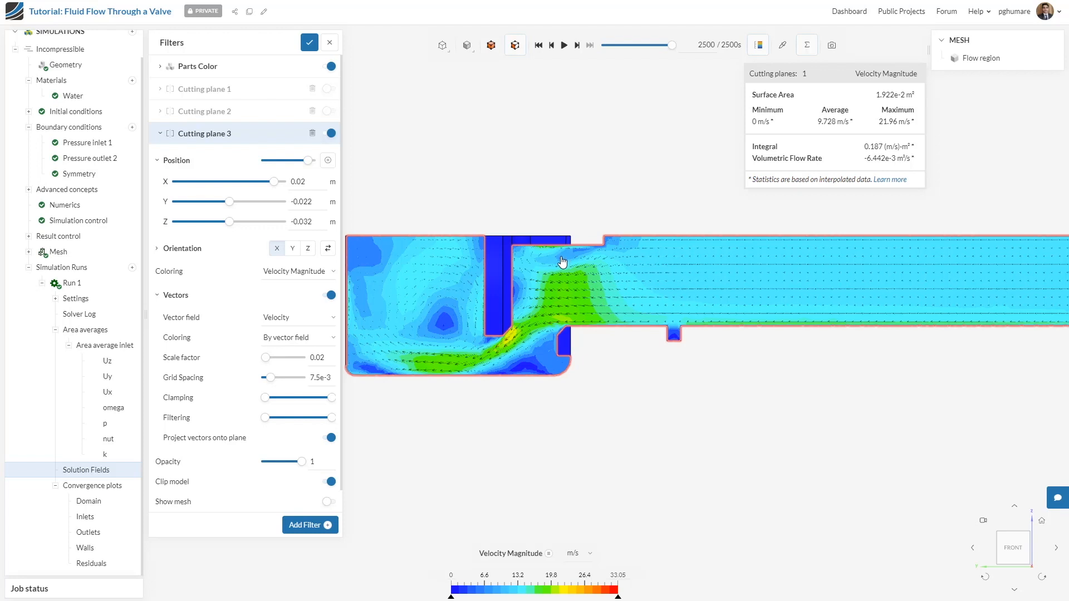
{"action": "mouse_move", "coordinate": [537, 259]}
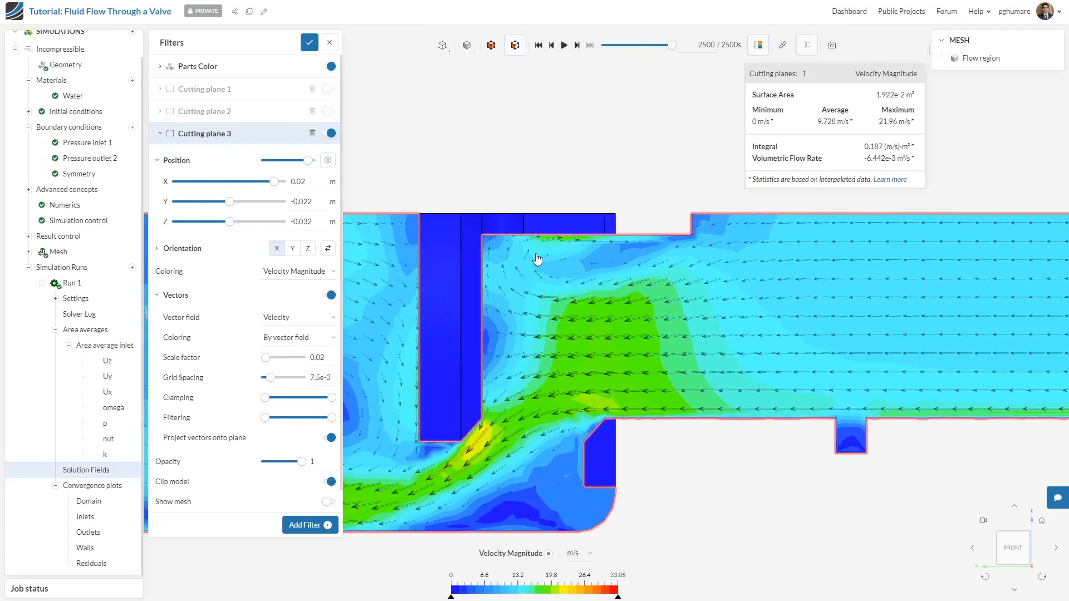
Step: Zoom into the recirculation zone just behind the valve gate in front view
{"action": "left_click_drag", "start_coordinate": [537, 260], "coordinate": [560, 347]}
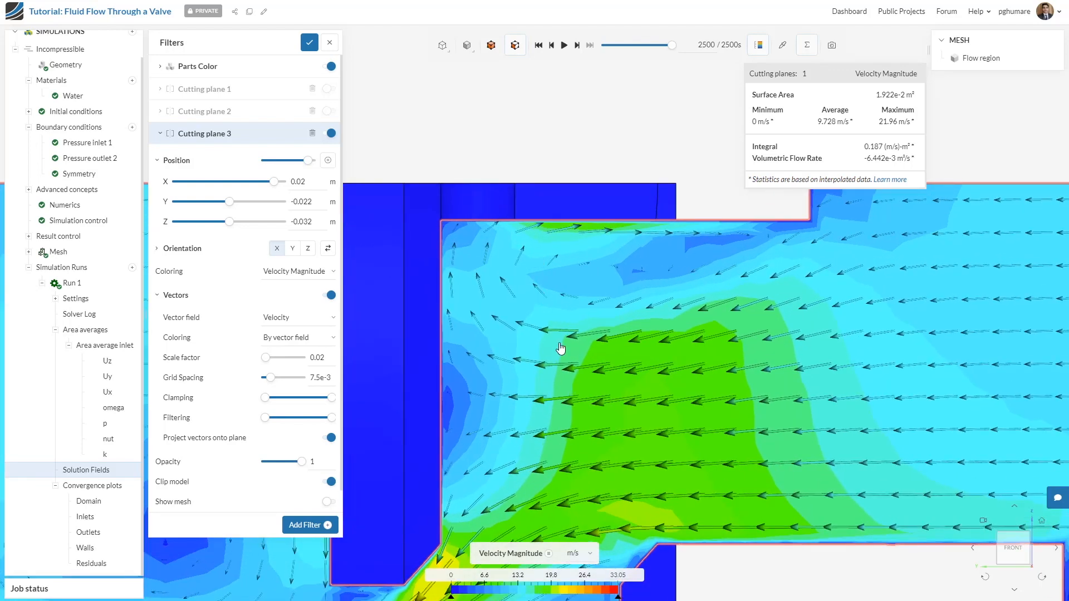
{"action": "mouse_move", "coordinate": [661, 245]}
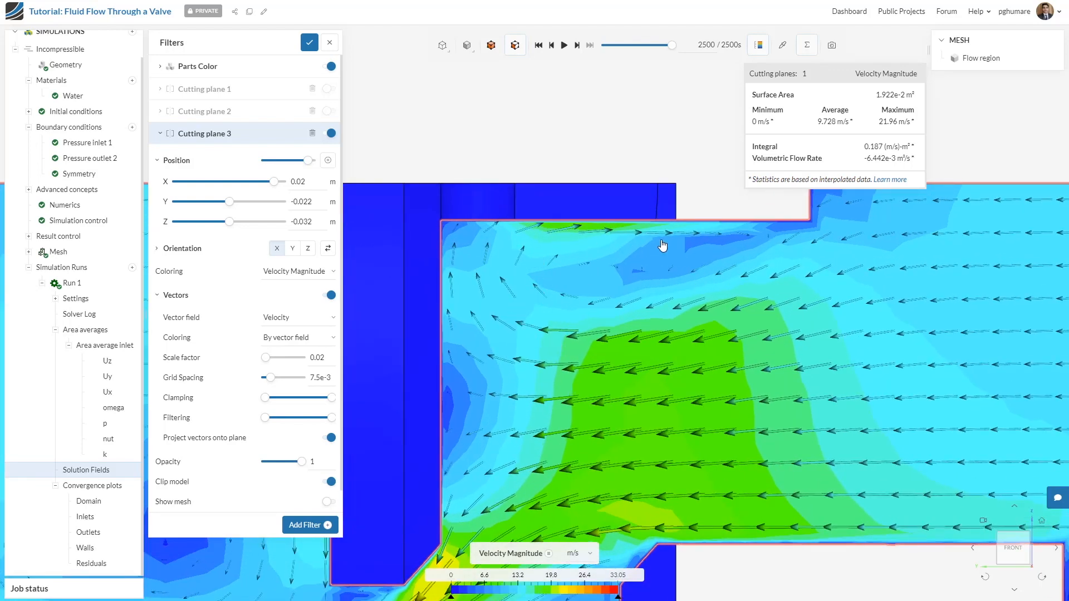